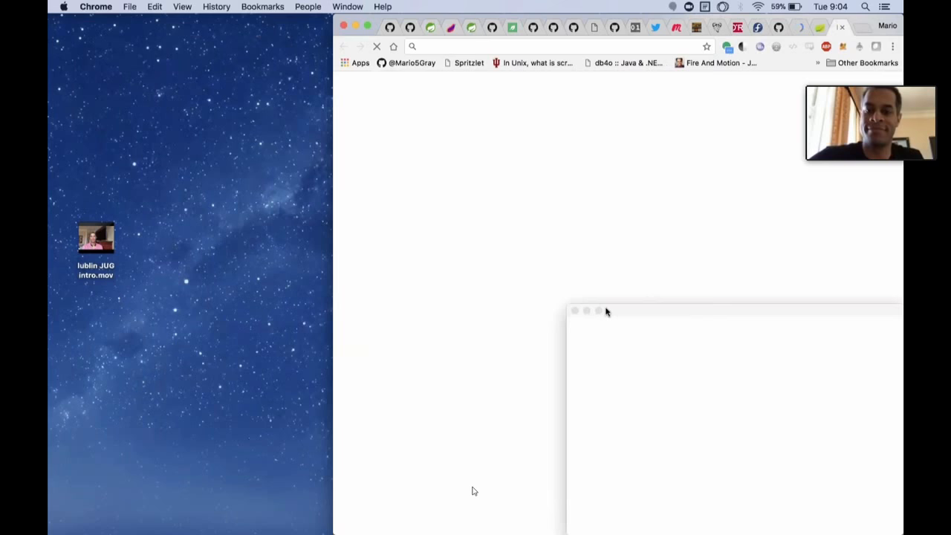
Navigate Chrome to start.spring.io to reach Spring Initializr.
{"action": "left_click", "coordinate": [886, 27]}
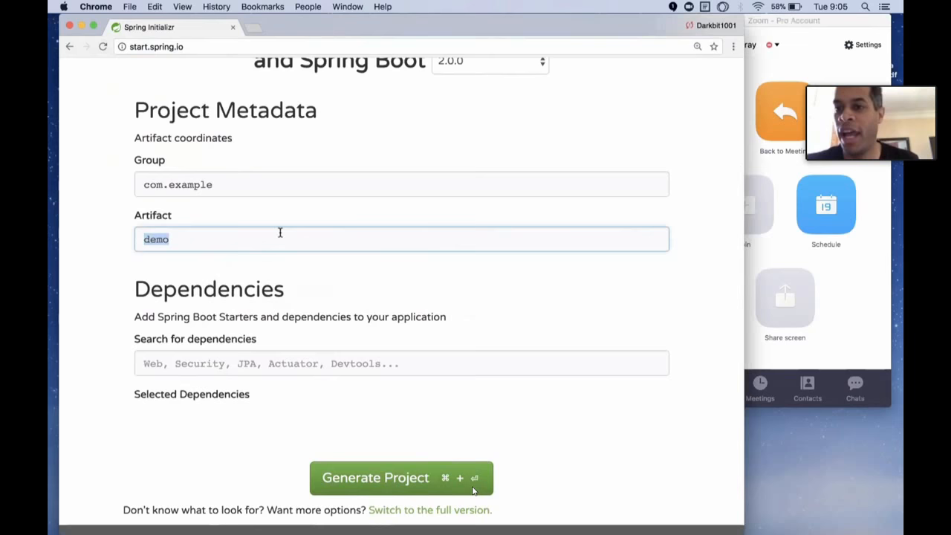
Generate the com.example restaurant project with Web, JPA, H2 and Lombok and download it.
{"action": "type", "text": "restaurant"}
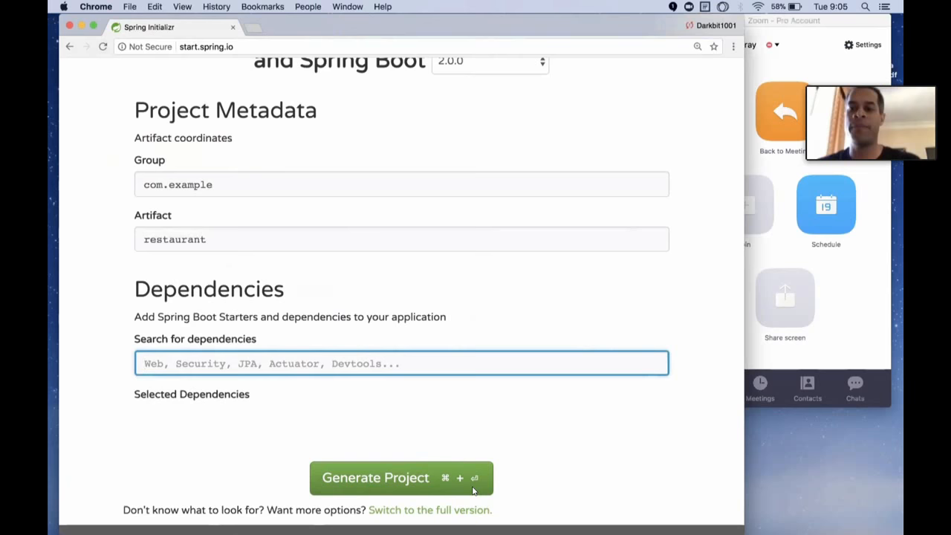
{"action": "type", "text": "jpa"}
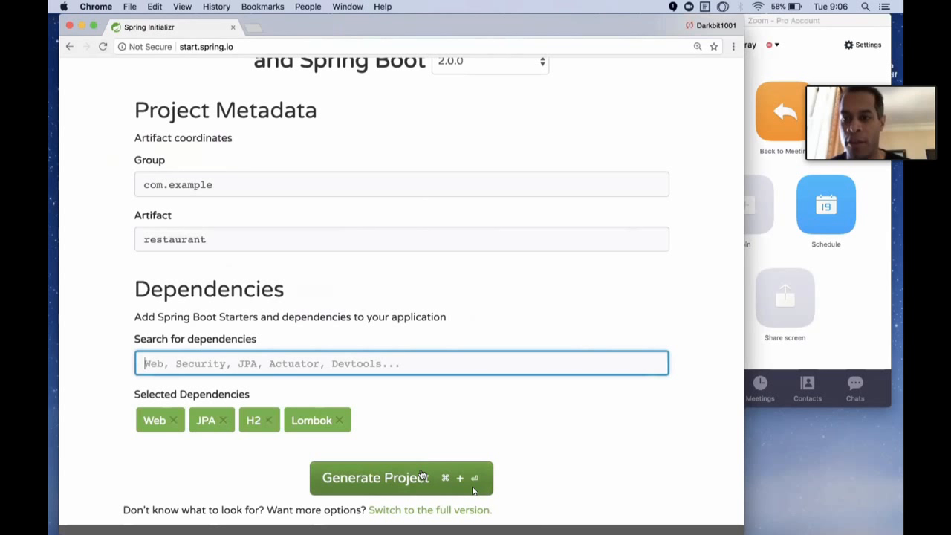
{"action": "left_click", "coordinate": [401, 478]}
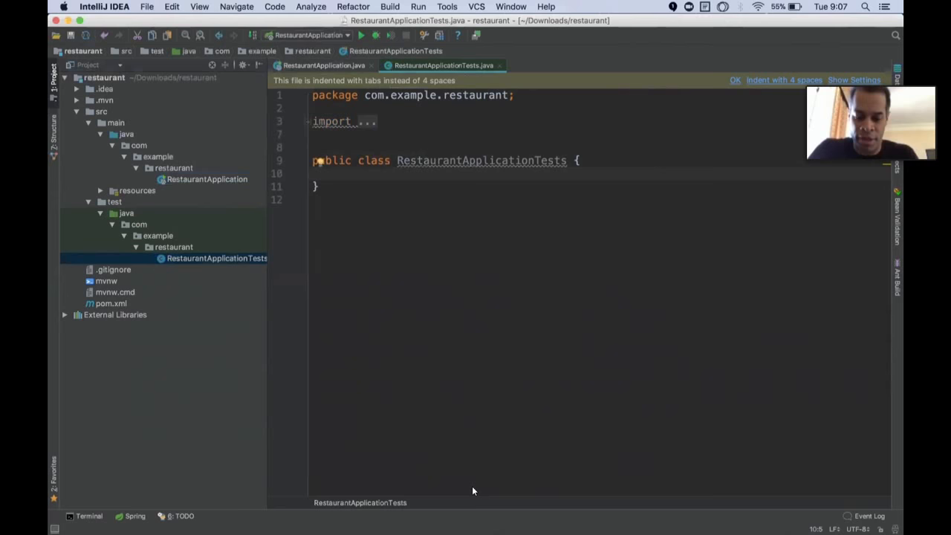
Declare Reservation reservation = new Reservation(); in the test and create the missing Reservation class.
{"action": "type", "text": "Rest"}
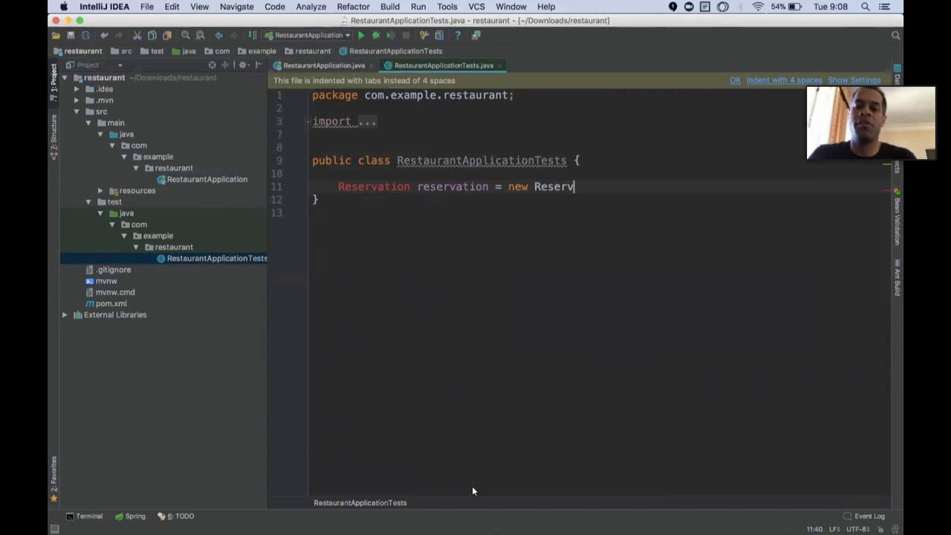
{"action": "type", "text": "ation();"}
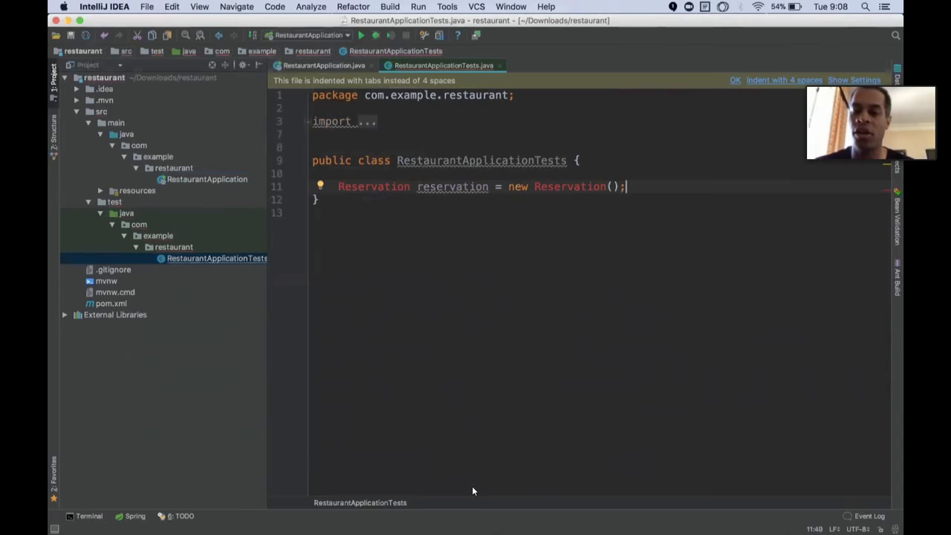
{"action": "left_click", "coordinate": [573, 187]}
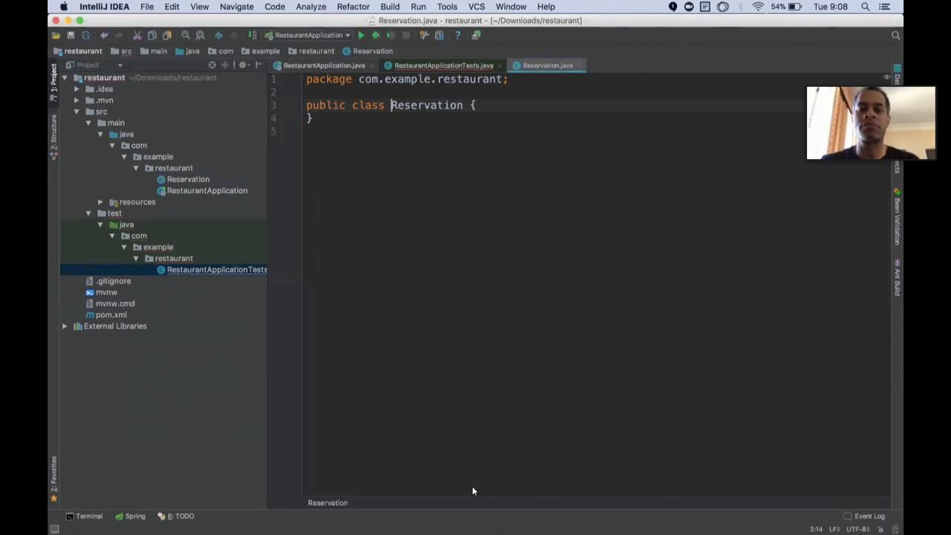
{"action": "type", "text": "Long id;"}
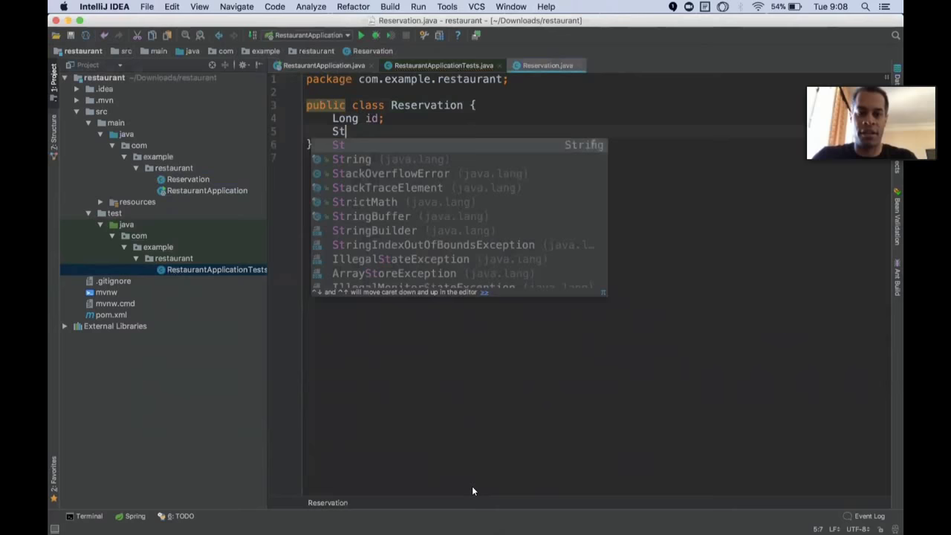
{"action": "type", "text": "ring name;"}
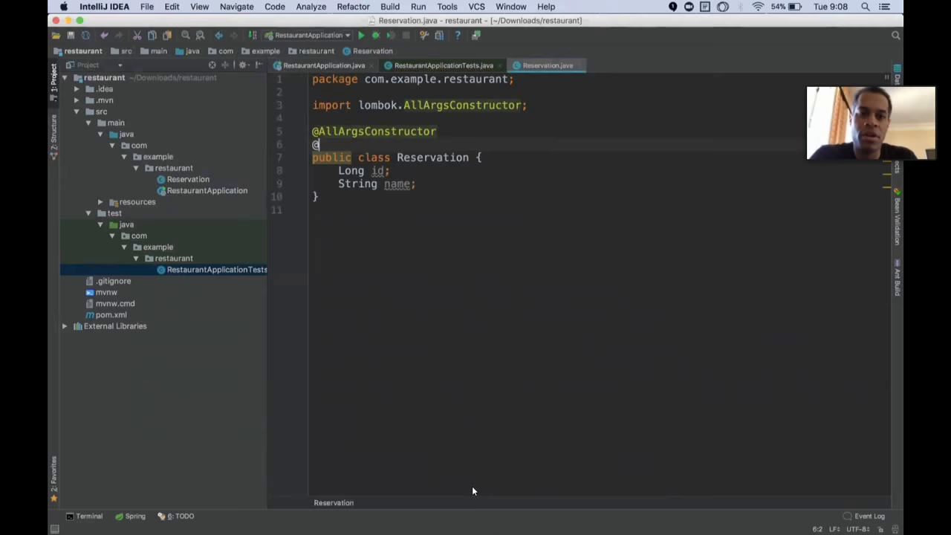
{"action": "type", "text": "NoArgsConstructor"}
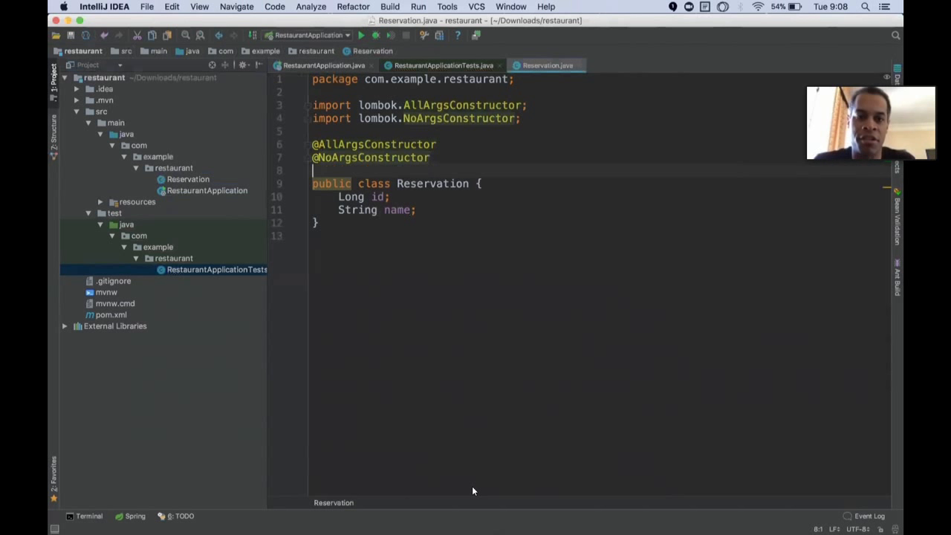
{"action": "type", "text": "@Data"}
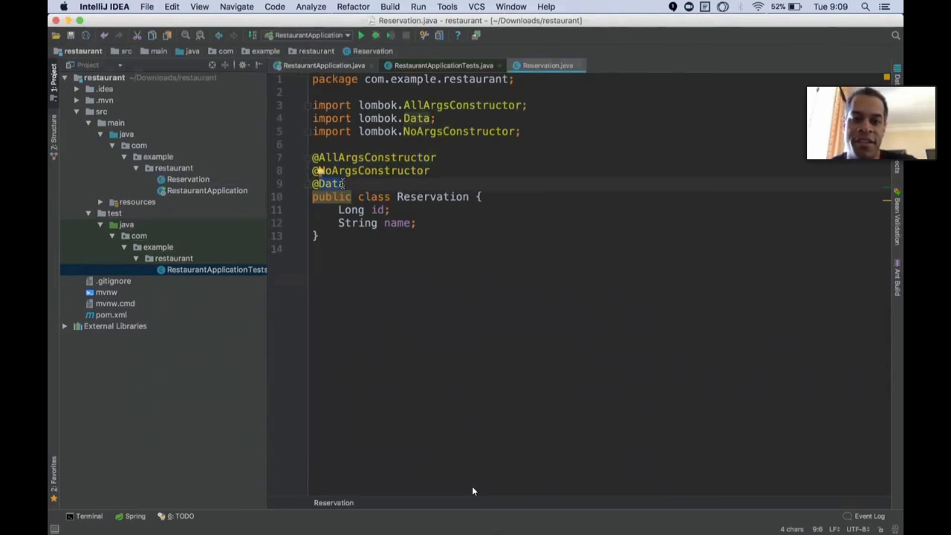
{"action": "left_click", "coordinate": [440, 65]}
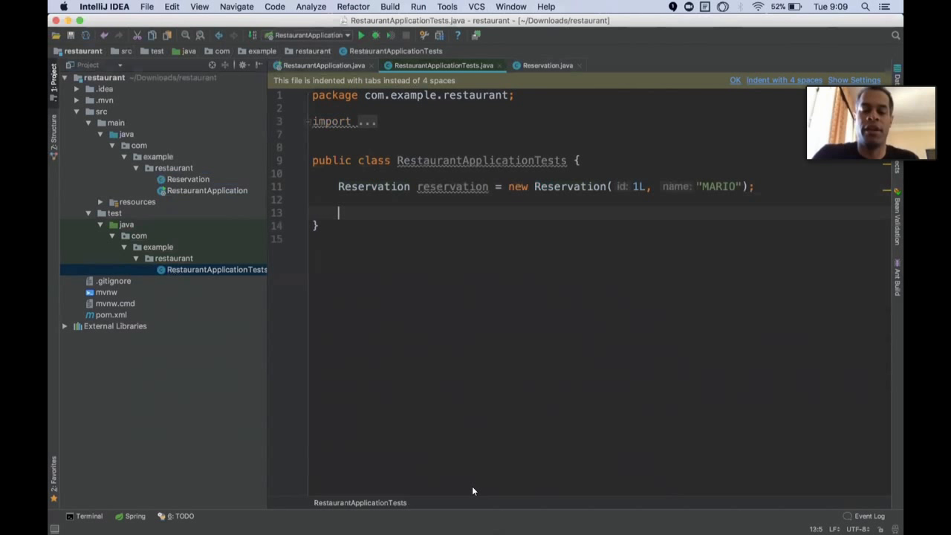
Write Assert.assertNotNull(reservation); in the test and bring up the Terminal tool window.
{"action": "type", "text": "Assert.assertr"}
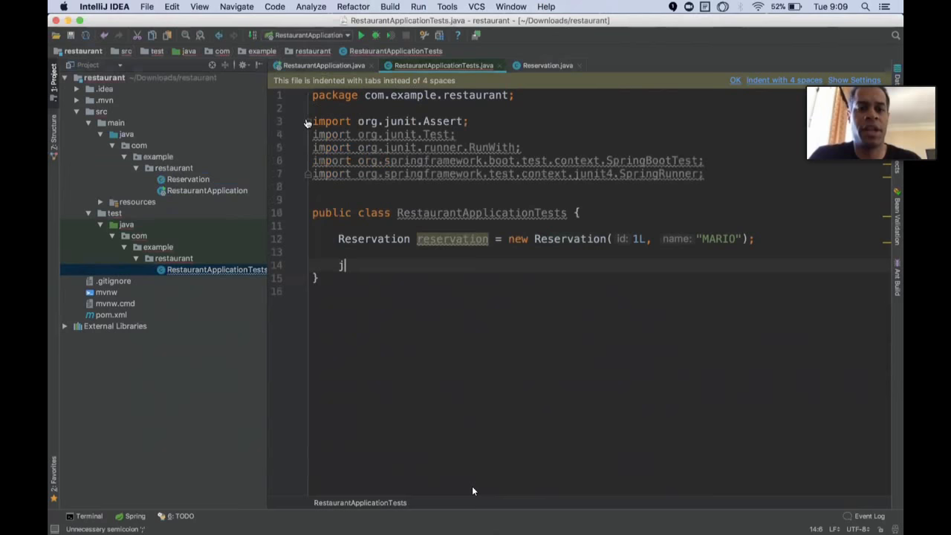
{"action": "key", "text": "Backspace"}
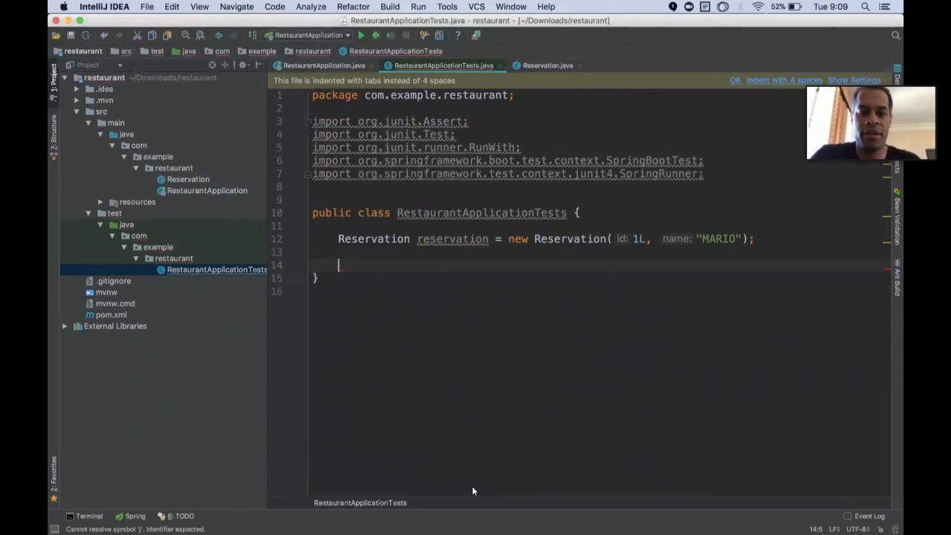
{"action": "type", "text": "Assert."}
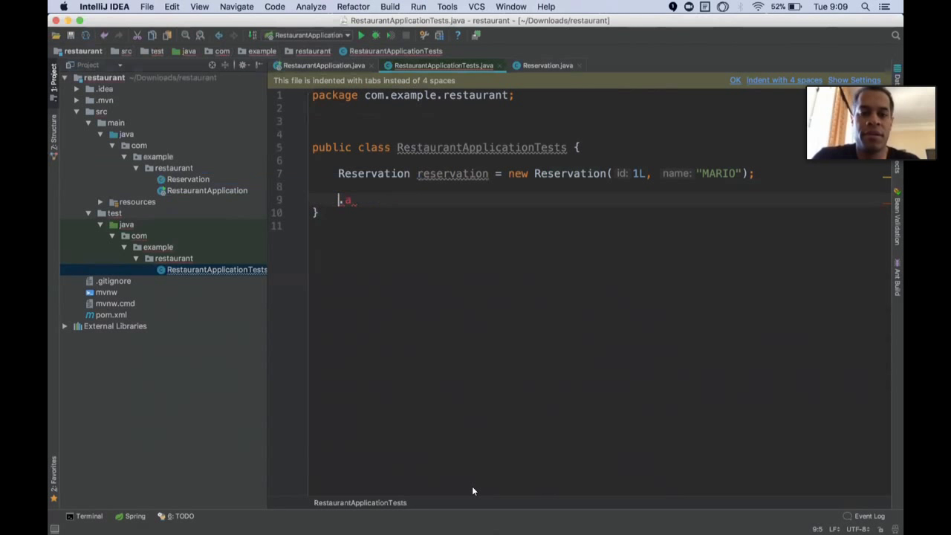
{"action": "type", "text": "Assert."}
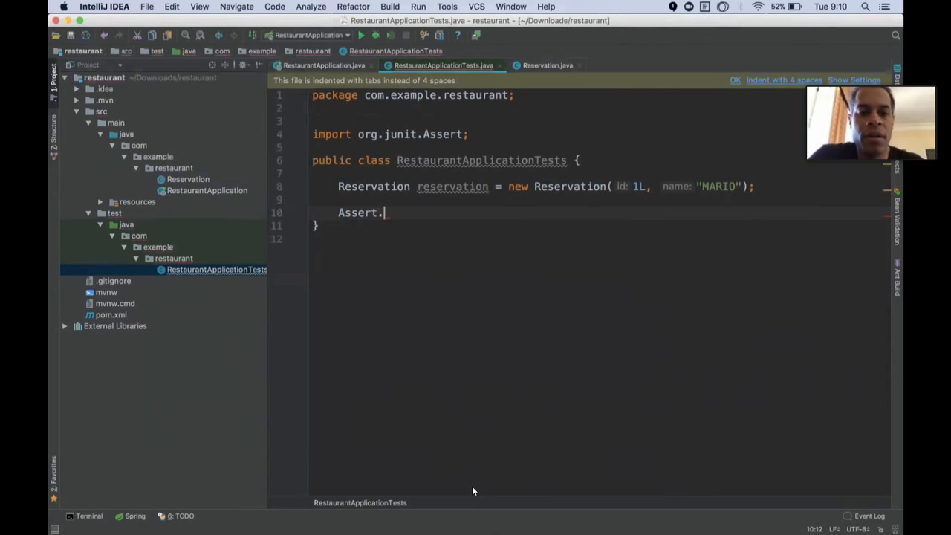
{"action": "key", "text": "Backspace"}
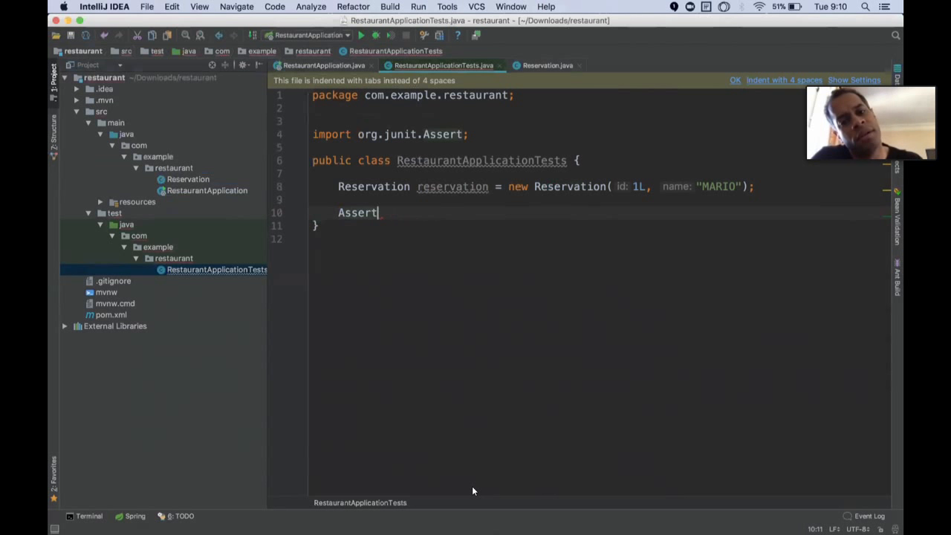
{"action": "type", "text": ".assertNotNull"}
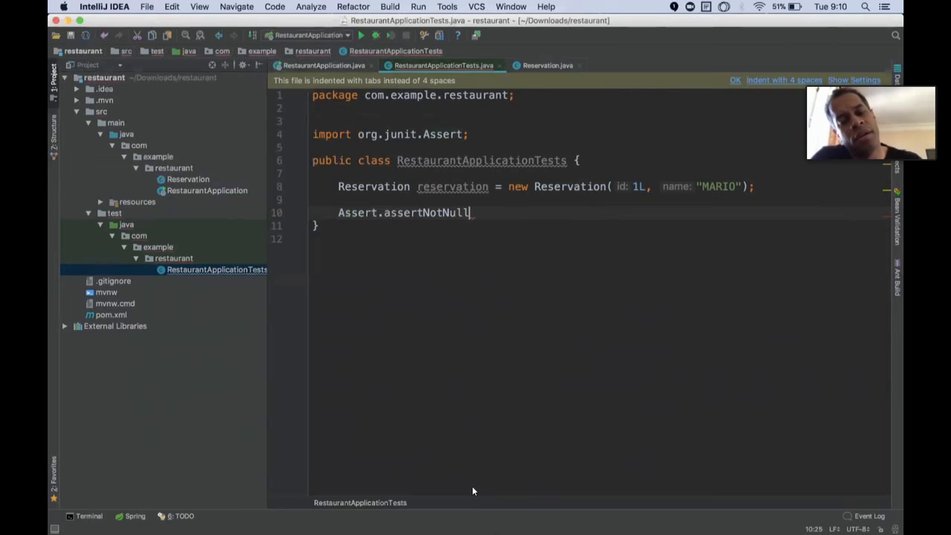
{"action": "type", "text": "(reservation);"}
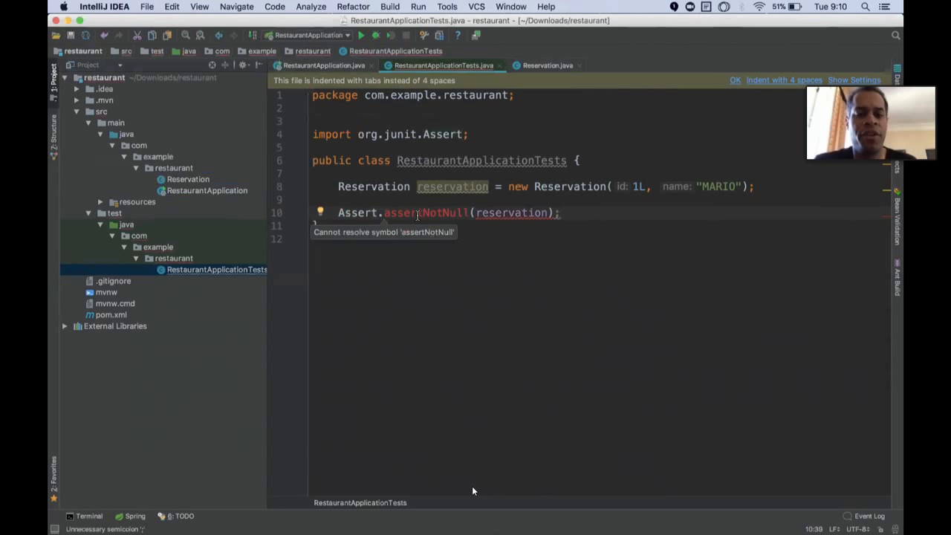
{"action": "left_click", "coordinate": [83, 517]}
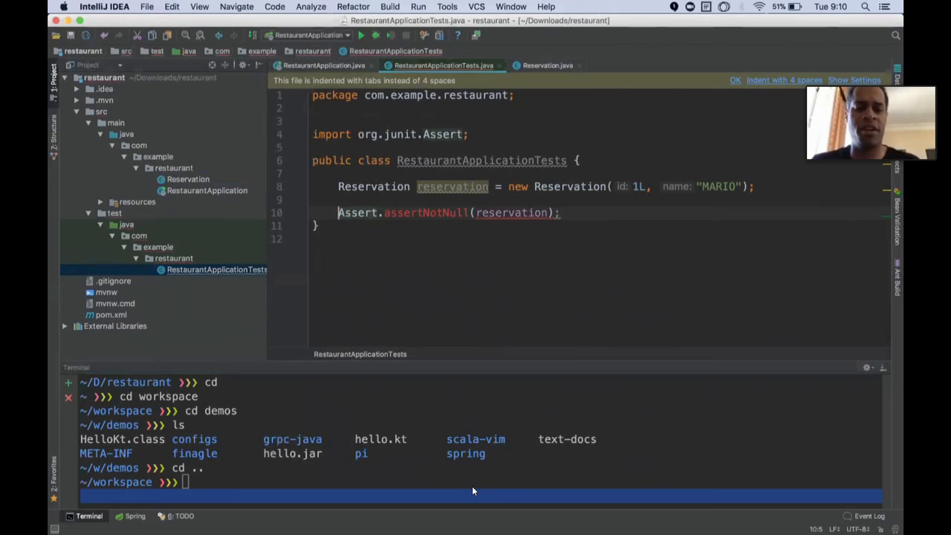
Start an AssertJ Assertions.assertThat(reservation) call, importing org.assertj.core.api.Assertions.
{"action": "type", "text": "Asserttions"}
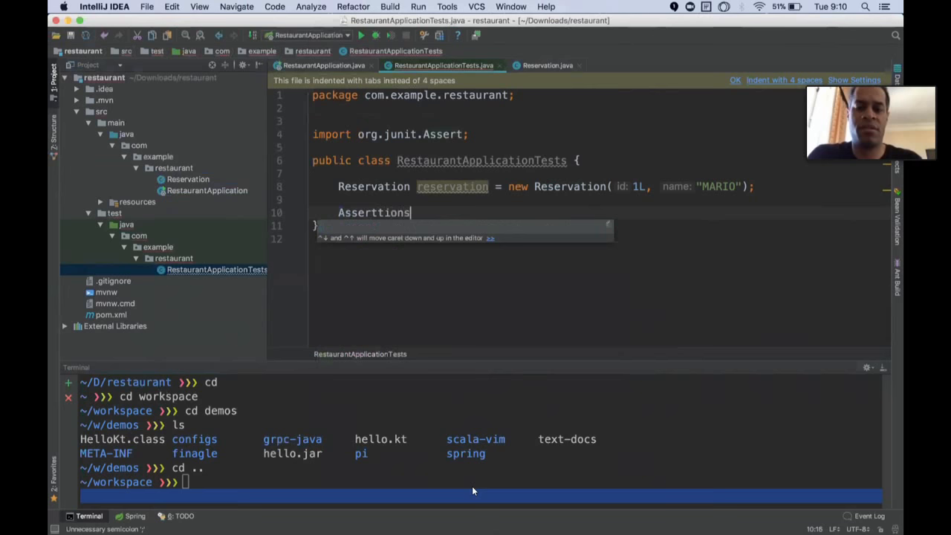
{"action": "type", "text": "Assertions.assertThat(reservat"}
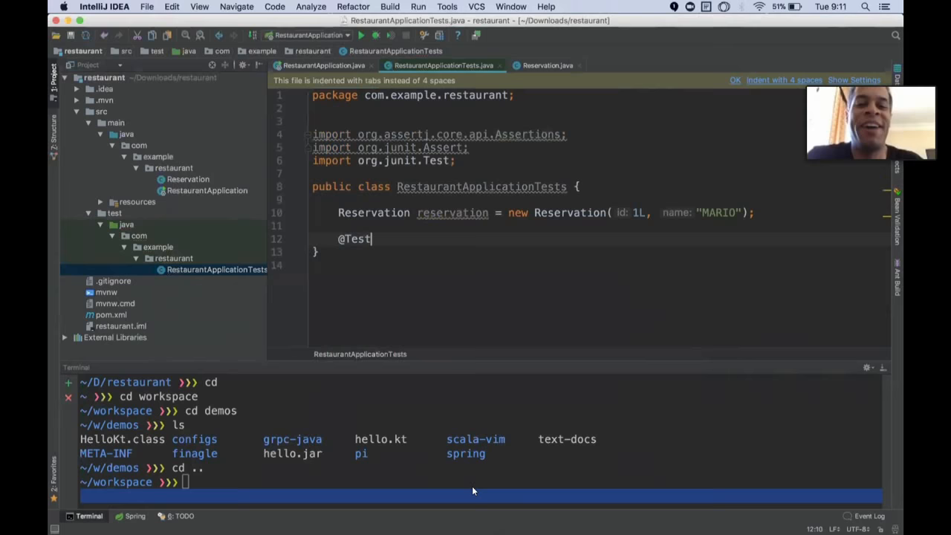
Write public void testShouldConstruct() creating Reservation(1L, "MARIO") and begin Assert.assertNotNull.
{"action": "type", "text": "public void testShould"}
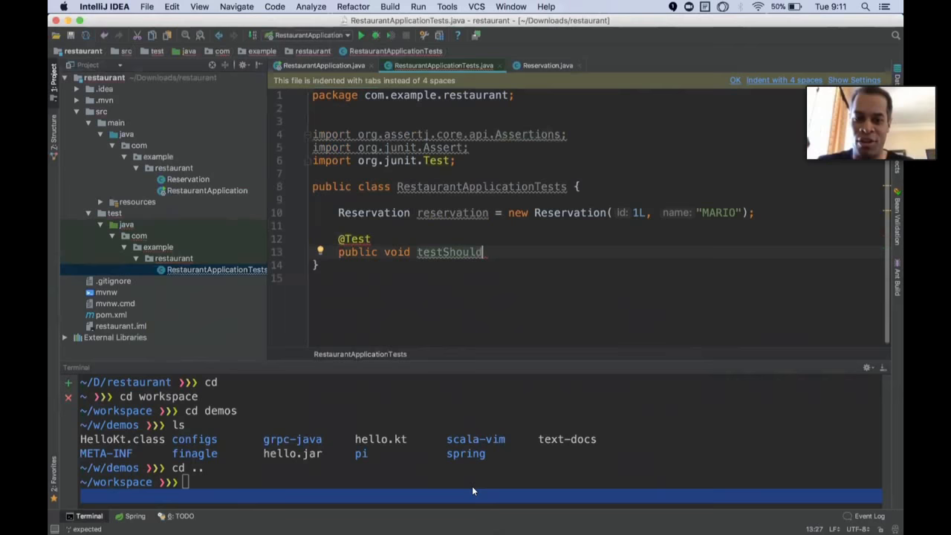
{"action": "type", "text": "Construct() {"}
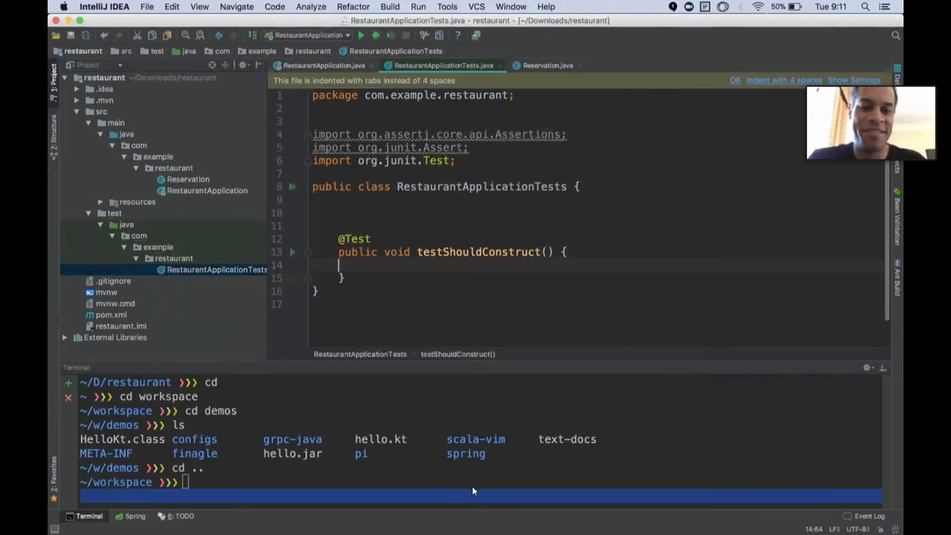
{"action": "type", "text": "Reservation reservation = new Reservation( id: 1L, name: \"MARIO\");"}
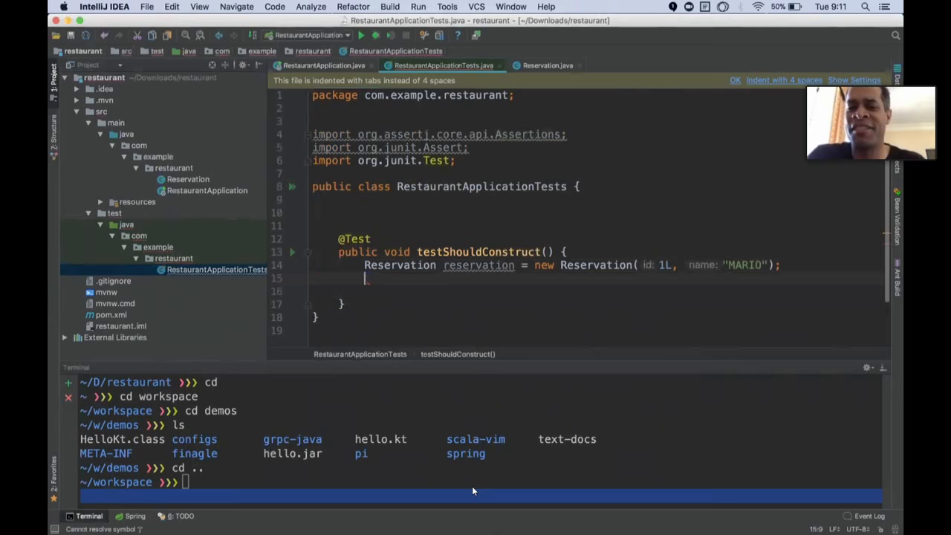
{"action": "type", "text": "Assert.assertNotNull"}
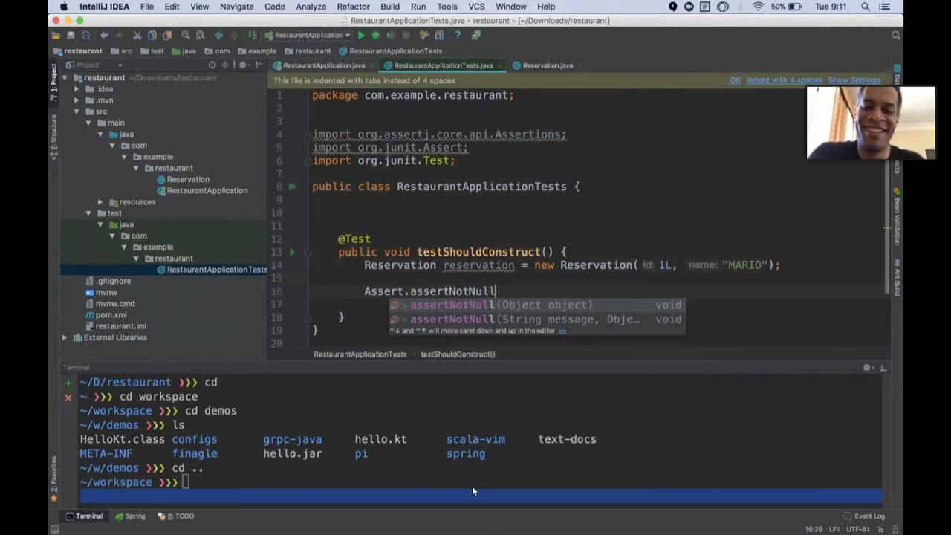
Assert getId() not null and getName() with Matchers.allOf(notNullValue(), equalTo("MARIO")).
{"action": "type", "text": "(reservation.getId())."}
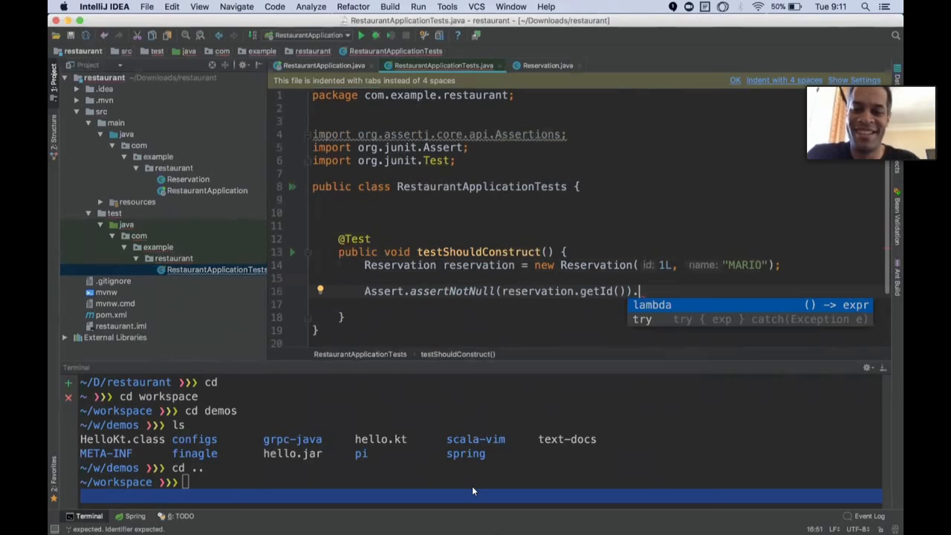
{"action": "type", "text": "Assert"}
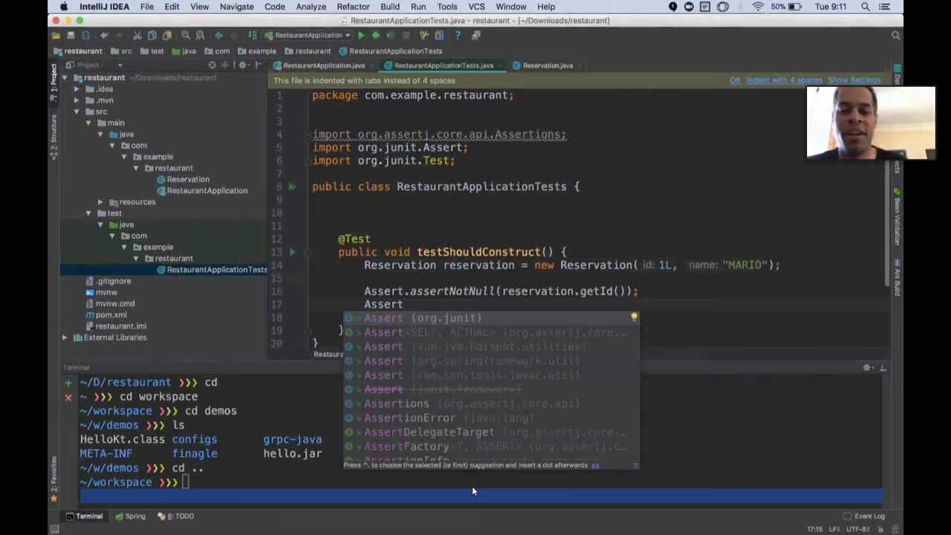
{"action": "key", "text": "Escape"}
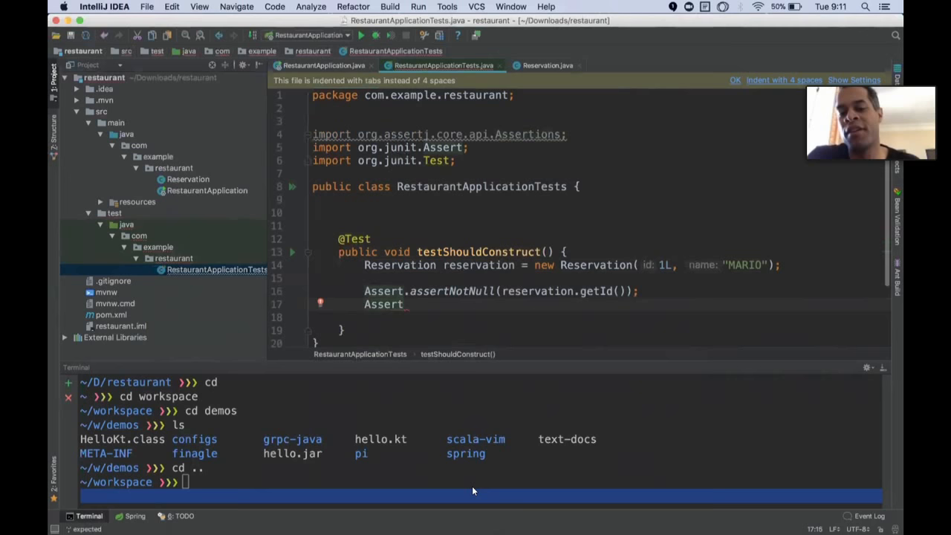
{"action": "type", "text": "."}
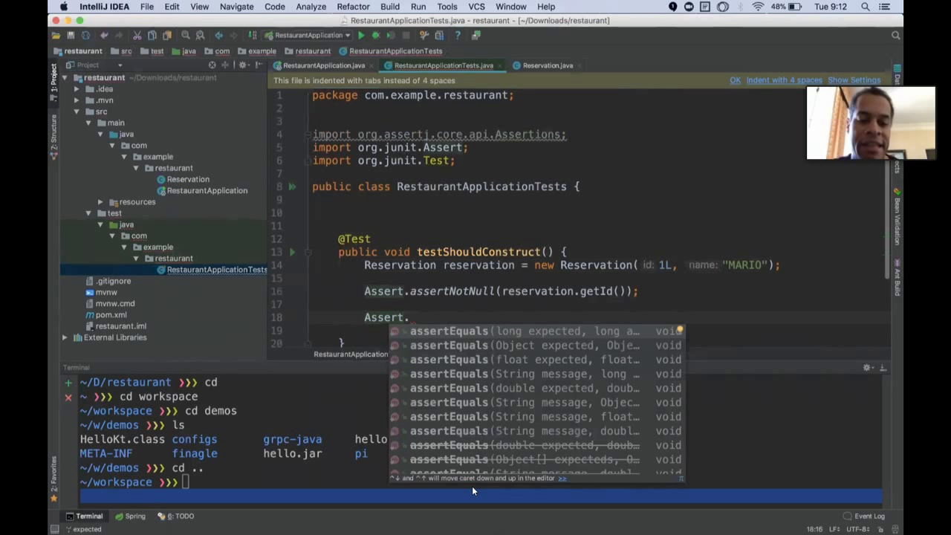
{"action": "type", "text": "assertThat(reservation.getName(),"}
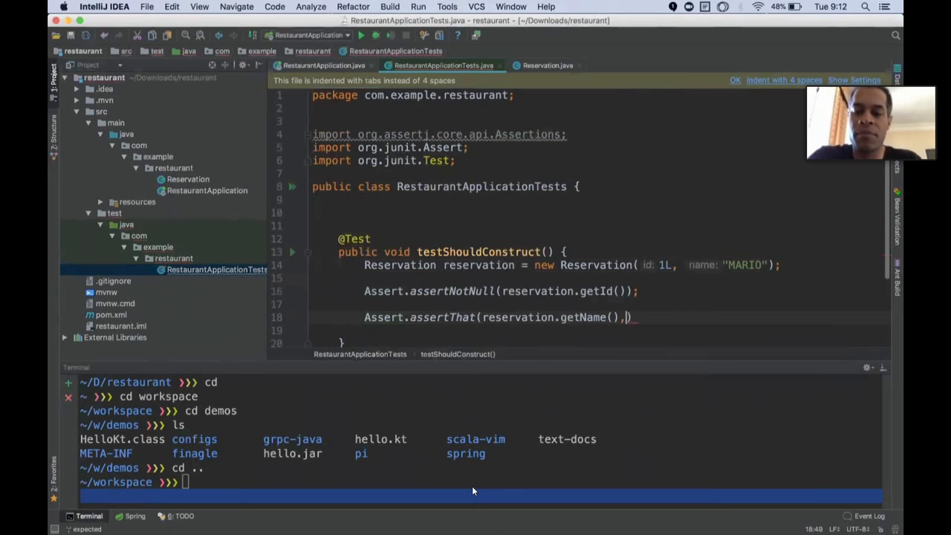
{"action": "type", "text": "Matchers.allOf("}
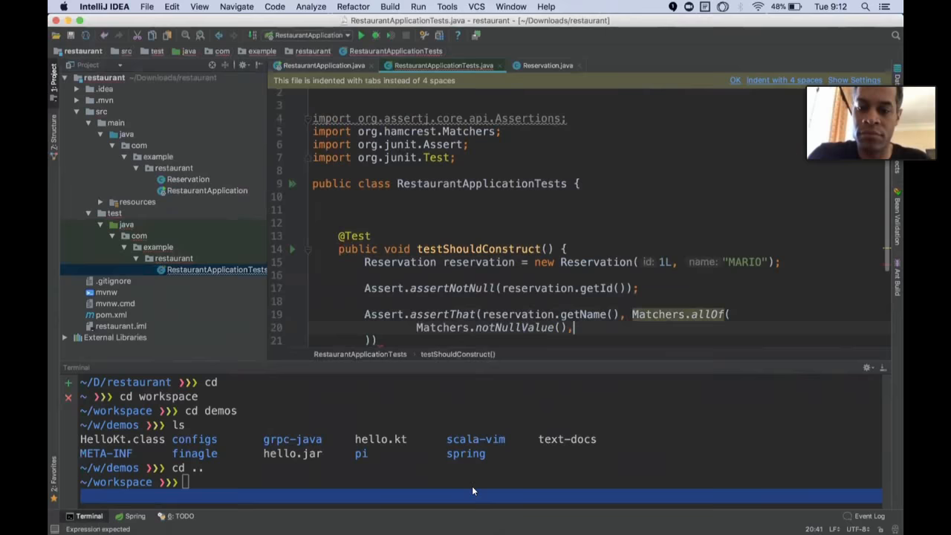
{"action": "type", "text": "Matchers.hasV"}
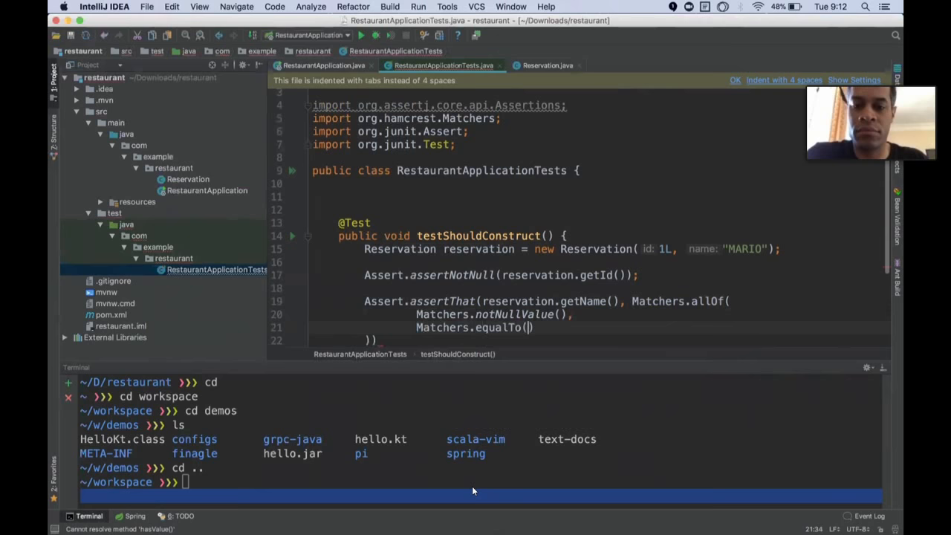
{"action": "type", "text": "\"MARIO\""}
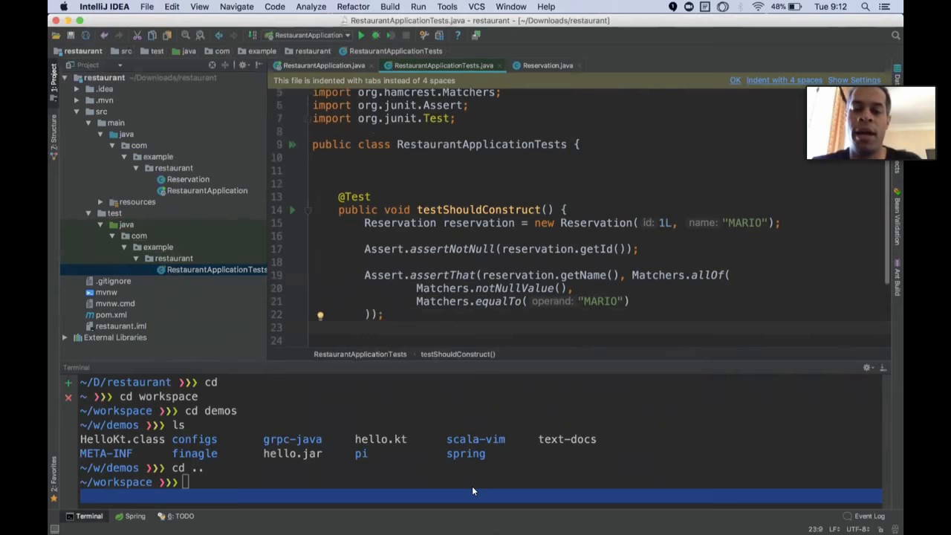
Assert that reservation.getId() matches Matchers.equalTo(1L).
{"action": "type", "text": "Assert.assertThat(reservation.getId(), Matchers."}
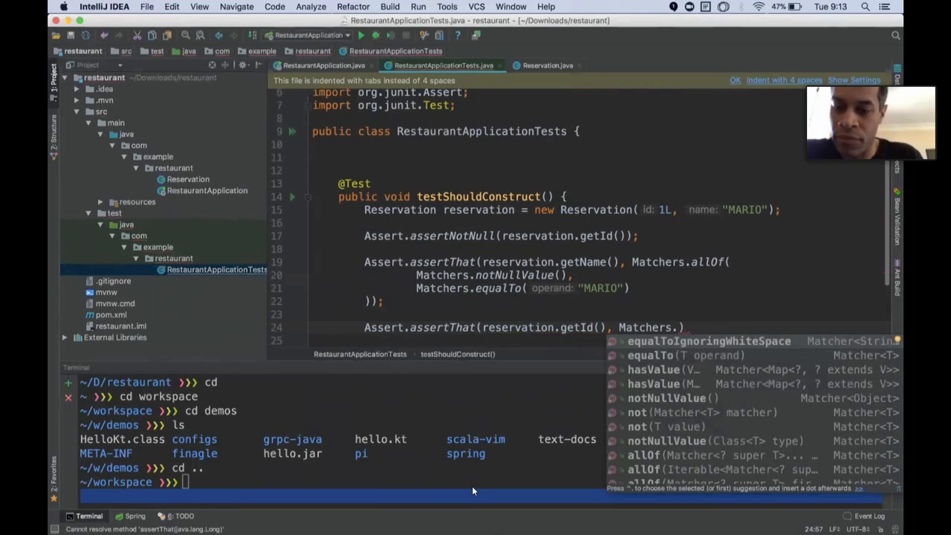
{"action": "type", "text": "is"}
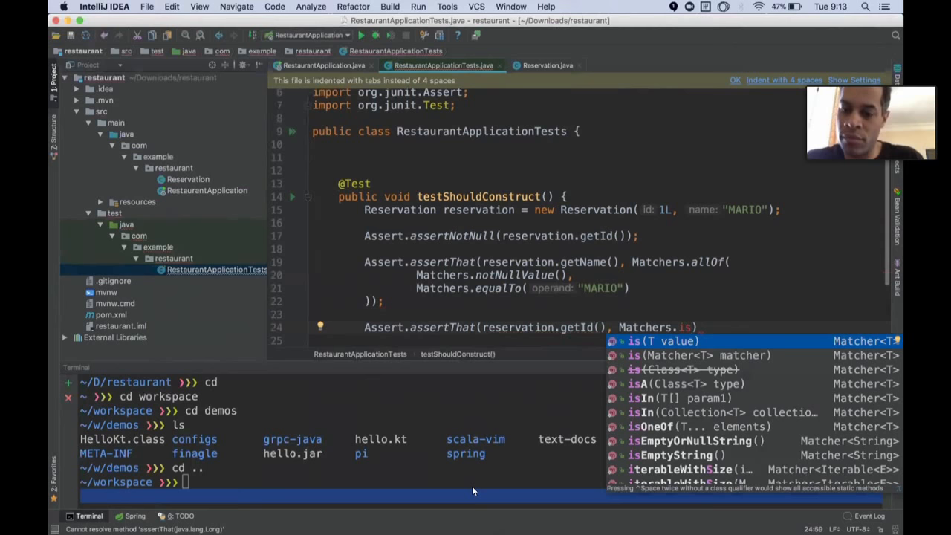
{"action": "left_click", "coordinate": [684, 439]}
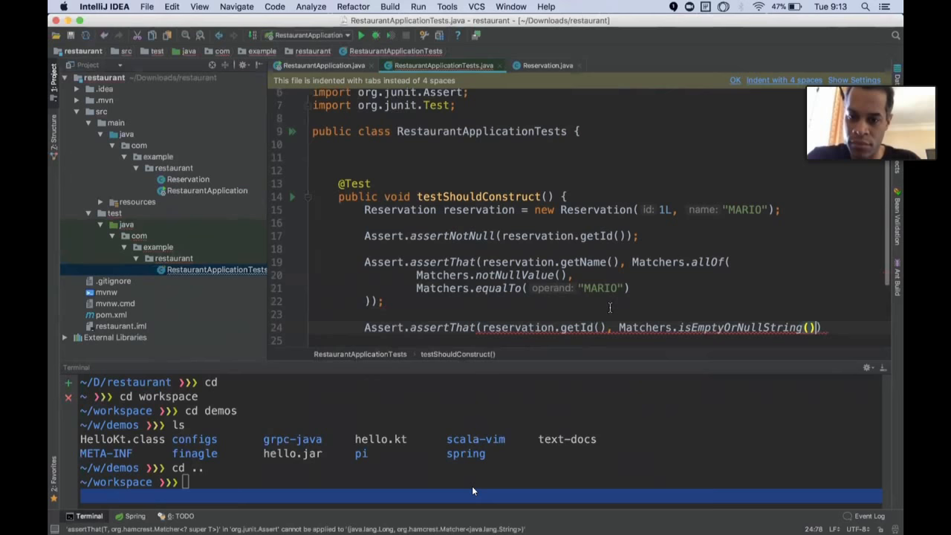
{"action": "key", "text": "Backspace"}
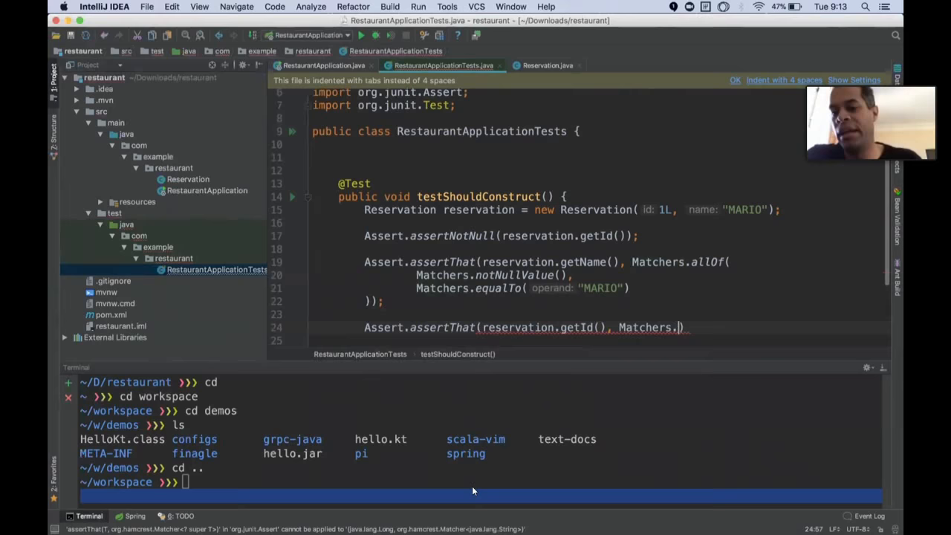
{"action": "type", "text": "equalTo("}
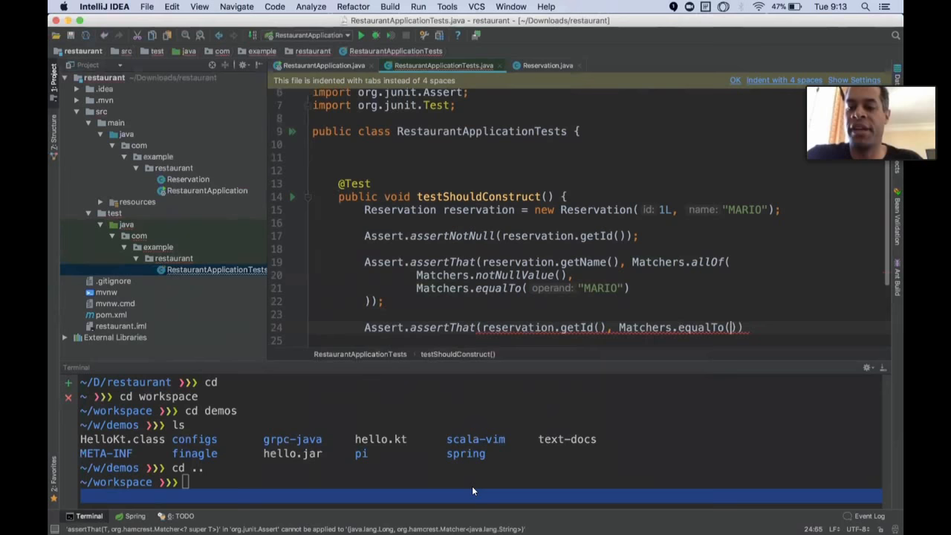
{"action": "type", "text": "1L"}
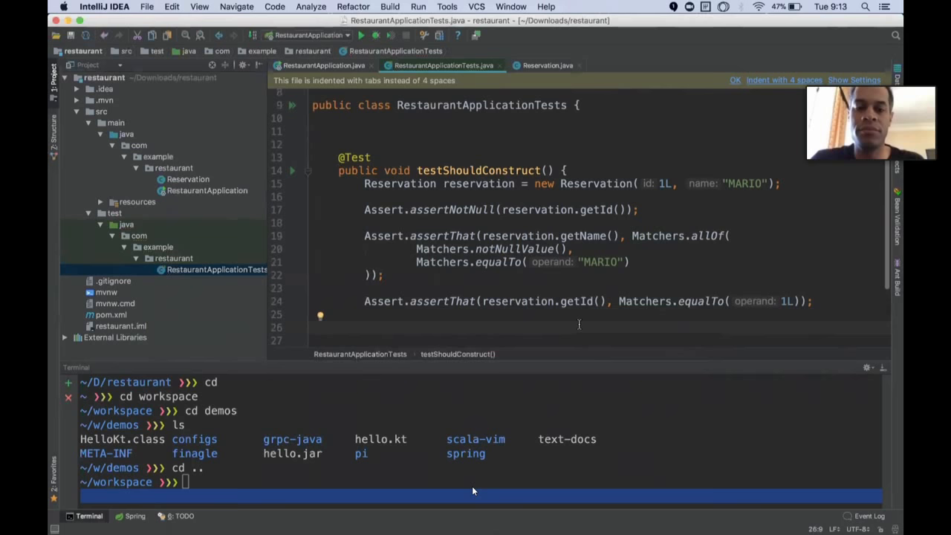
Label the block //HAMCREST and add AssertJ assertThat(reservation).as(...).isNotNull().
{"action": "type", "text": "//HAMCREST"}
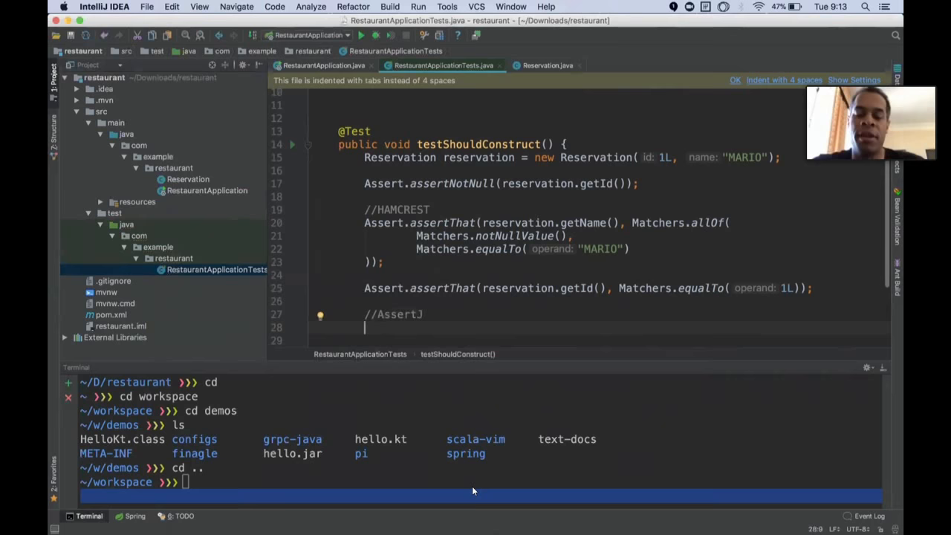
{"action": "type", "text": "Assertions.assertThat("}
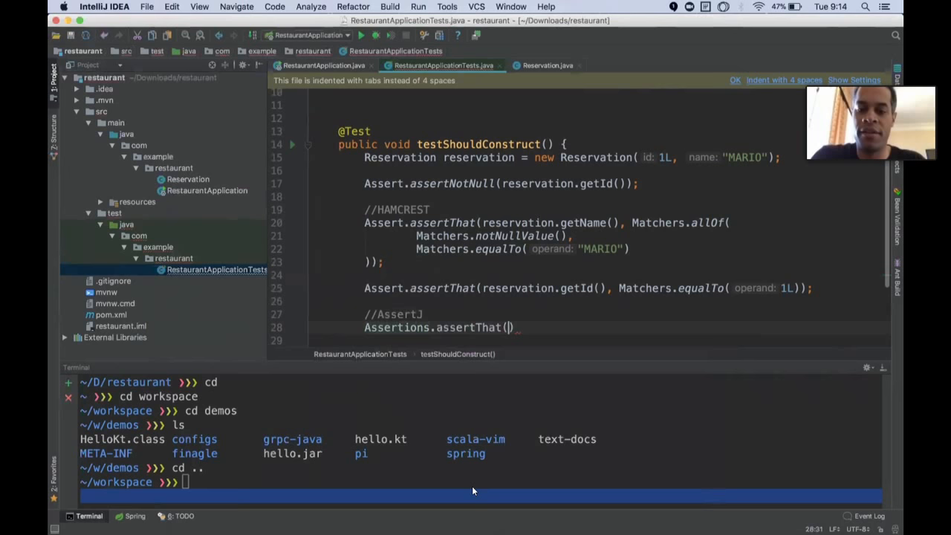
{"action": "type", "text": "reservation).isNotNull();"}
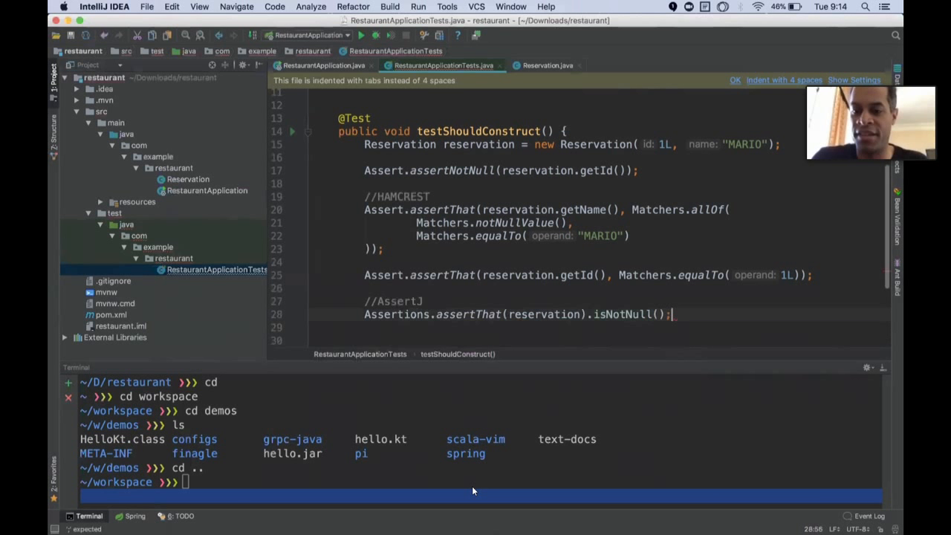
{"action": "type", "text": ".as"}
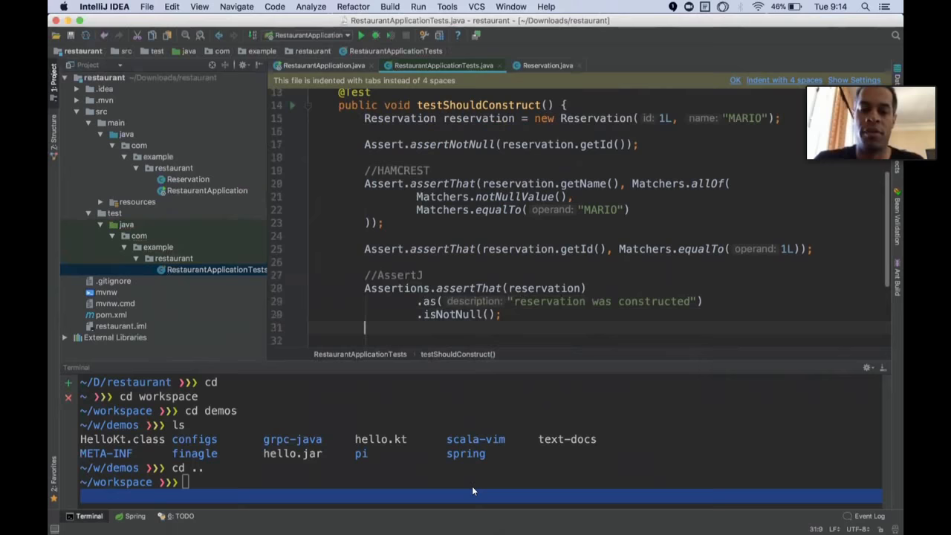
Add AssertJ assertThat(getName()).as(...).isEqualTo("Mario").
{"action": "type", "text": "Assertions.assertThat(reservation.getName())"}
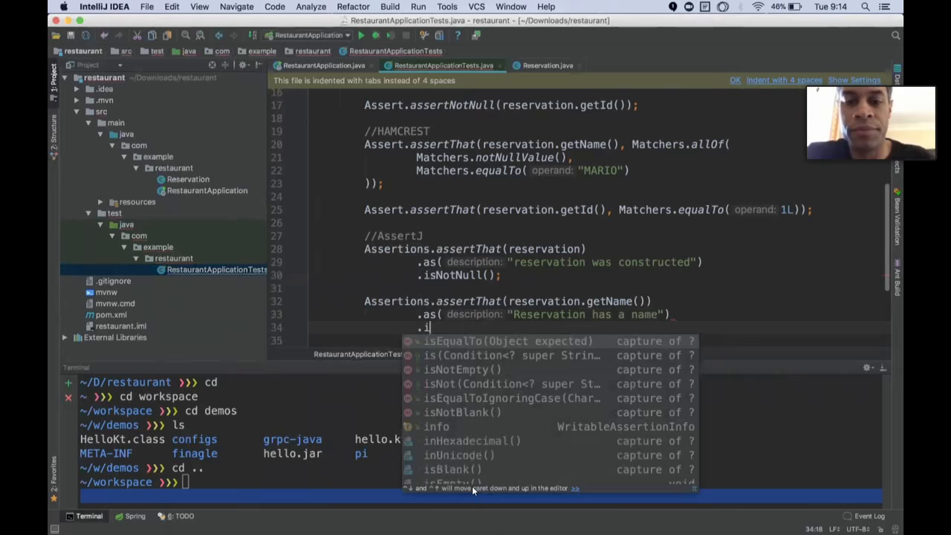
{"action": "type", "text": "isEqualTo(\"Mario\");"}
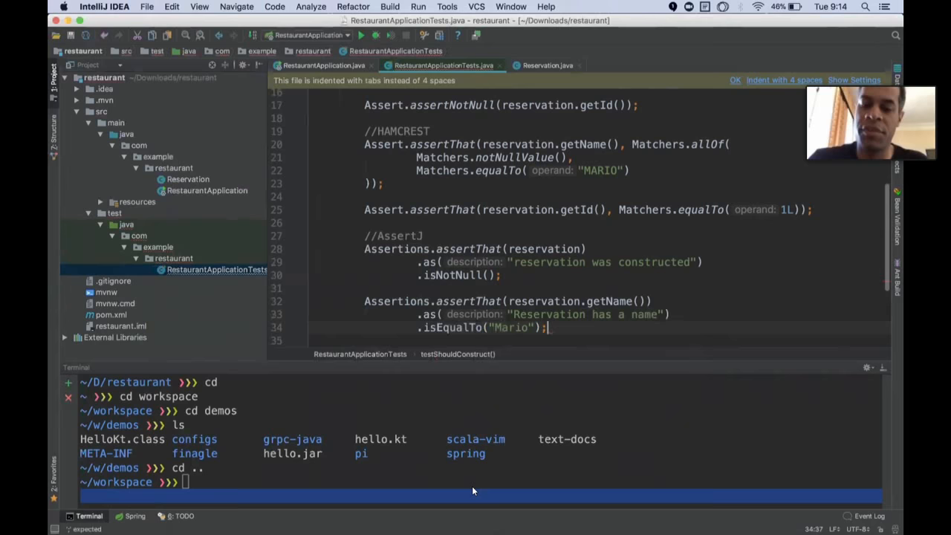
Add a //FAIL comment in the test and scroll back through the test class.
{"action": "type", "text": "//FAIL"}
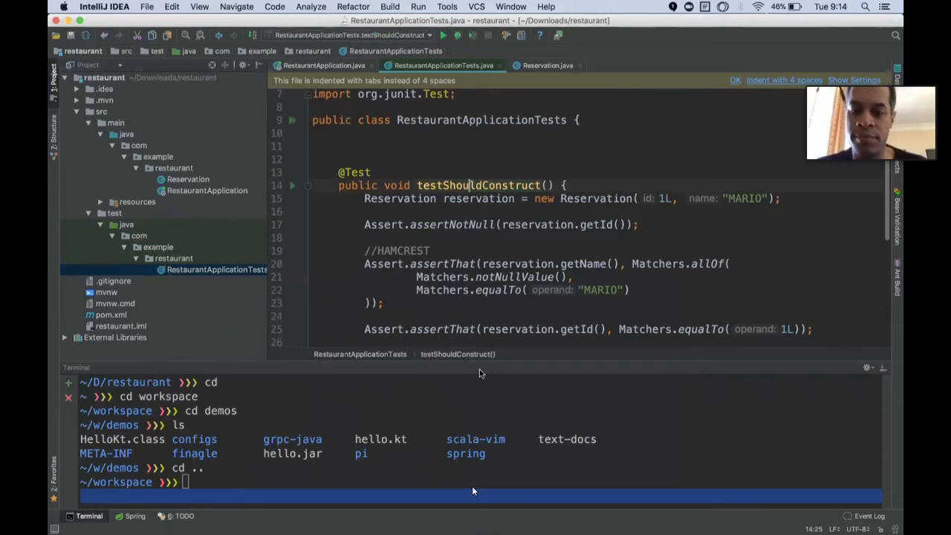
{"action": "scroll", "scroll_direction": "down", "scroll_amount": 3}
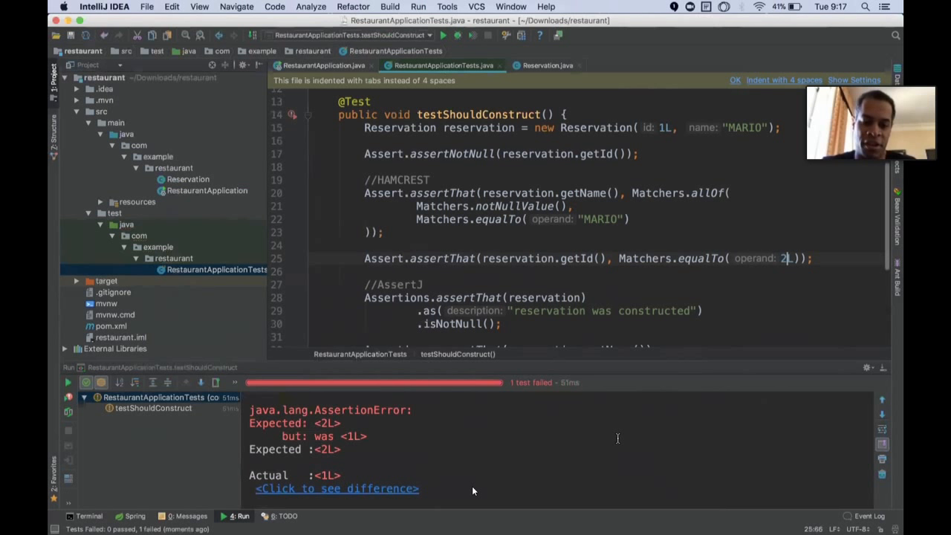
Scroll through the Run panel's AssertionError output for the failing reservation test.
{"action": "scroll", "scroll_direction": "down", "scroll_amount": 3}
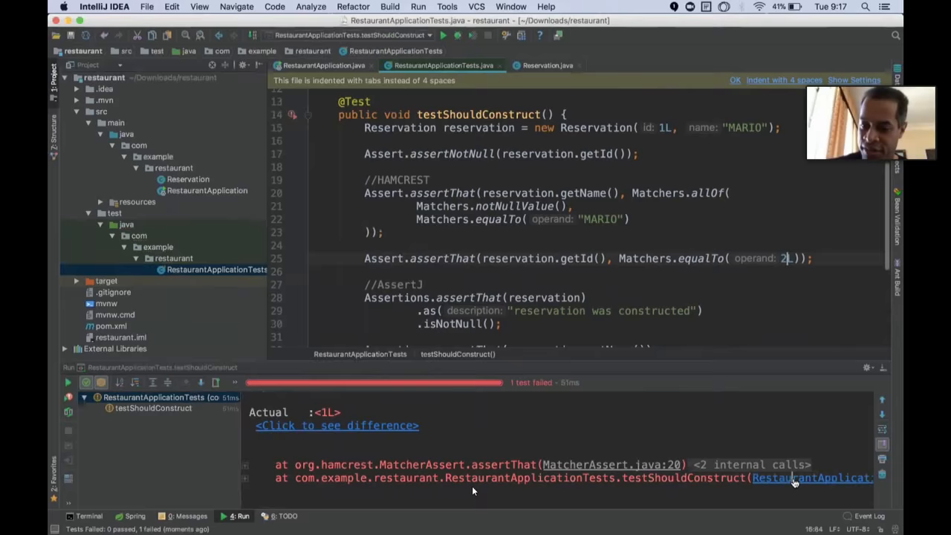
{"action": "scroll", "scroll_direction": "down", "scroll_amount": 3}
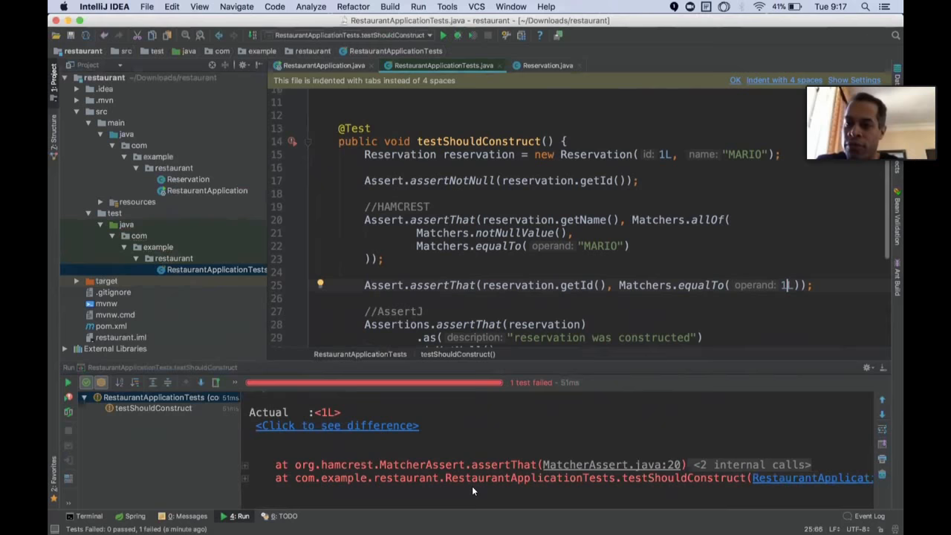
With testShouldConstruct passing, bring up Reservation.java from the Project tool window.
{"action": "scroll", "scroll_direction": "down", "scroll_amount": 3}
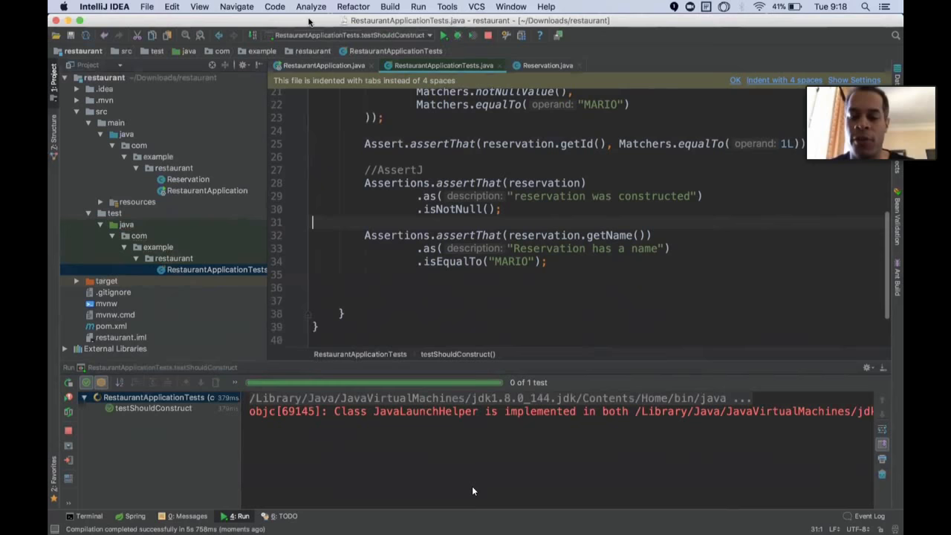
{"action": "left_click", "coordinate": [187, 179]}
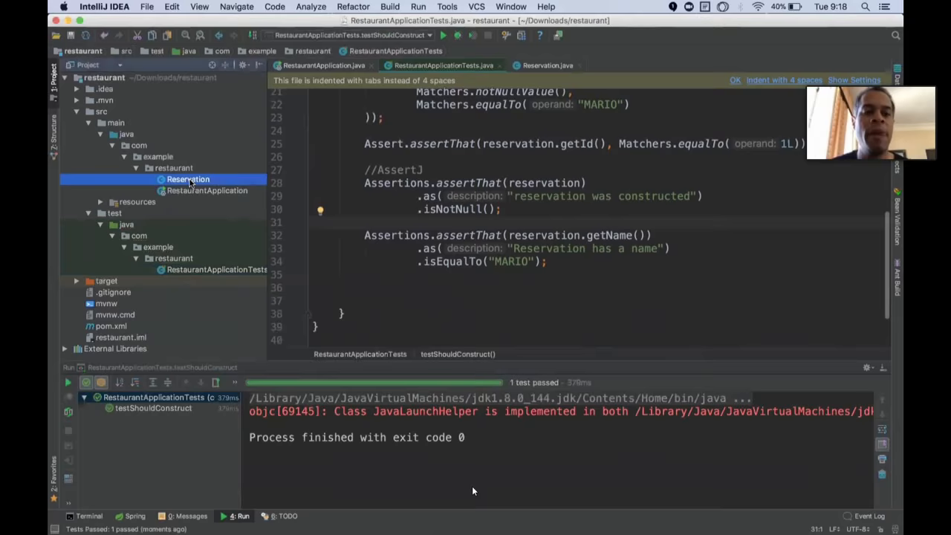
{"action": "left_click", "coordinate": [545, 65]}
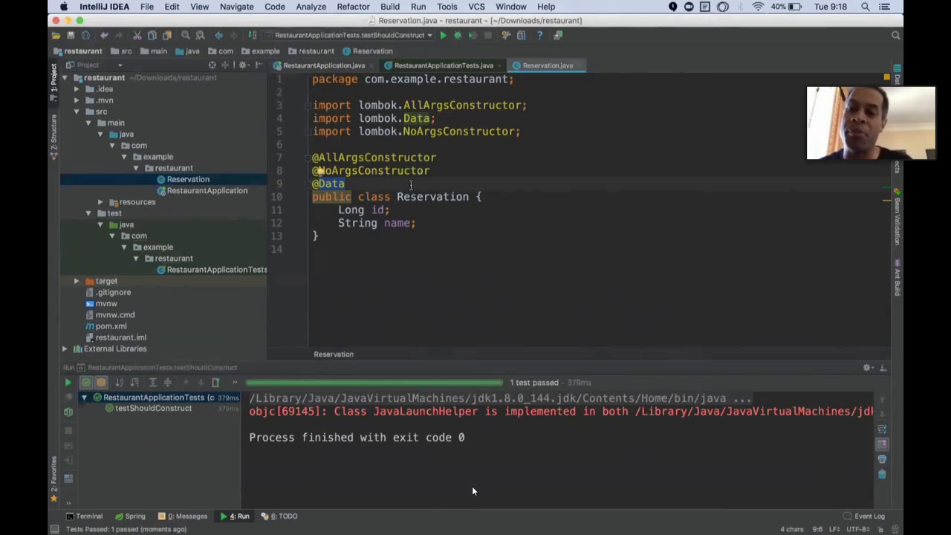
Start RestaurantEntityTests in the test package with a public void testShoudPersistFlushFind method.
{"action": "left_click", "coordinate": [173, 258]}
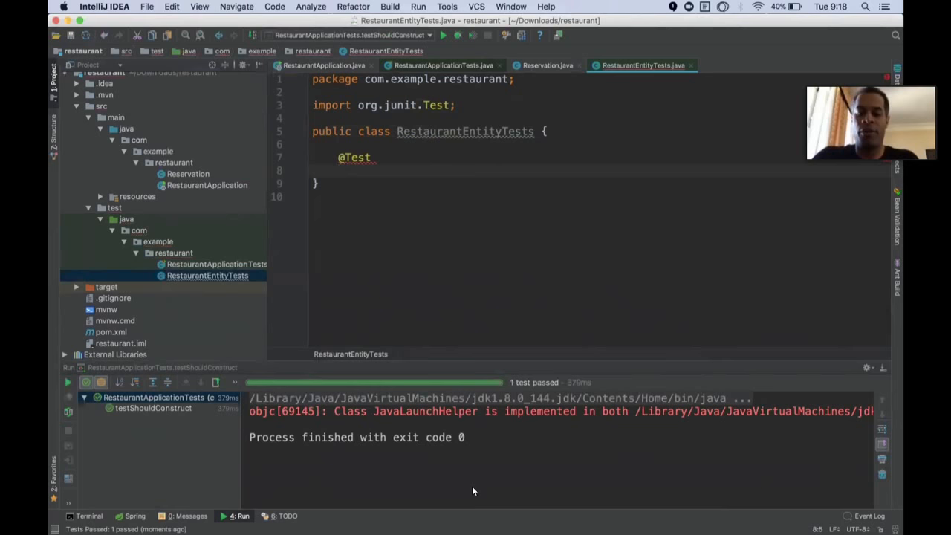
{"action": "type", "text": "public void testShoudF"}
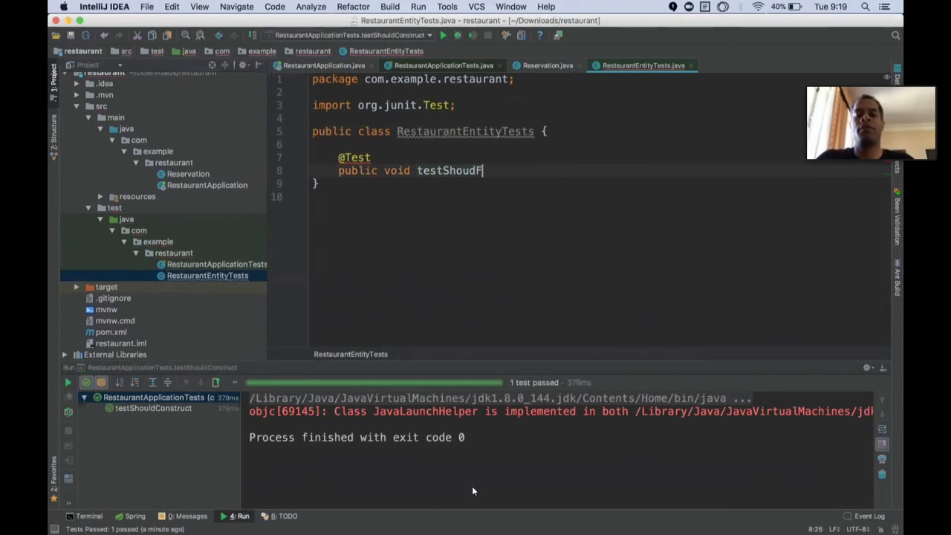
{"action": "key", "text": "Backspace"}
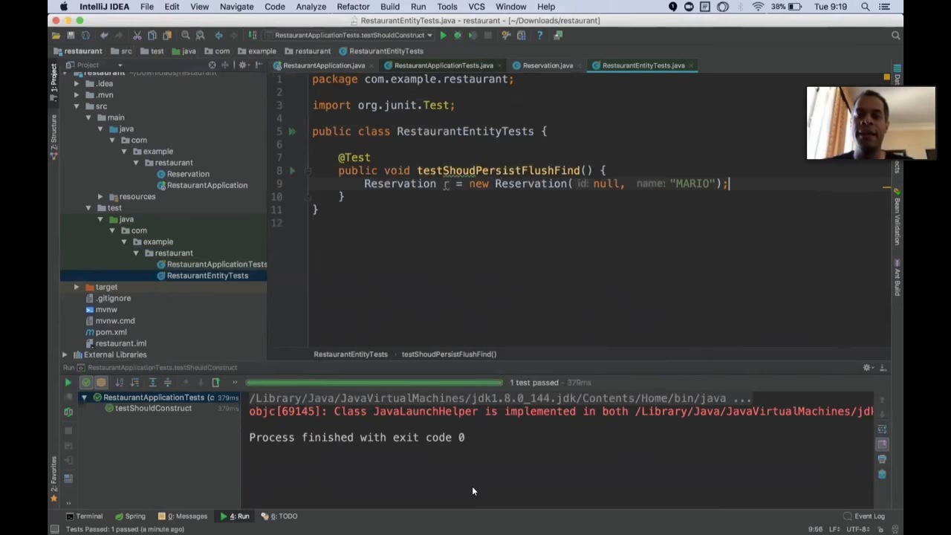
{"action": "type", "text": "@RunWith"}
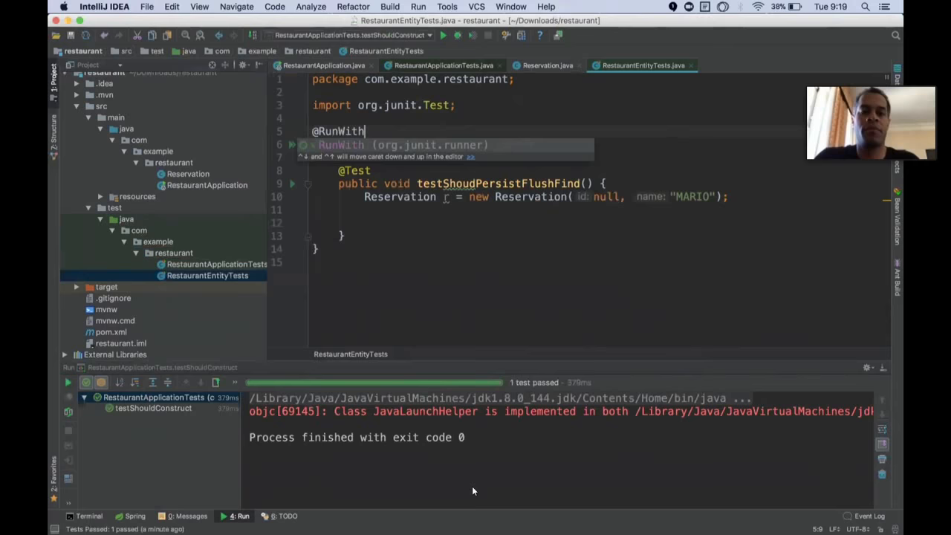
{"action": "type", "text": "(SpringRunner.class"}
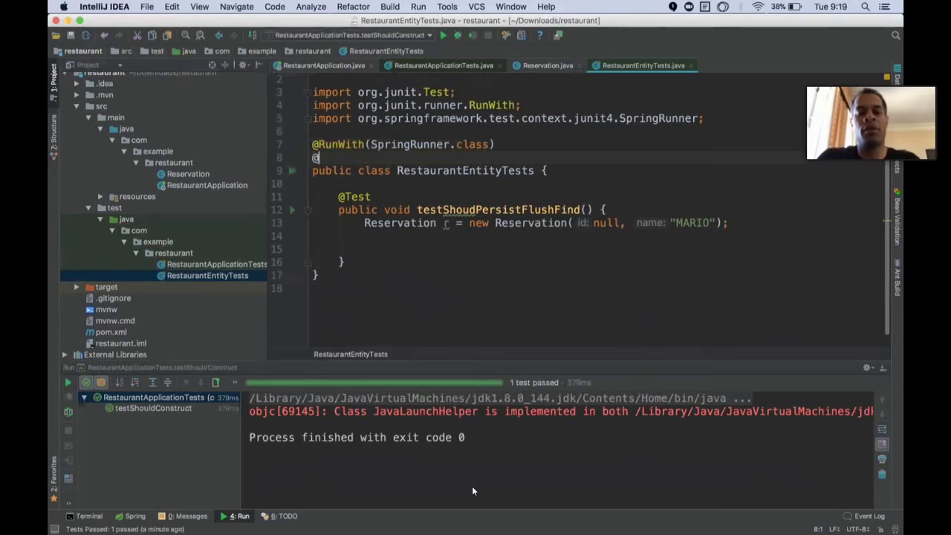
{"action": "type", "text": "DataJpaTest"}
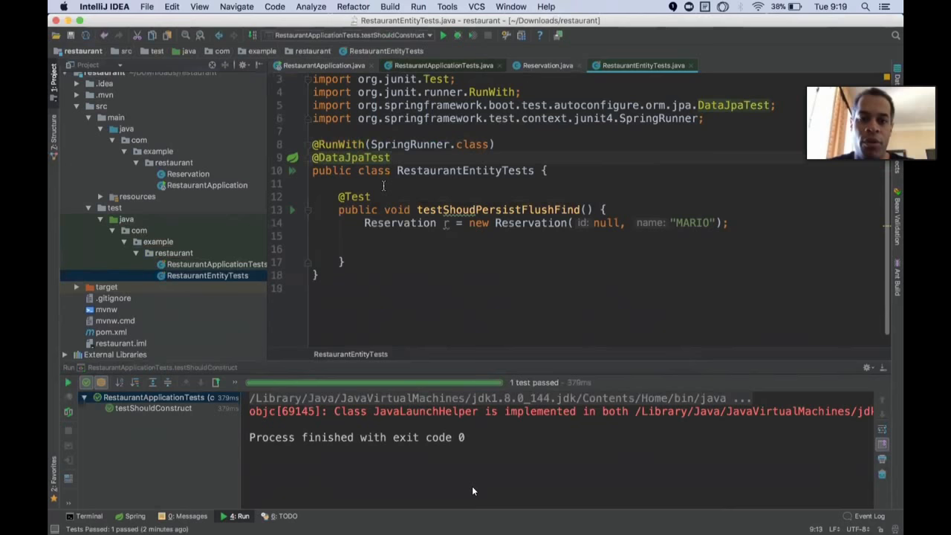
{"action": "type", "text": "@Autowired"}
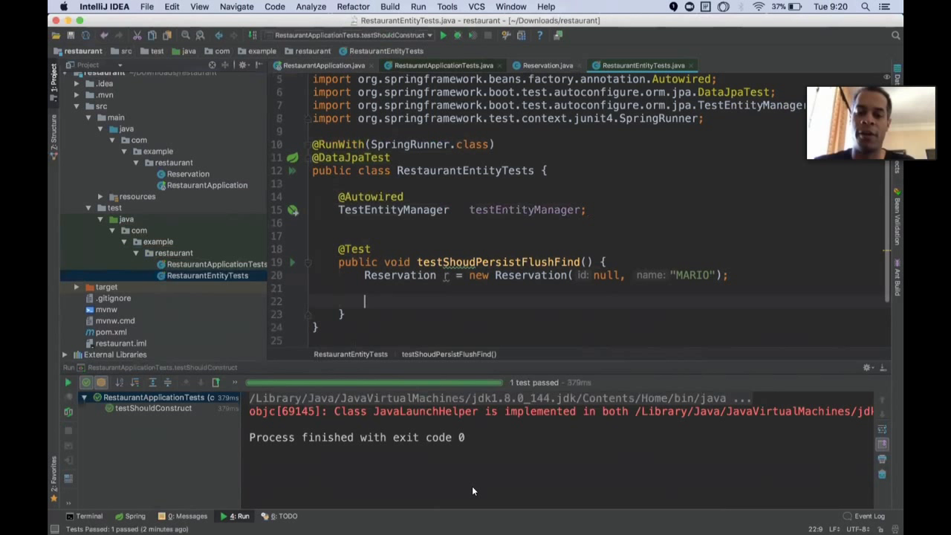
Persist the reservation via testEntityManager.persistFlushFind and assert the returned entity is not null.
{"action": "type", "text": "testEntitManager."}
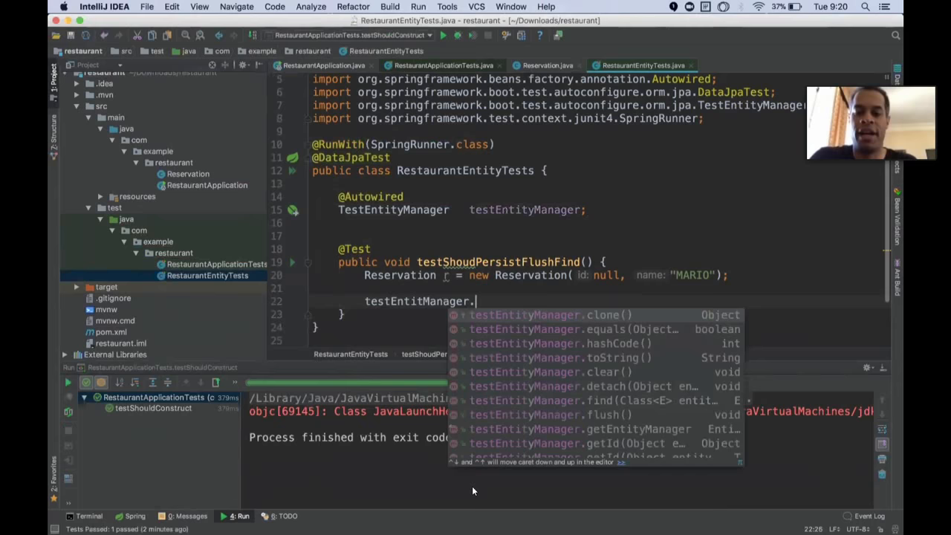
{"action": "type", "text": "persistFlushFind(r);"}
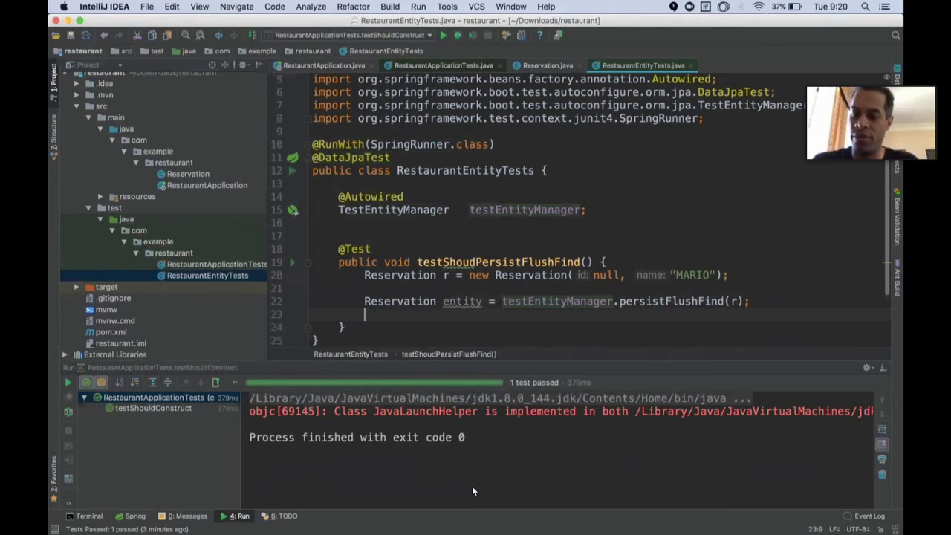
{"action": "type", "text": "Assertions.assertThat(entity"}
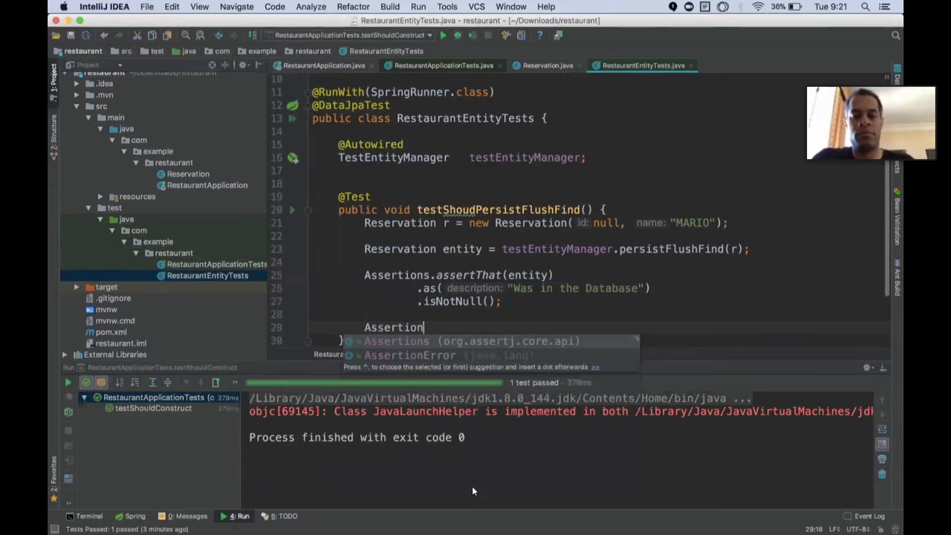
Assert entity.getId() is not null, described as "Received an ID".
{"action": "type", "text": "s.assertThat"}
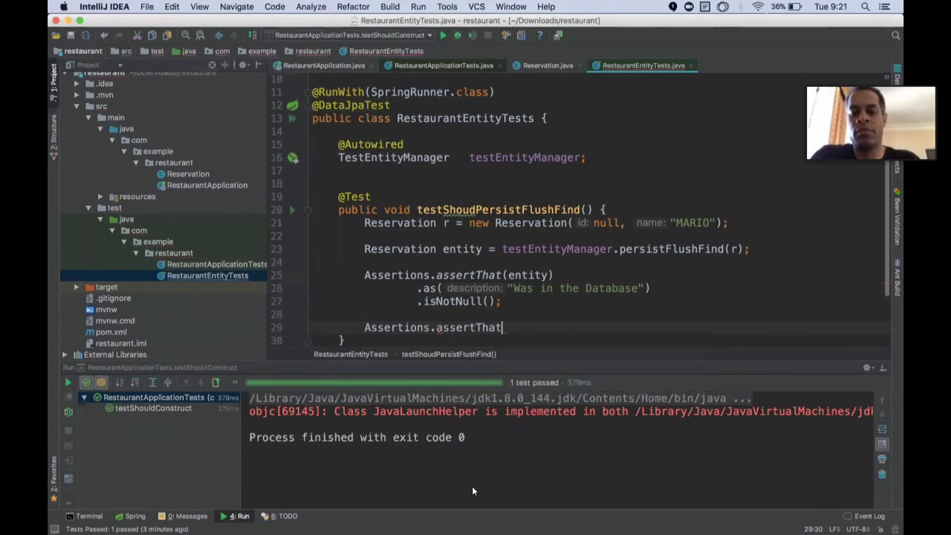
{"action": "type", "text": "(entity.getId()).a"}
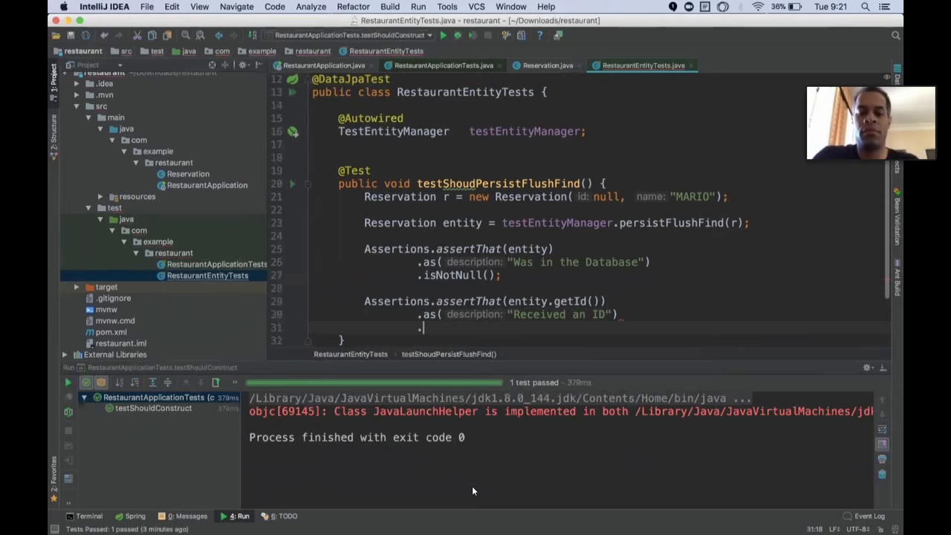
{"action": "type", "text": ".isNotNull();"}
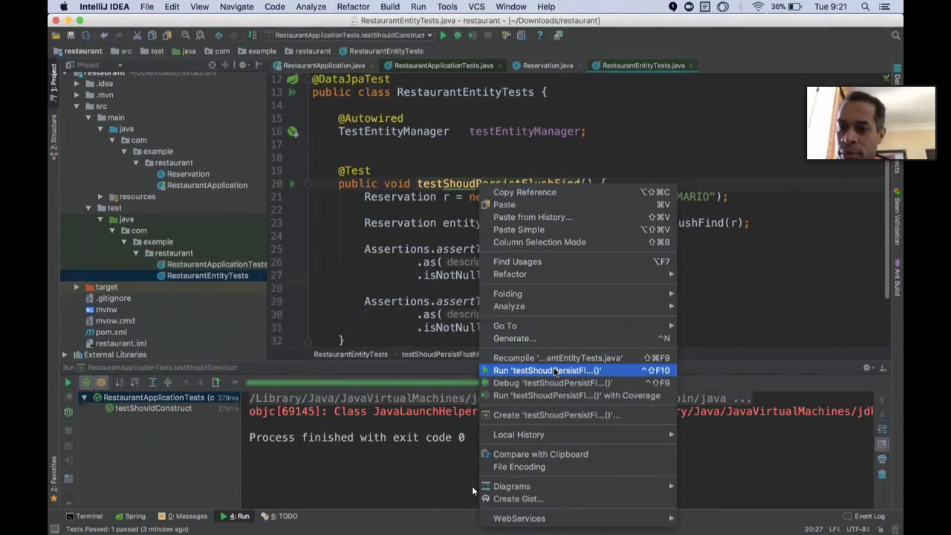
Run testShoudPersistFlushFind, see the Unknown entity Reservation failure, and bring up Reservation.java.
{"action": "left_click", "coordinate": [546, 369]}
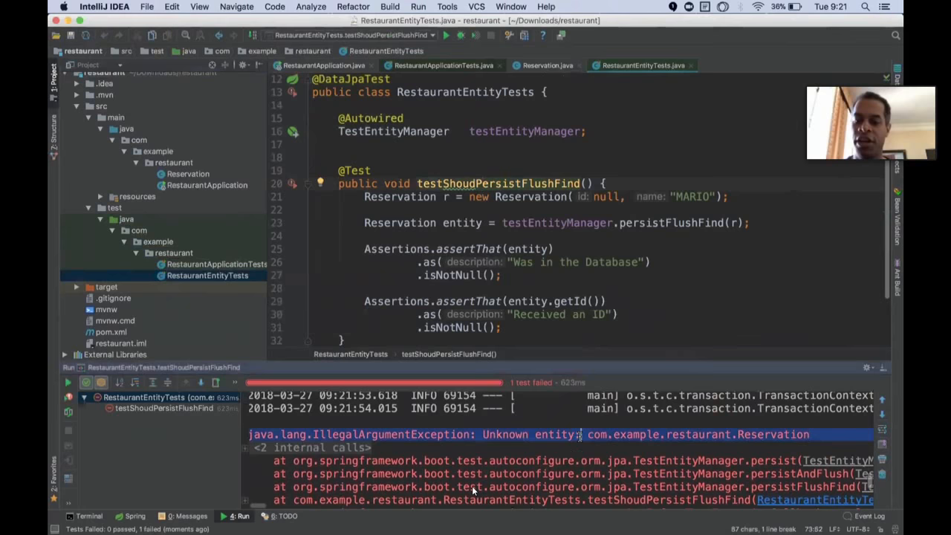
{"action": "left_click", "coordinate": [543, 65]}
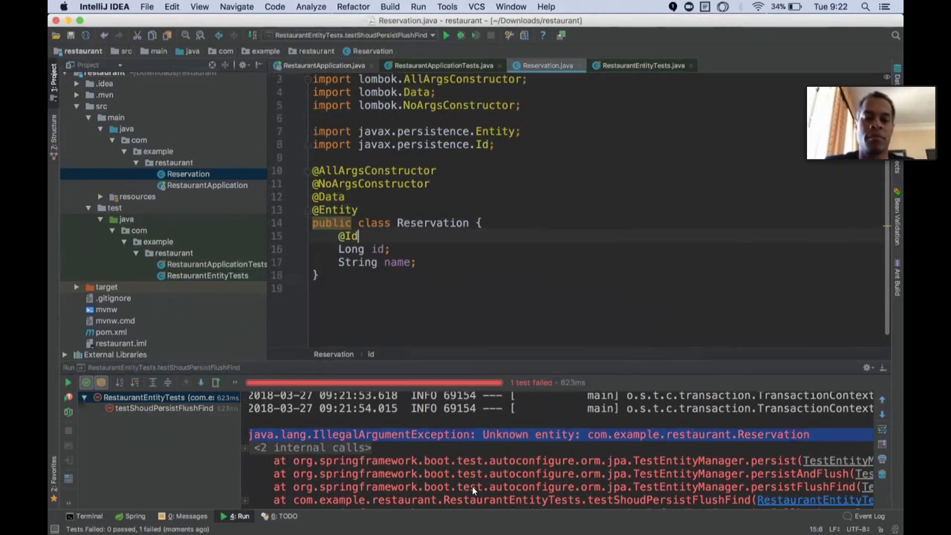
{"action": "type", "text": "@GeneratedValue"}
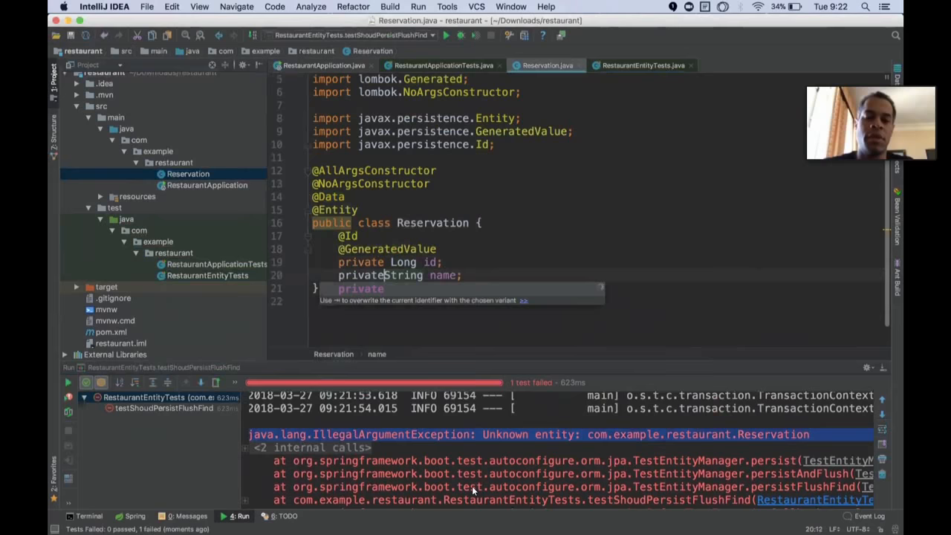
{"action": "left_click", "coordinate": [438, 65]}
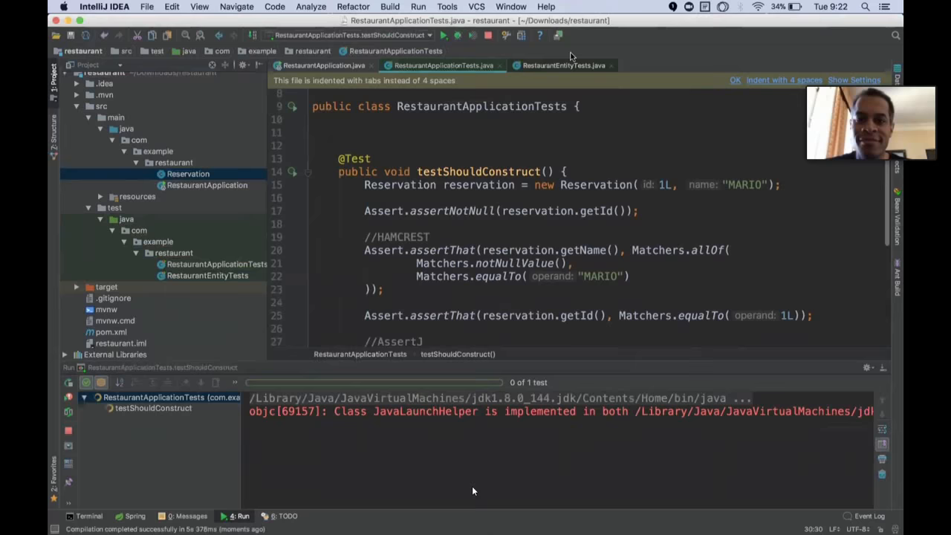
{"action": "left_click", "coordinate": [561, 66]}
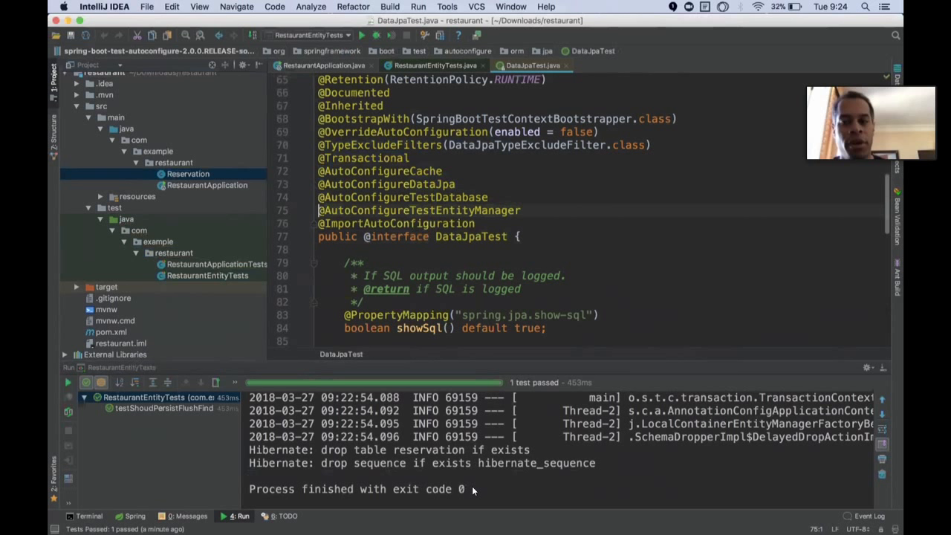
Inspect persistFlushFind in TestEntityManager.java, then return to RestaurantEntityTests.
{"action": "scroll", "scroll_direction": "down", "scroll_amount": 3}
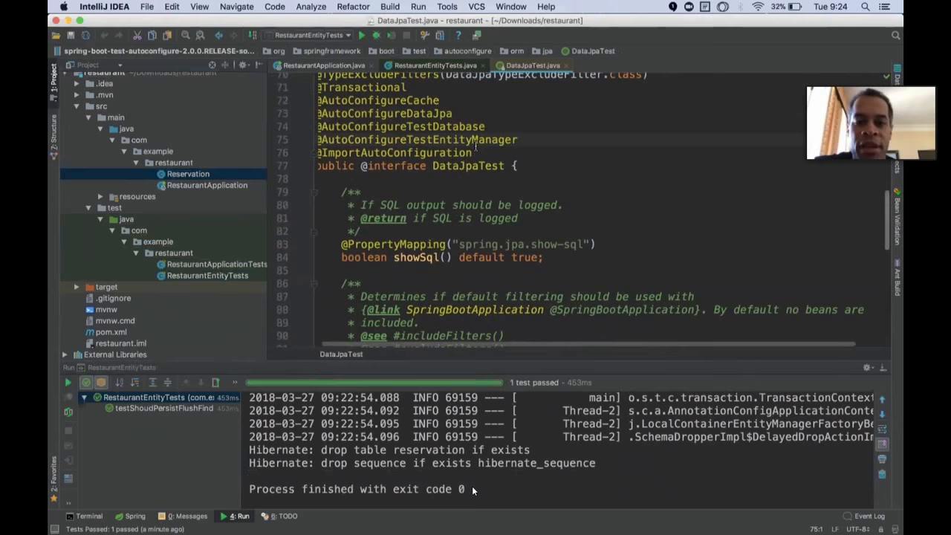
{"action": "left_click", "coordinate": [432, 66]}
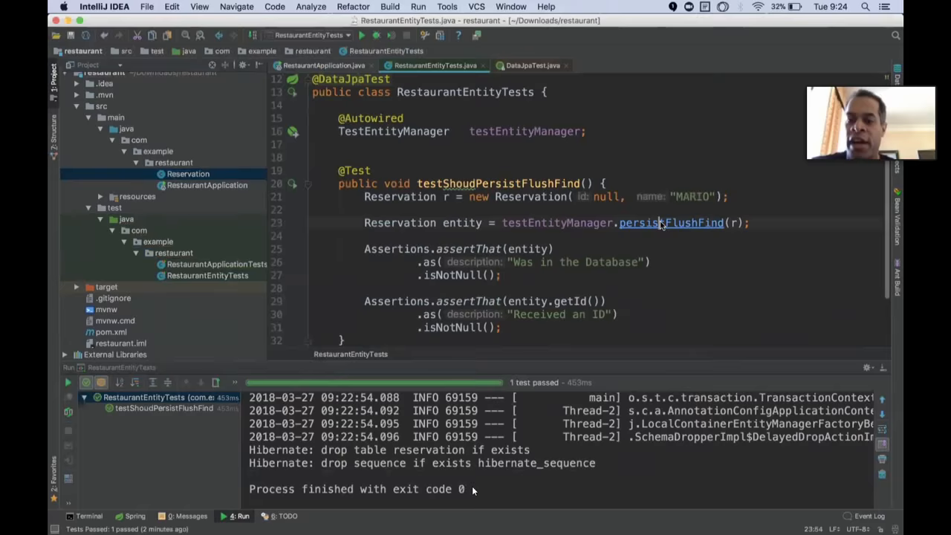
{"action": "left_click", "coordinate": [658, 223]}
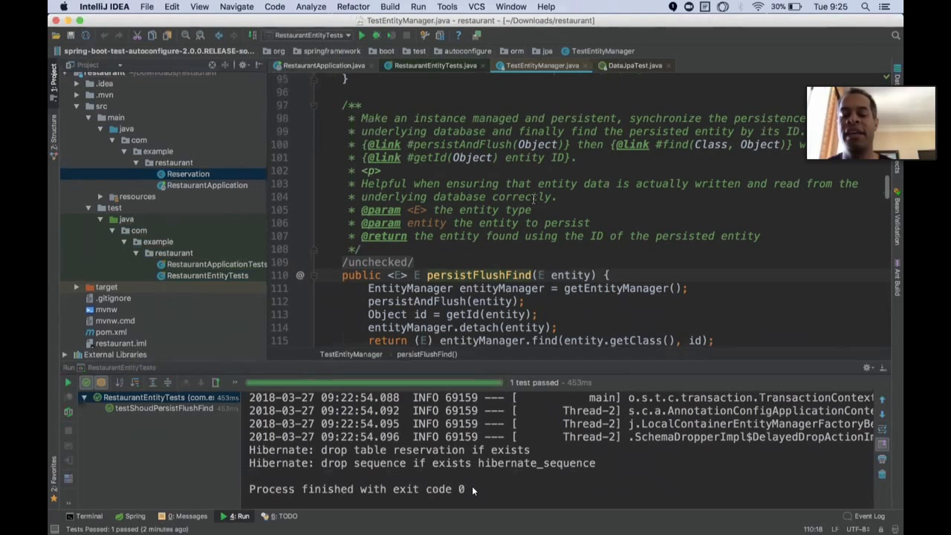
{"action": "left_click", "coordinate": [428, 66]}
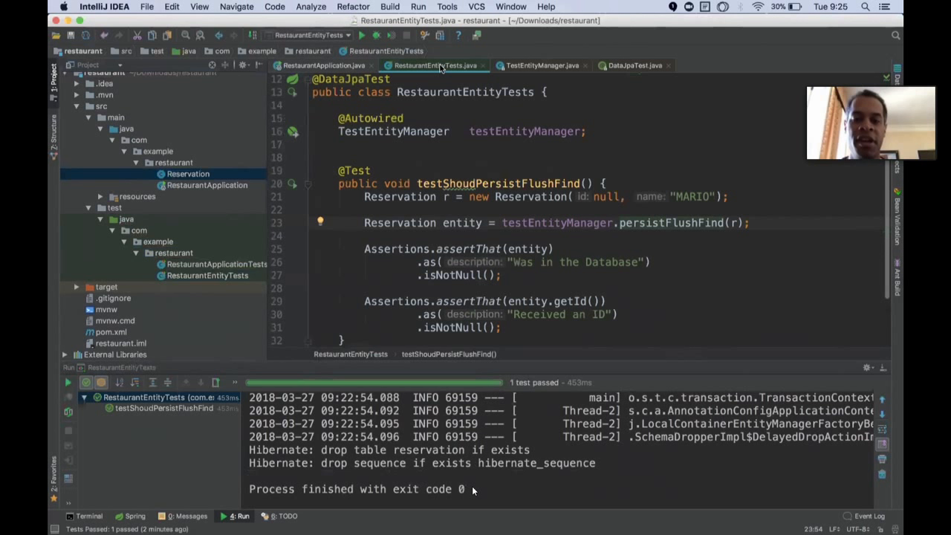
{"action": "left_click", "coordinate": [174, 162]}
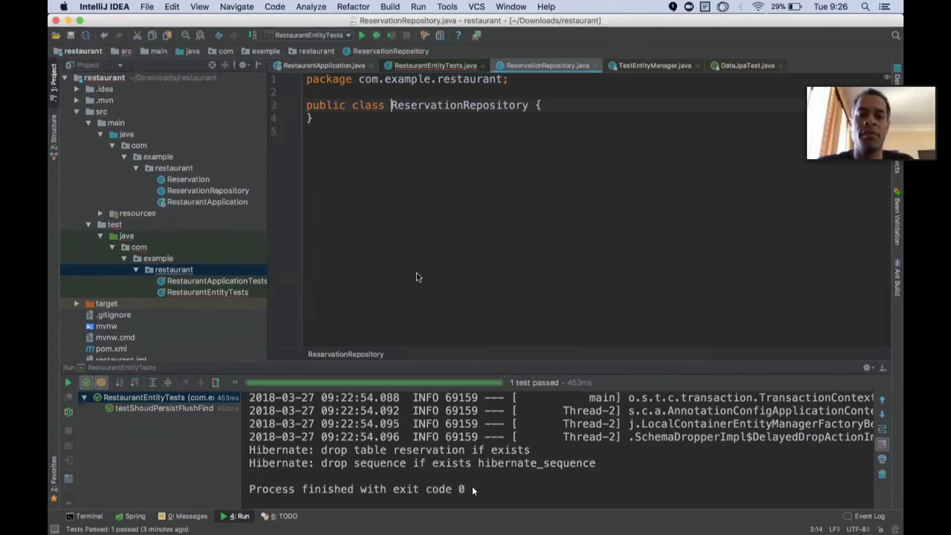
Make ReservationRepository an interface declaring Collection<Reservation> findAllByName(String name), then return to RestaurantEntityTests.
{"action": "type", "text": "interface"}
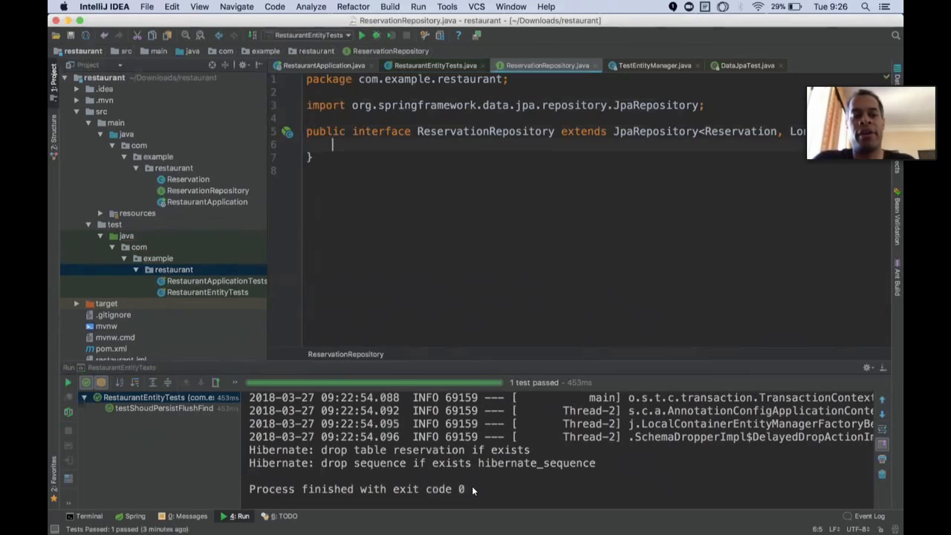
{"action": "type", "text": "Collection<Reservation> find"}
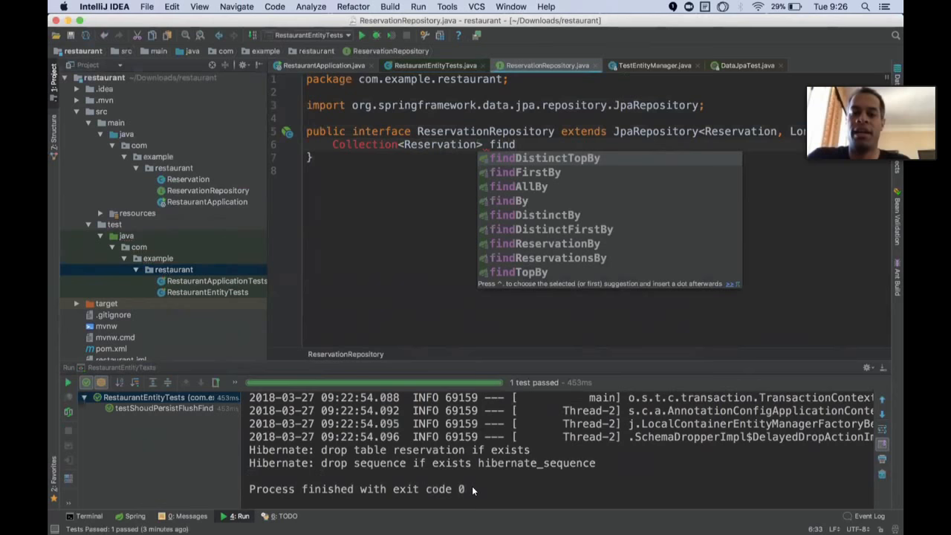
{"action": "type", "text": "AllByName(String name"}
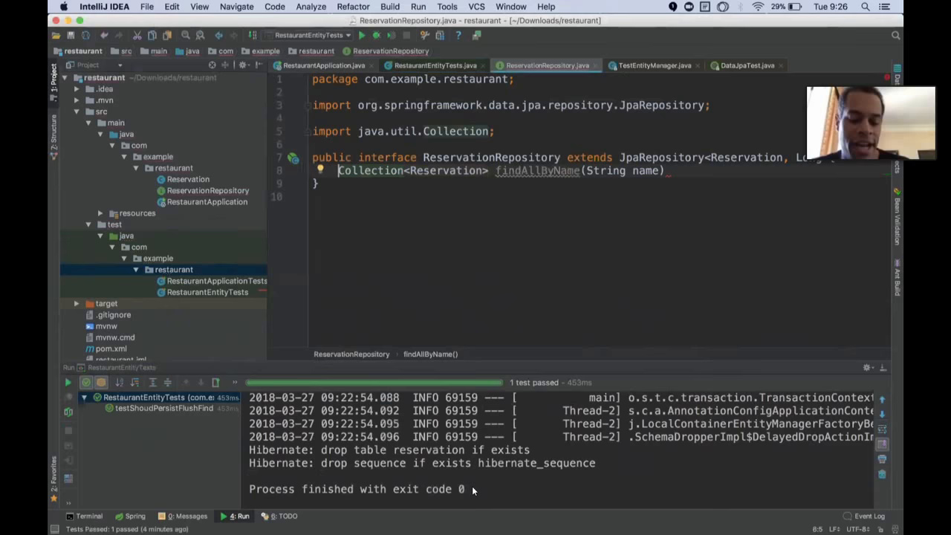
{"action": "type", "text": ";"}
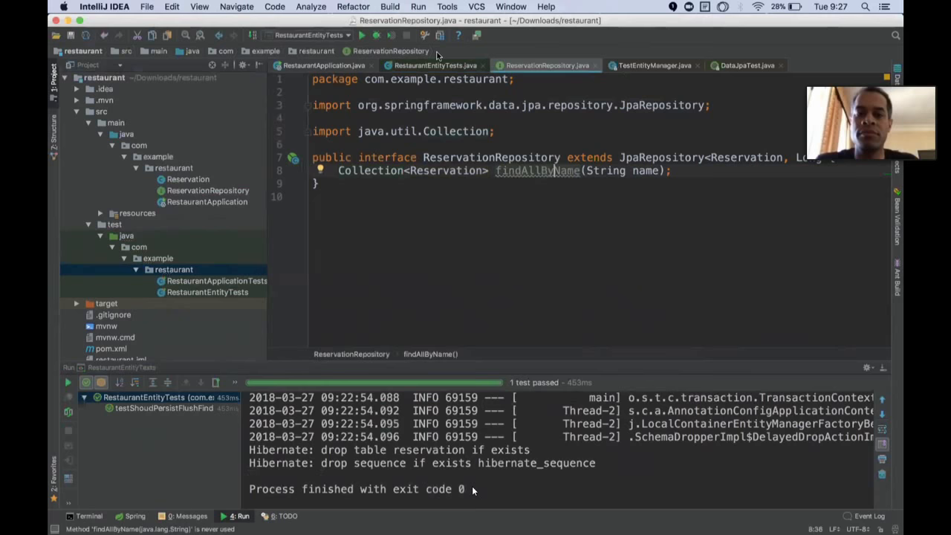
{"action": "left_click", "coordinate": [435, 65]}
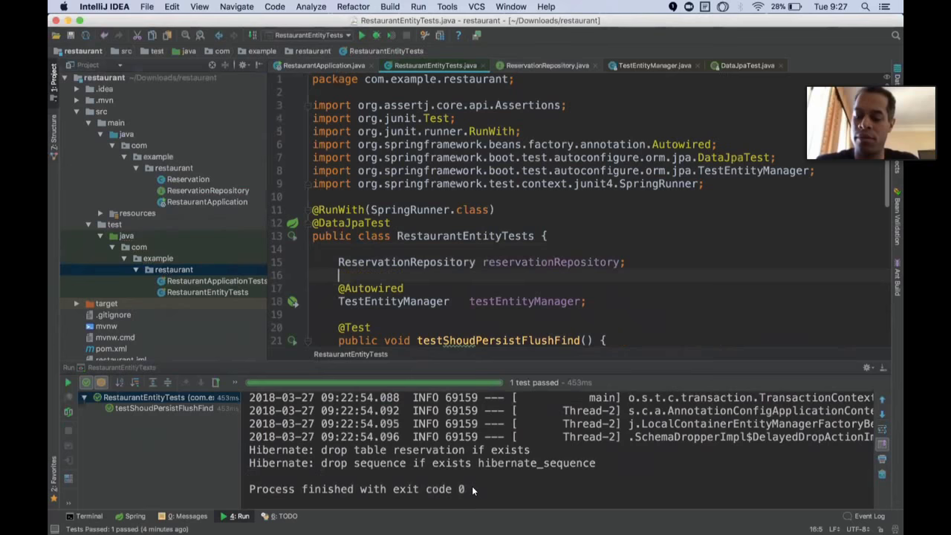
Autowire a ReservationRepository field and begin the testShouldPersistAndFindAll test.
{"action": "type", "text": "@Autowired"}
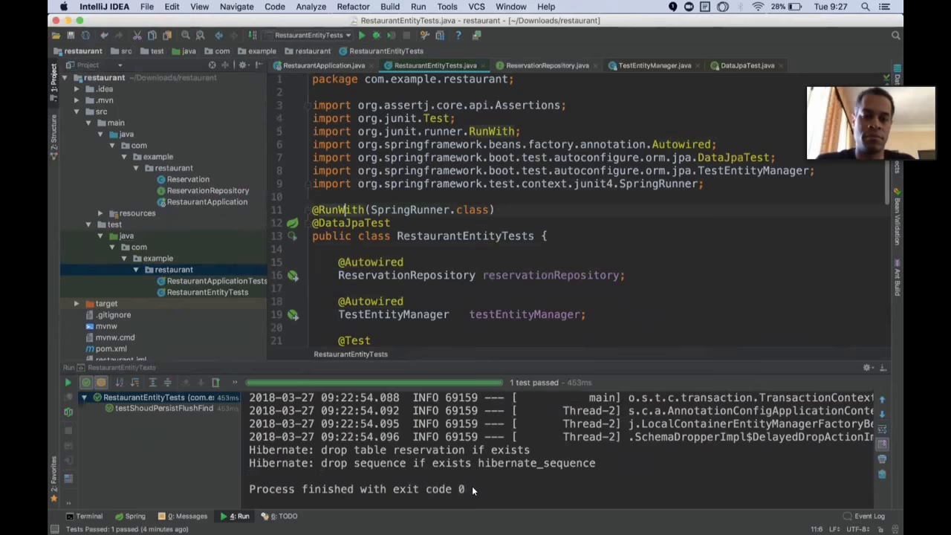
{"action": "type", "text": "@SpringBootTest"}
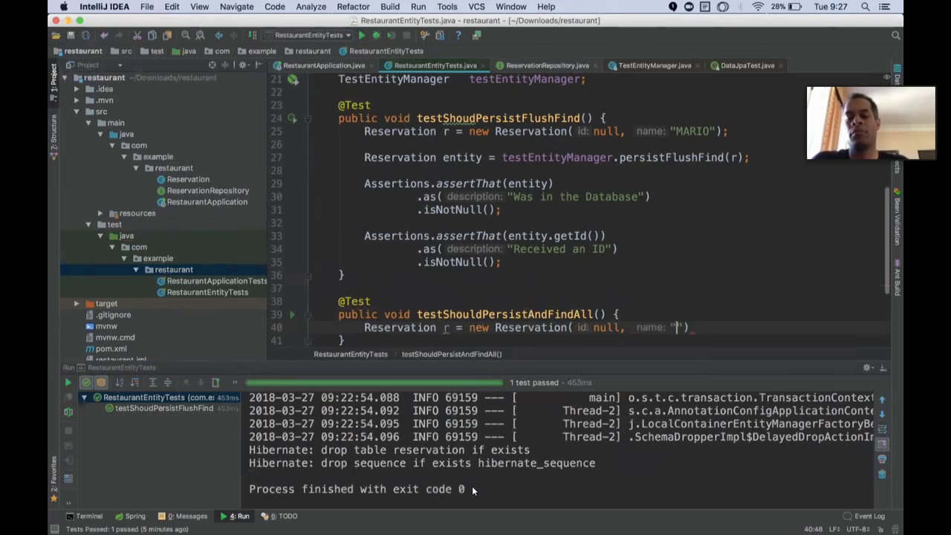
Save a new CAFEBABE Reservation via reservationRepository and assign findAllByName("CAFEBABE") to a Collection<Reservation>.
{"action": "type", "text": "CAFEBABE"}
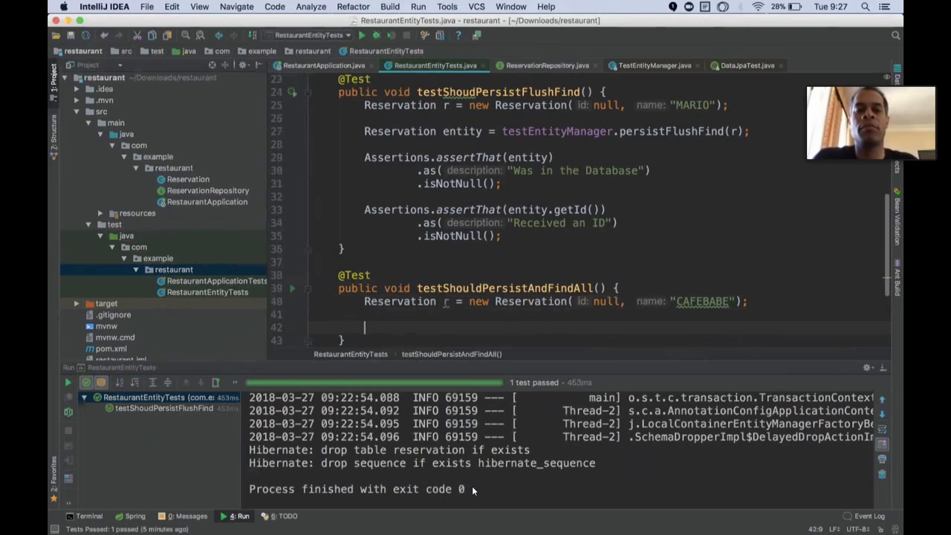
{"action": "type", "text": "testEntityManager.persistFlushFind()"}
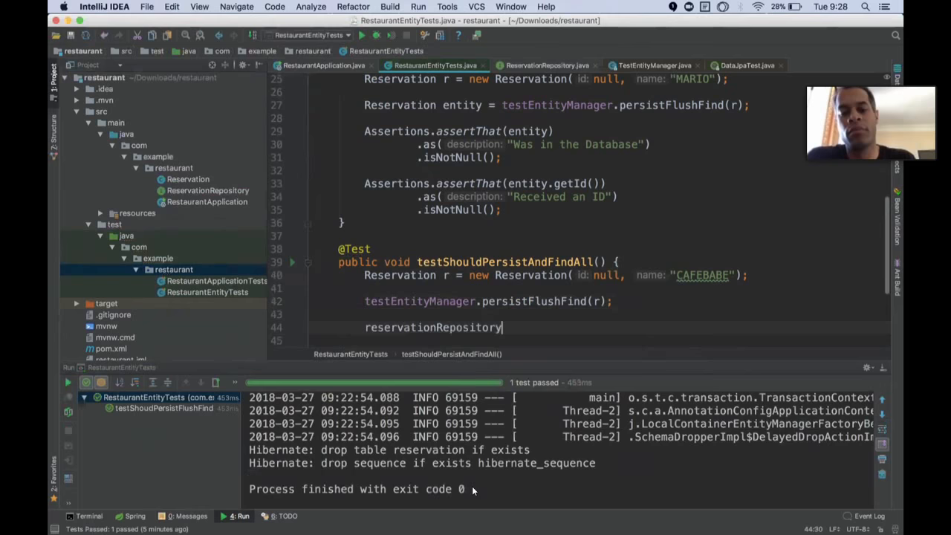
{"action": "type", "text": ".findAllByName(\"CAFEBABE\")"}
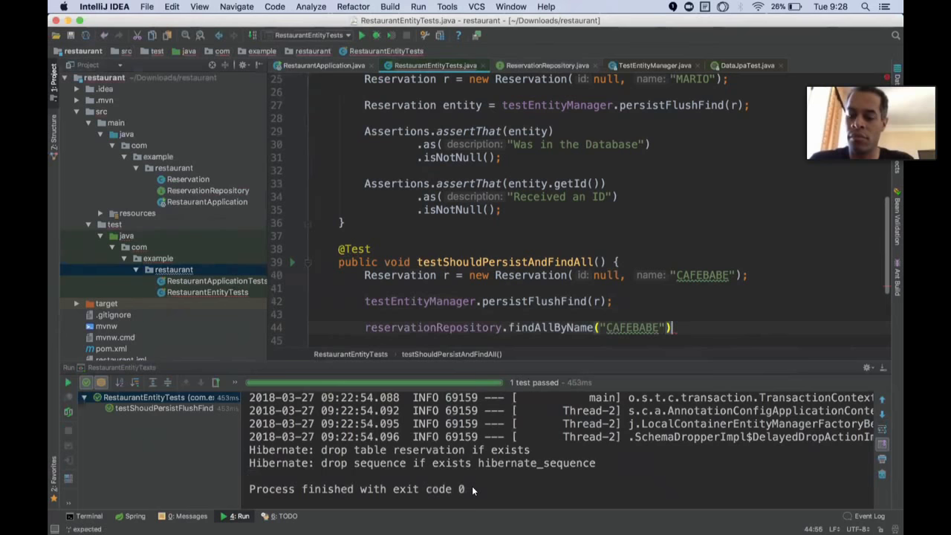
{"action": "type", "text": "reservationRepository"}
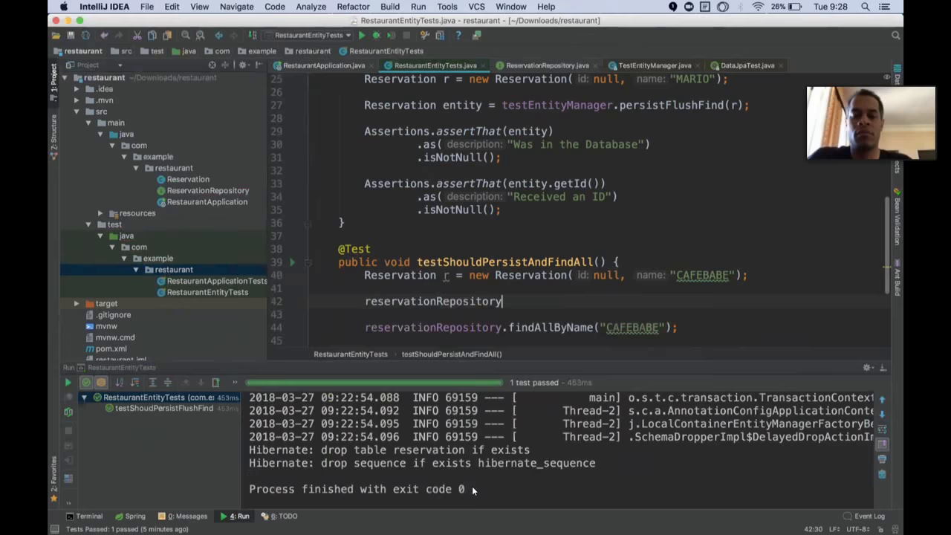
{"action": "type", "text": ".save()"}
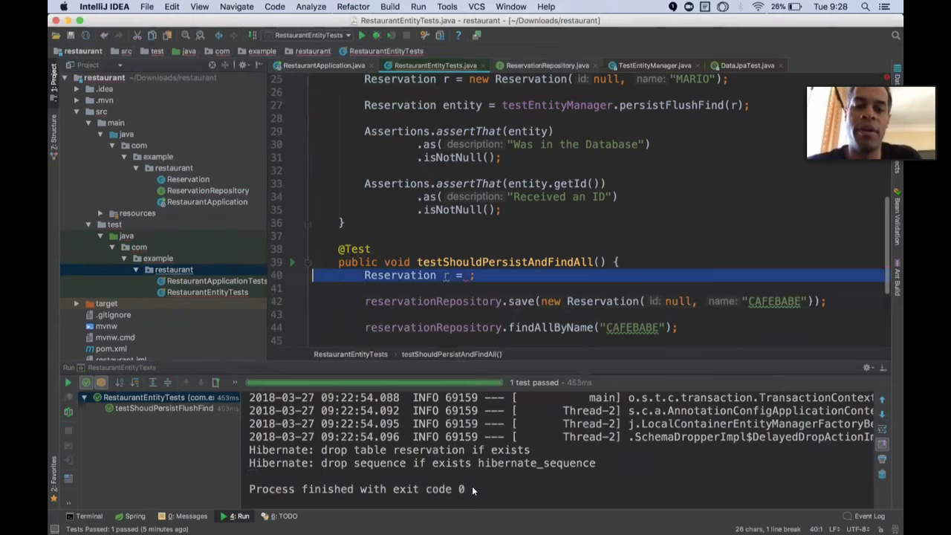
{"action": "key", "text": "Delete"}
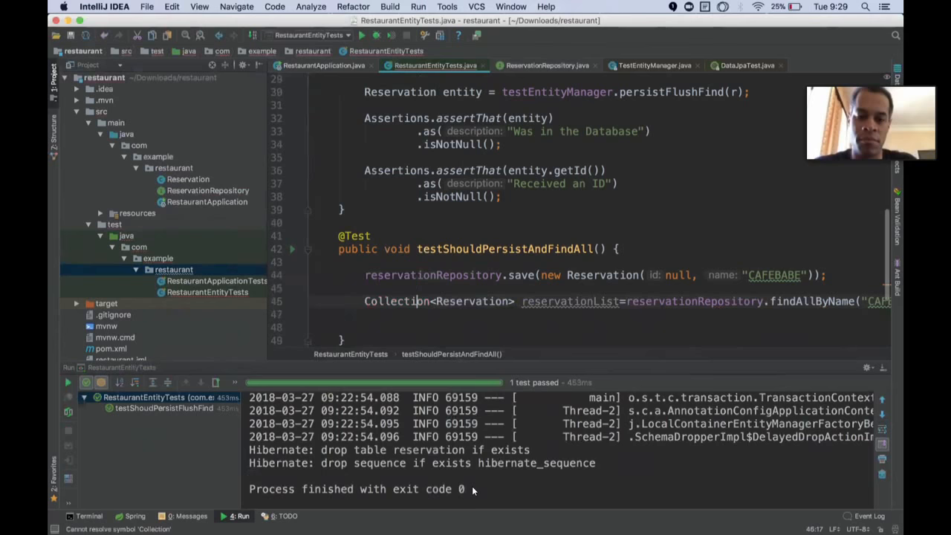
Assert with Assertions.assertThat that reservationList is not empty.
{"action": "type", "text": "Assertions."}
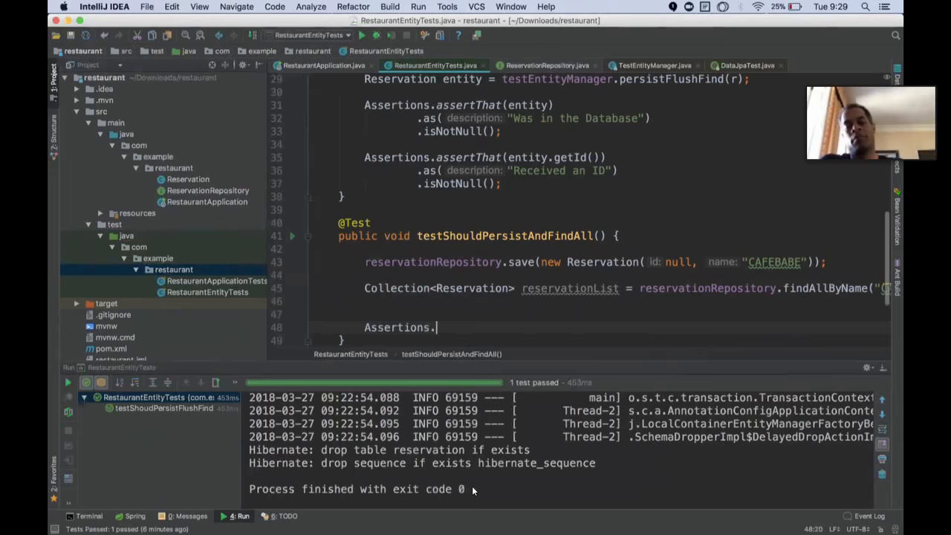
{"action": "type", "text": "assertThat(reservationList).isNot"}
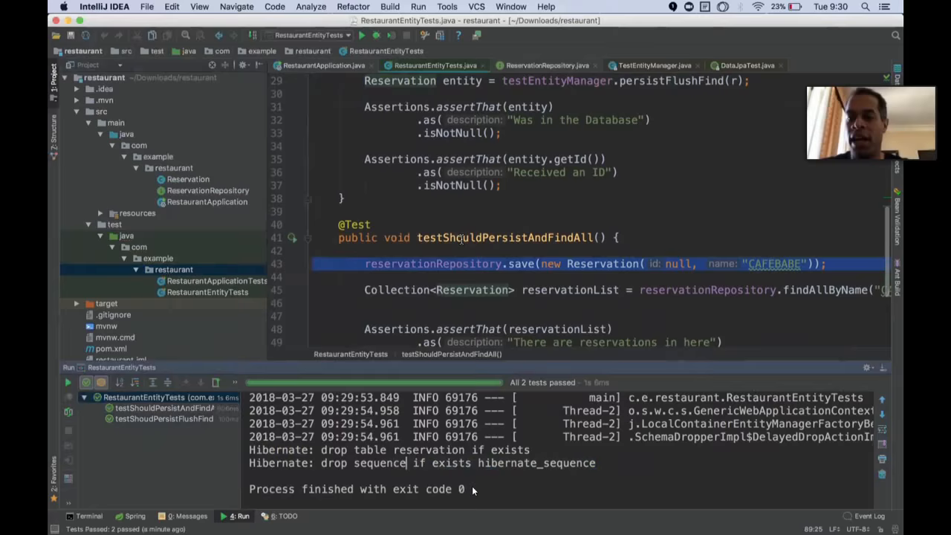
Navigate to the DataJpaTest annotation source and pick out its spring.jpa.show-sql property.
{"action": "left_click", "coordinate": [746, 65]}
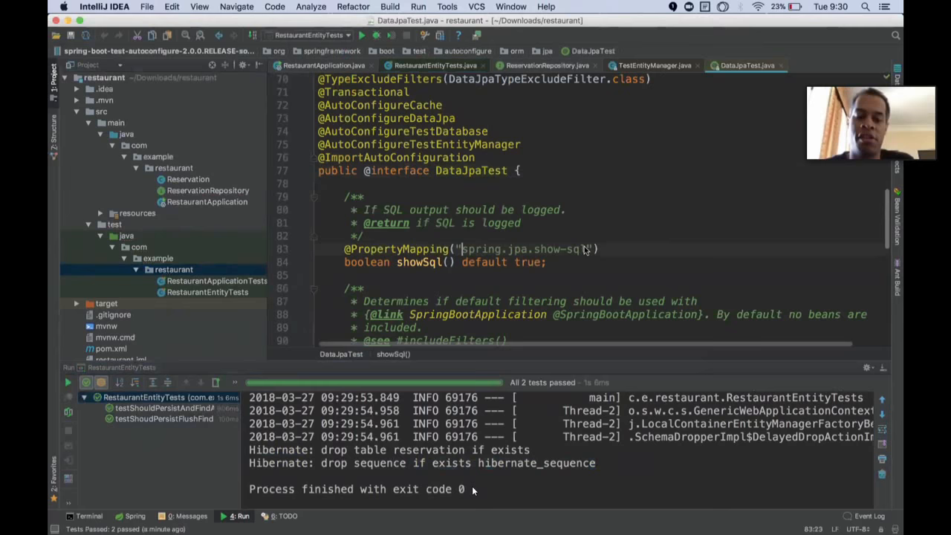
{"action": "double_click", "coordinate": [520, 250]}
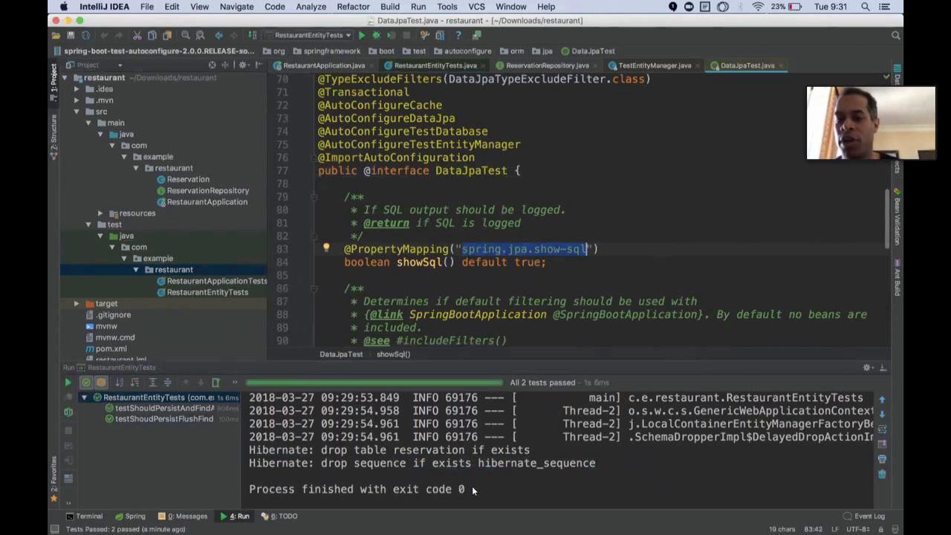
{"action": "mouse_move", "coordinate": [523, 250]}
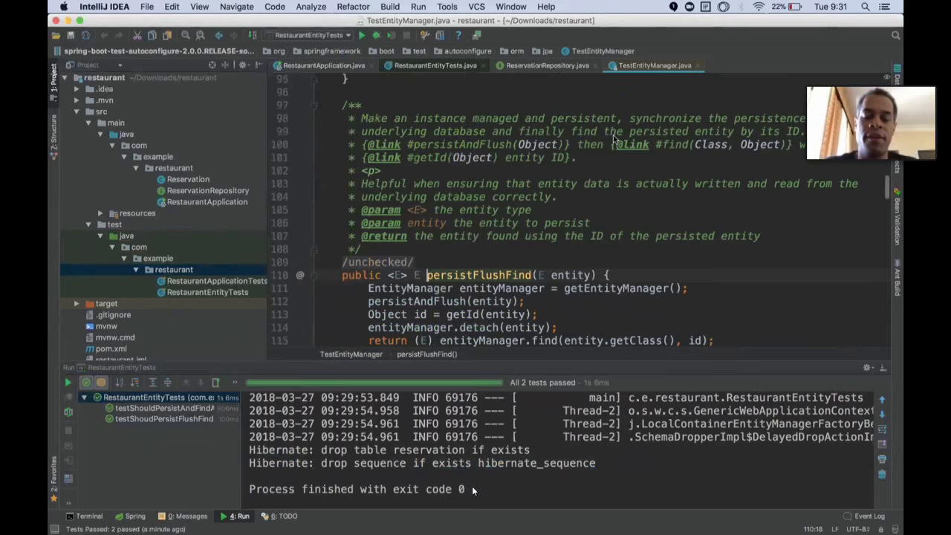
Close all the open editor source files.
{"action": "left_click", "coordinate": [431, 65]}
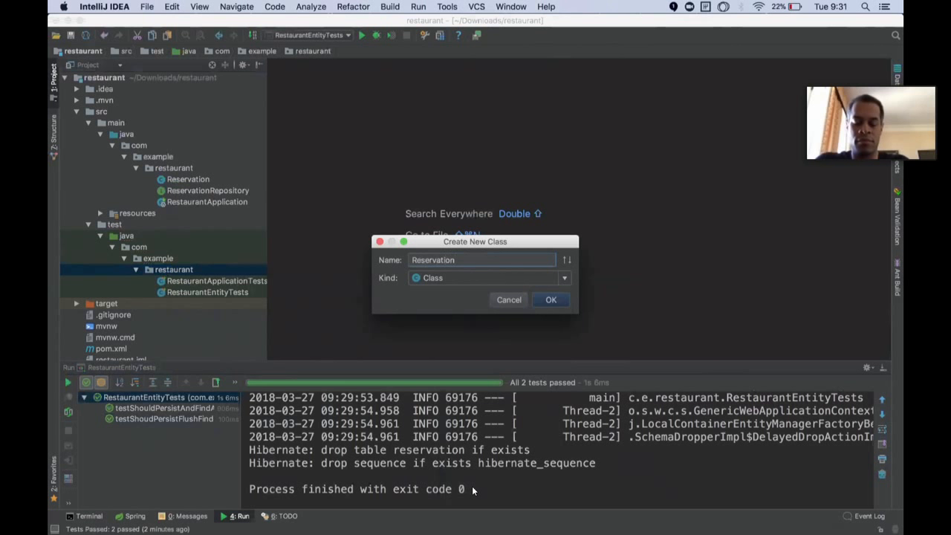
Create the ReservationRestTests class, then select the main restaurant package.
{"action": "type", "text": "ReservationRestTests"}
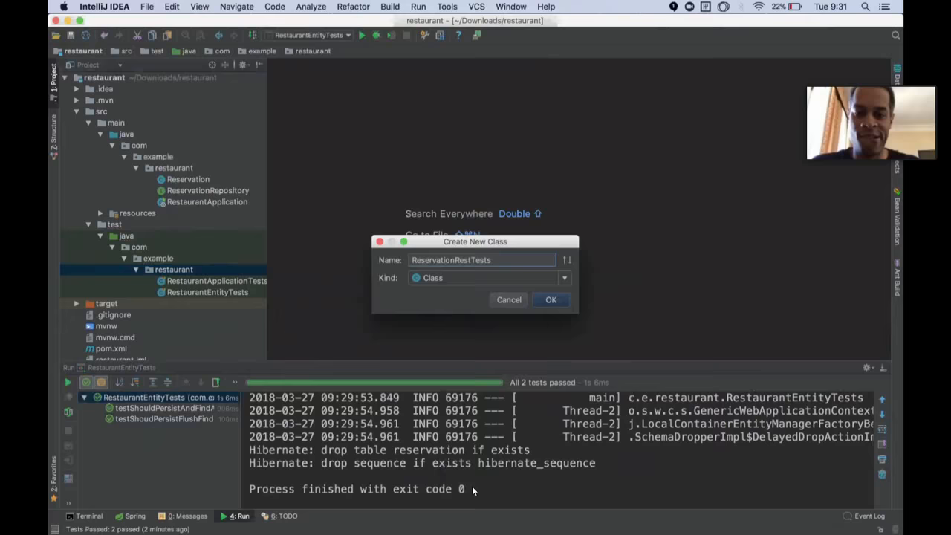
{"action": "left_click", "coordinate": [549, 300]}
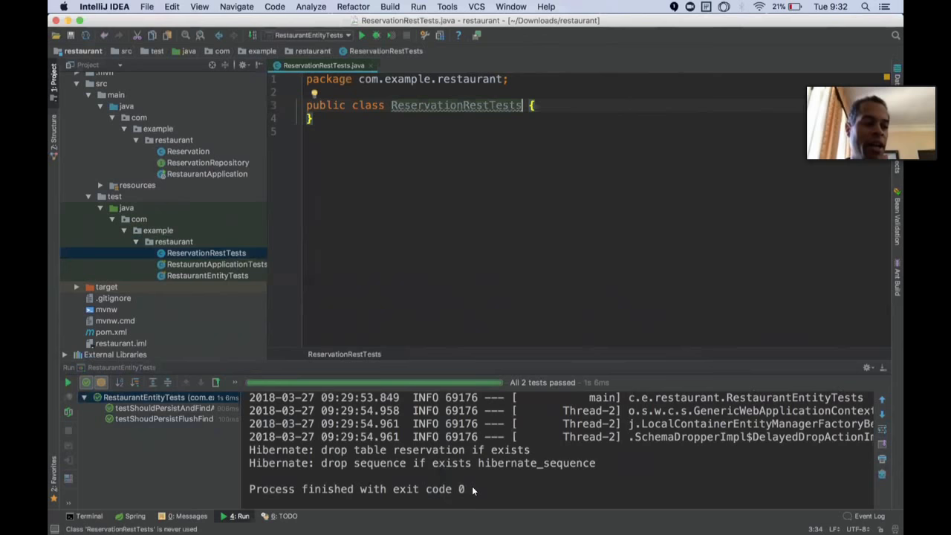
{"action": "left_click", "coordinate": [174, 140]}
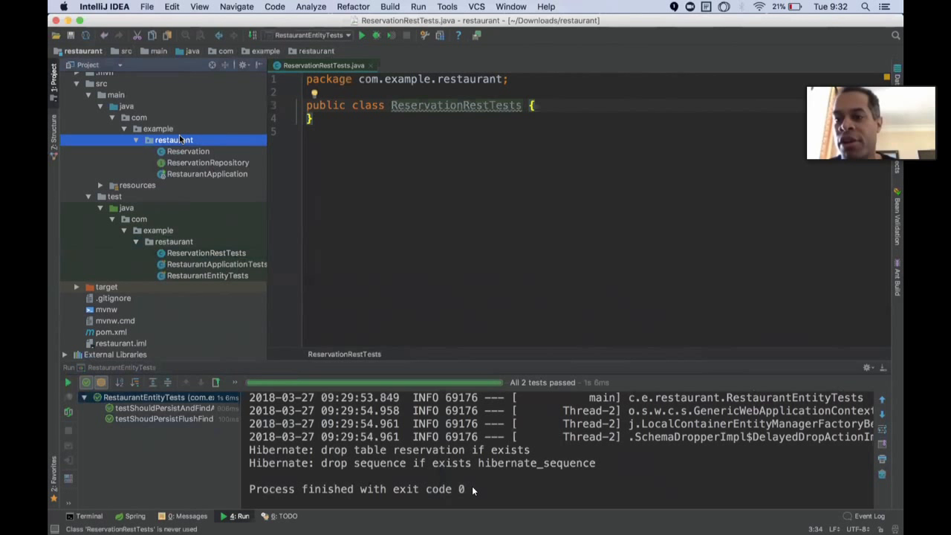
Start a New Java Class in the main restaurant package from its context menu.
{"action": "right_click", "coordinate": [173, 139]}
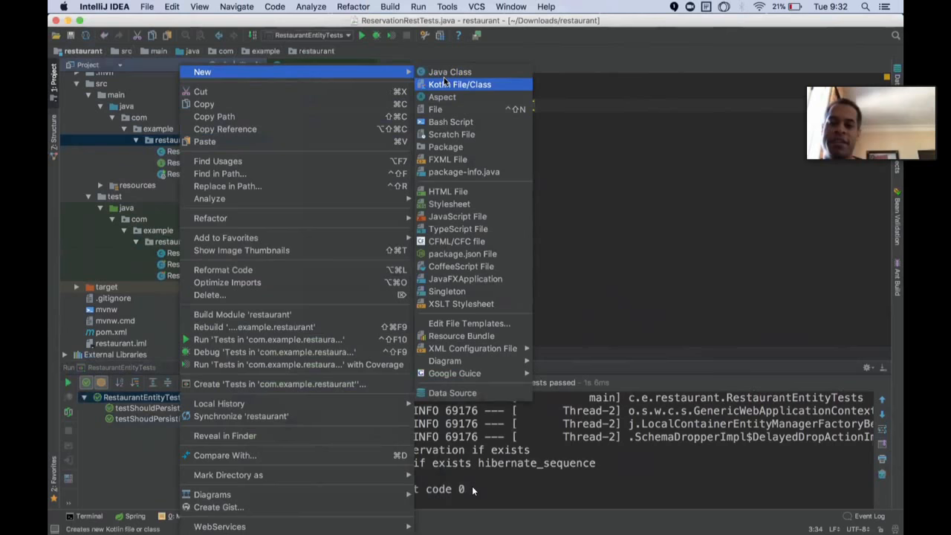
{"action": "left_click", "coordinate": [448, 71]}
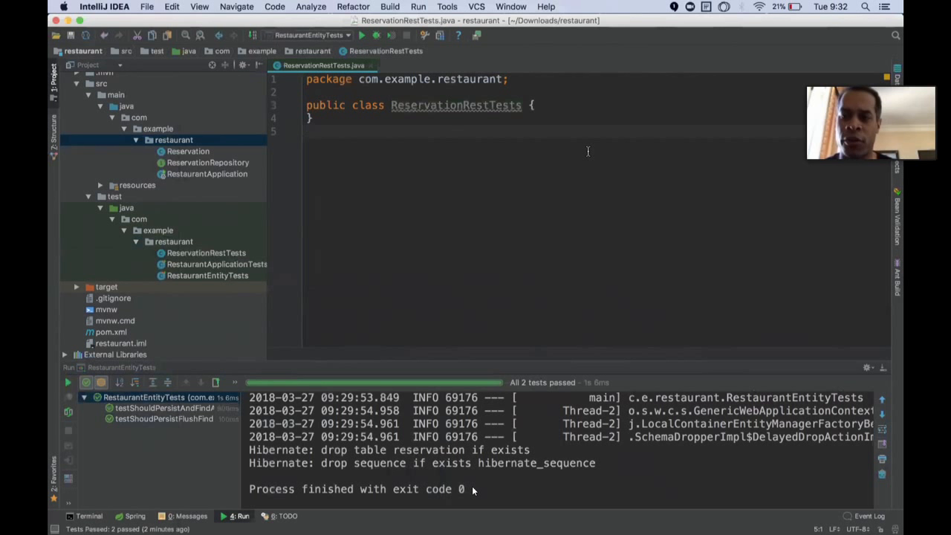
{"action": "mouse_move", "coordinate": [291, 170]}
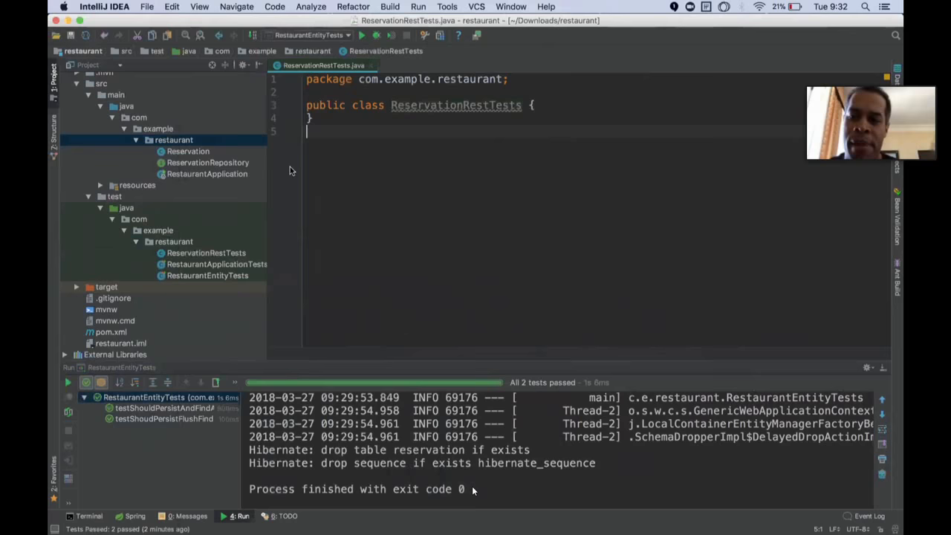
{"action": "left_click", "coordinate": [173, 139]}
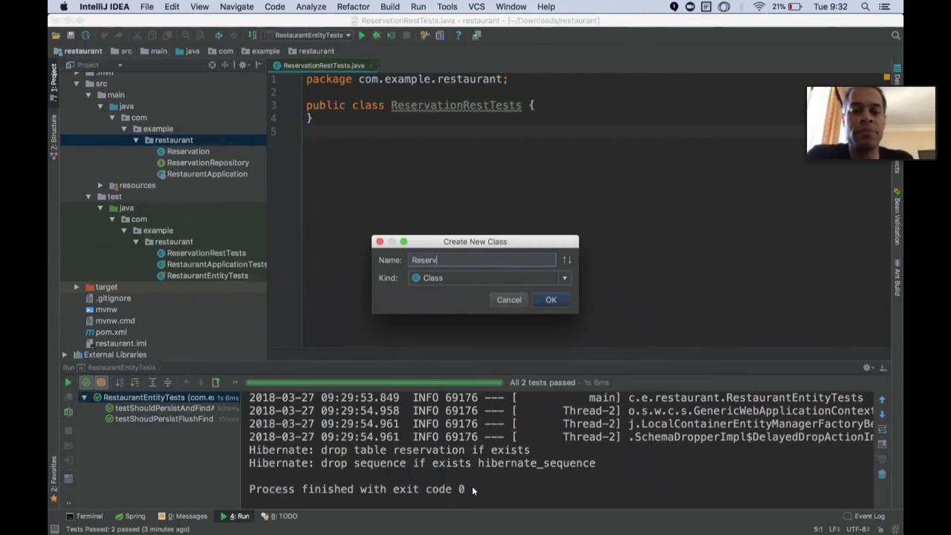
{"action": "left_click", "coordinate": [549, 300]}
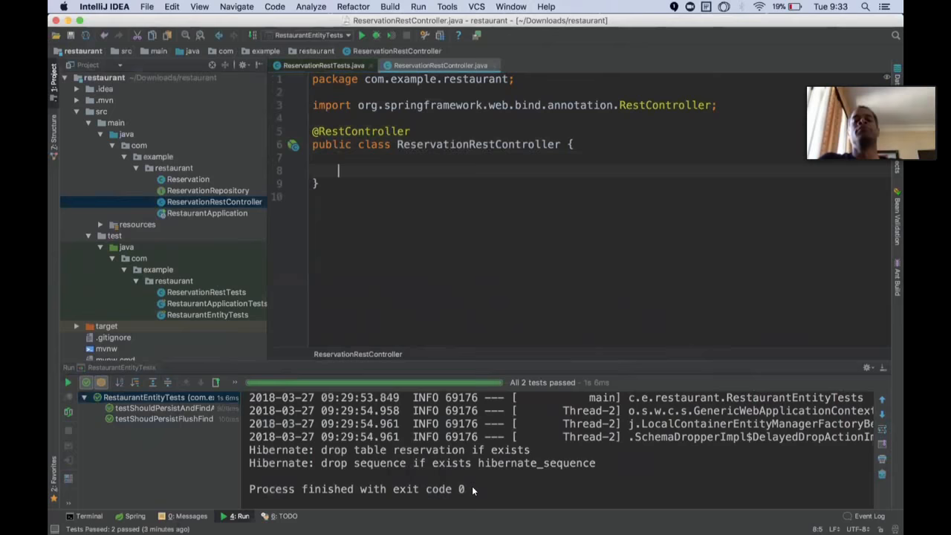
{"action": "type", "text": "@GetMapping(\"/reservations\")"}
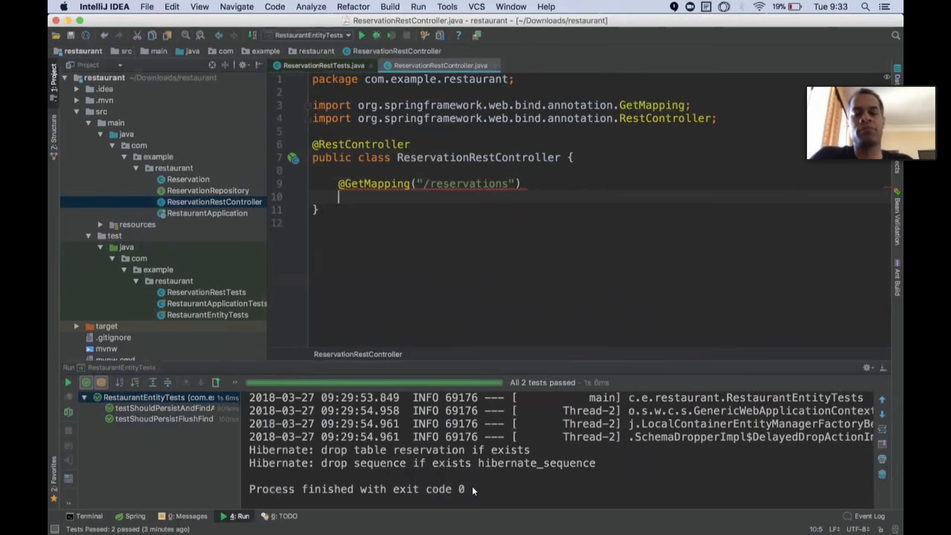
{"action": "type", "text": "Collection<Reservation> getAllReservations() {"}
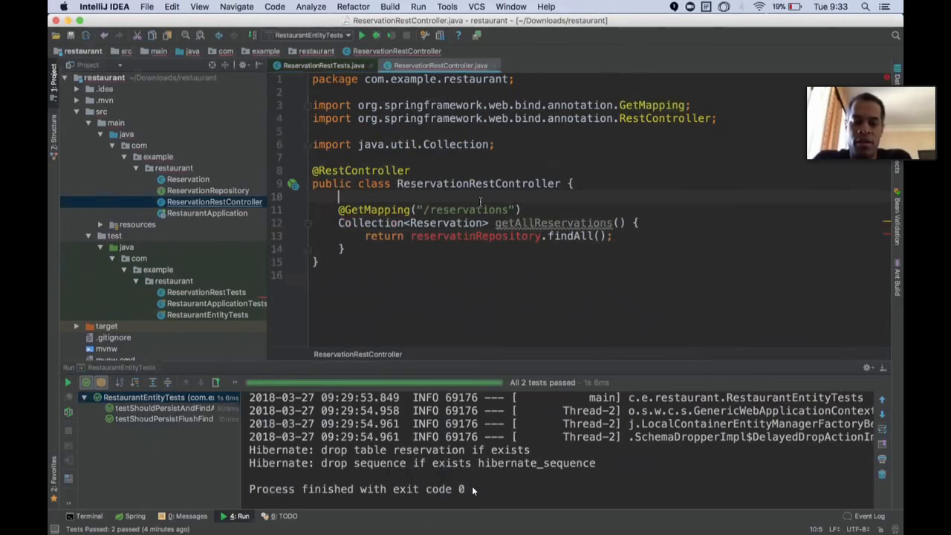
{"action": "type", "text": "ReservationRepository reser"}
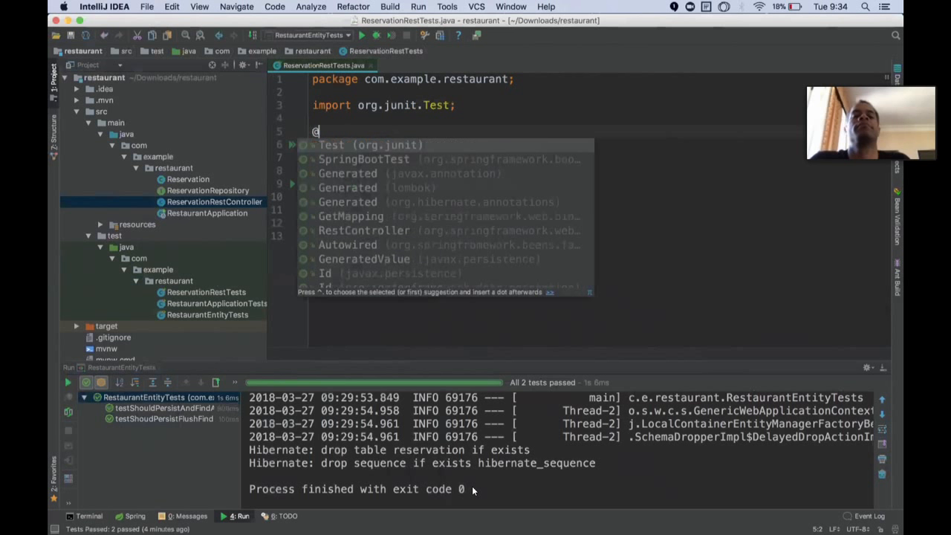
{"action": "type", "text": "@RunWith(SpringRunner.class"}
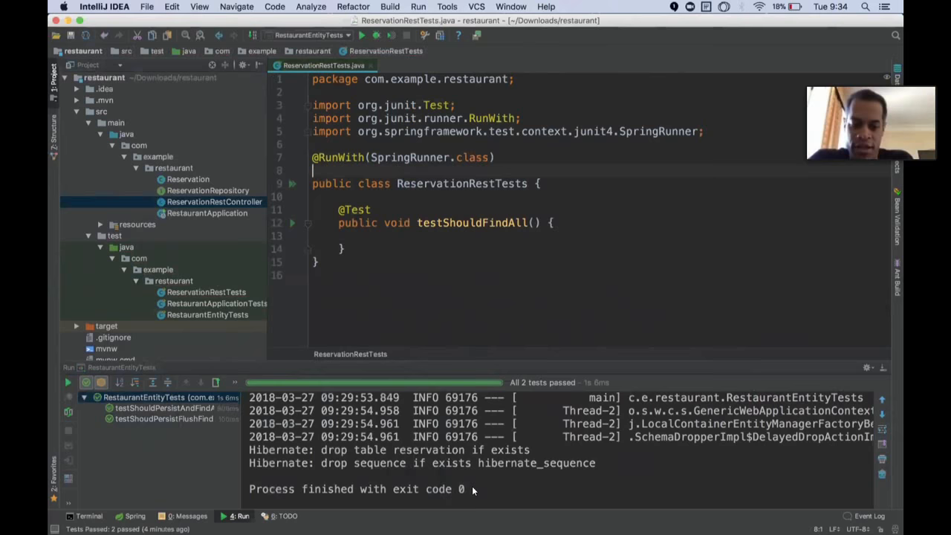
{"action": "type", "text": "@WebMvcTest"}
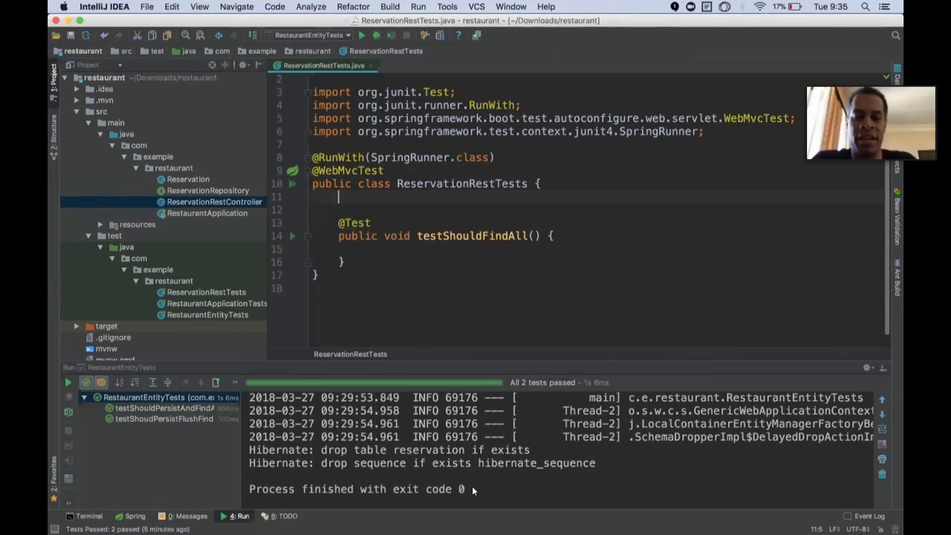
{"action": "type", "text": "@MockBean"}
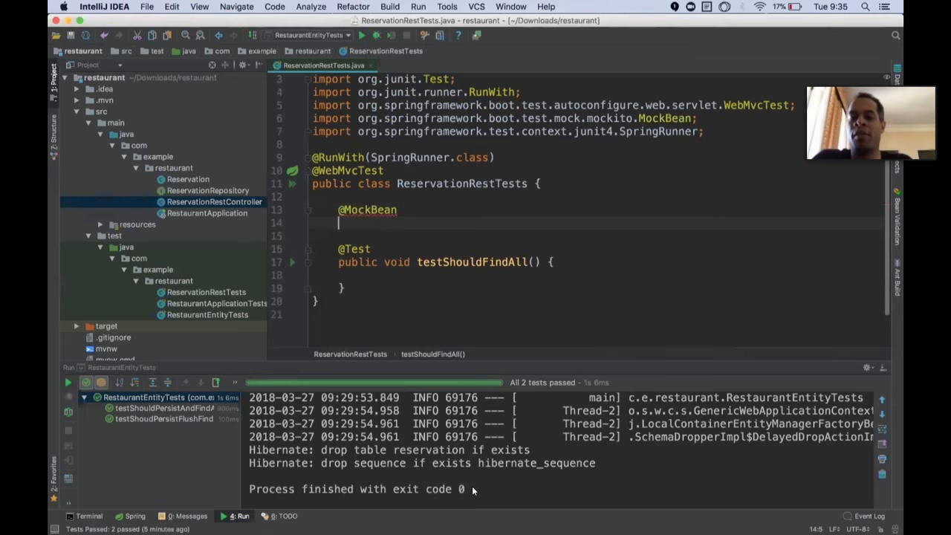
{"action": "type", "text": "ReservationRepository"}
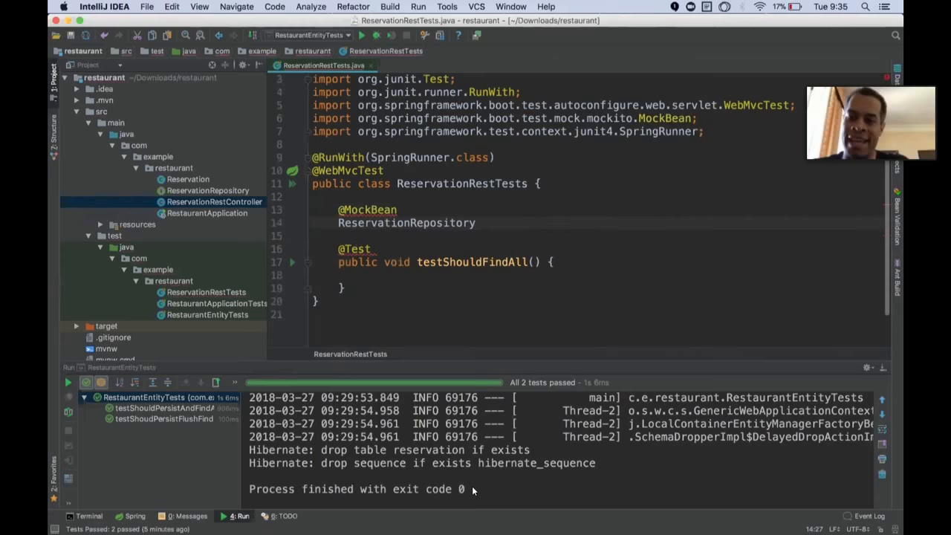
{"action": "type", "text": "reservationRepository;"}
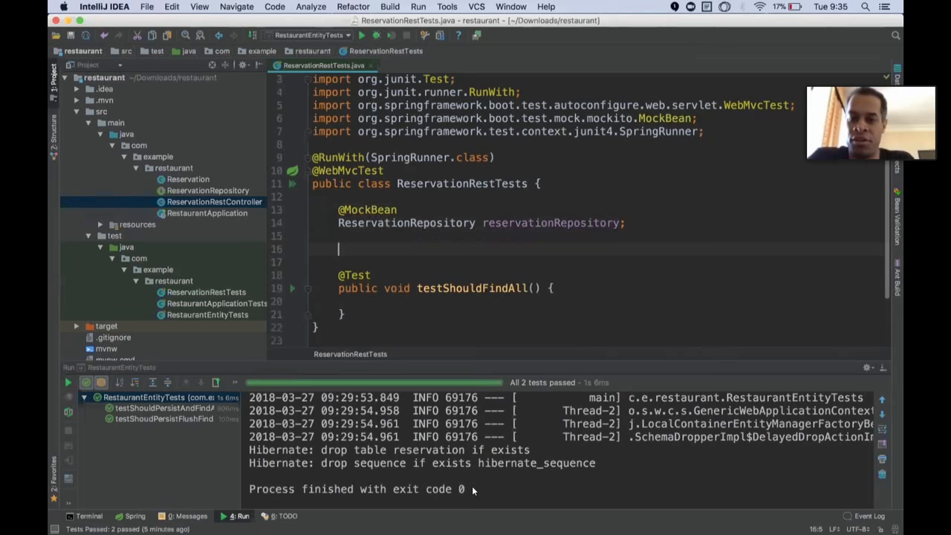
{"action": "type", "text": "@Before"}
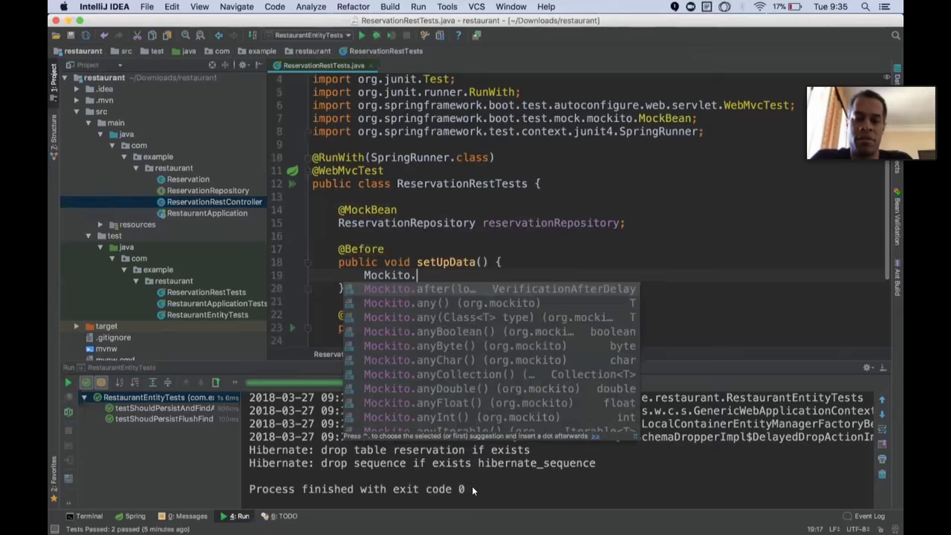
Stub reservationRepository.findAll() to return Arrays.asList(new Reservation(1L, "CAFEBABE")).
{"action": "type", "text": "when(reservationRepository."}
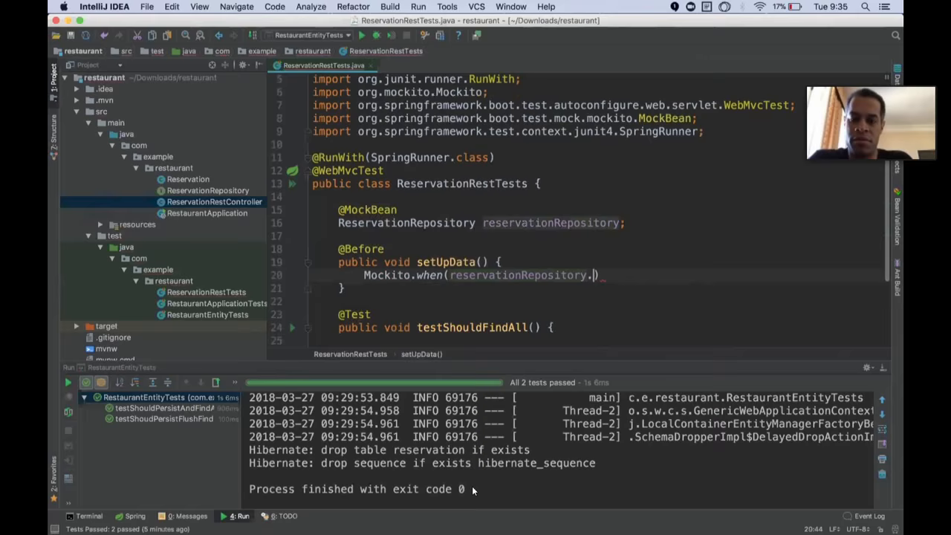
{"action": "type", "text": "findAll()).thenReturn("}
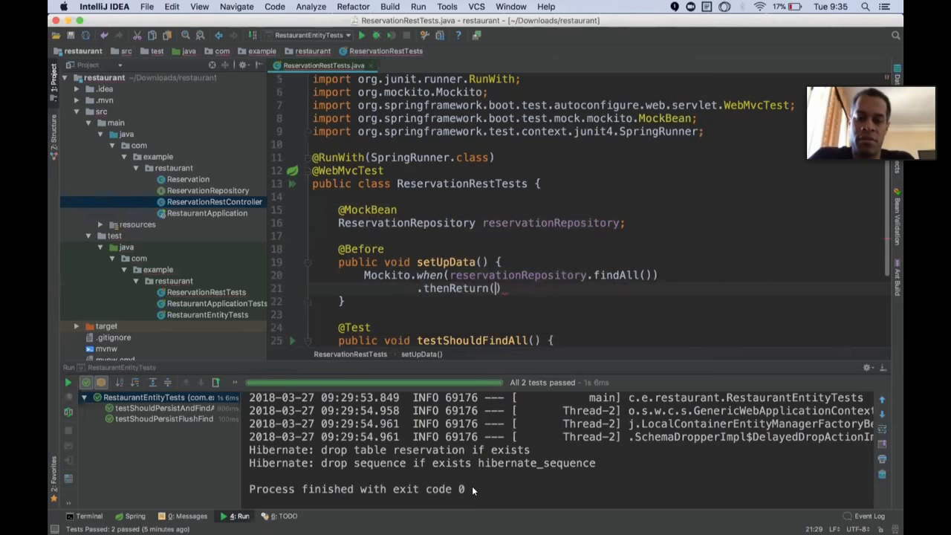
{"action": "type", "text": "Arrays.asList()"}
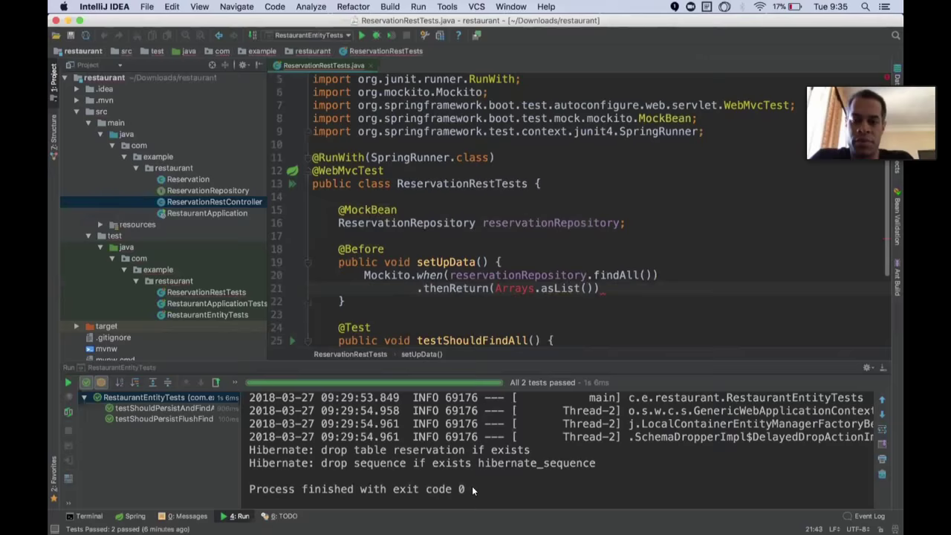
{"action": "type", "text": "new Reservation(1L,"}
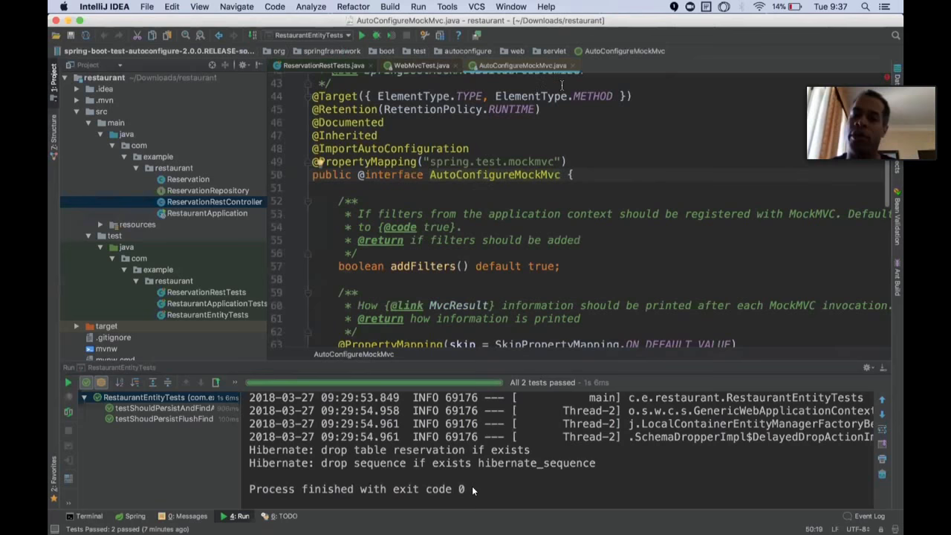
{"action": "left_click", "coordinate": [433, 65]}
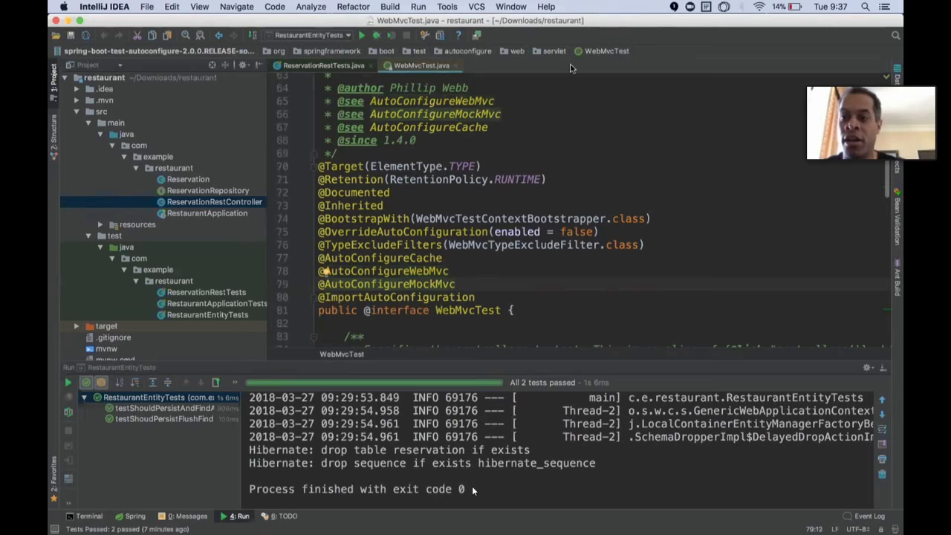
{"action": "left_click", "coordinate": [321, 66]}
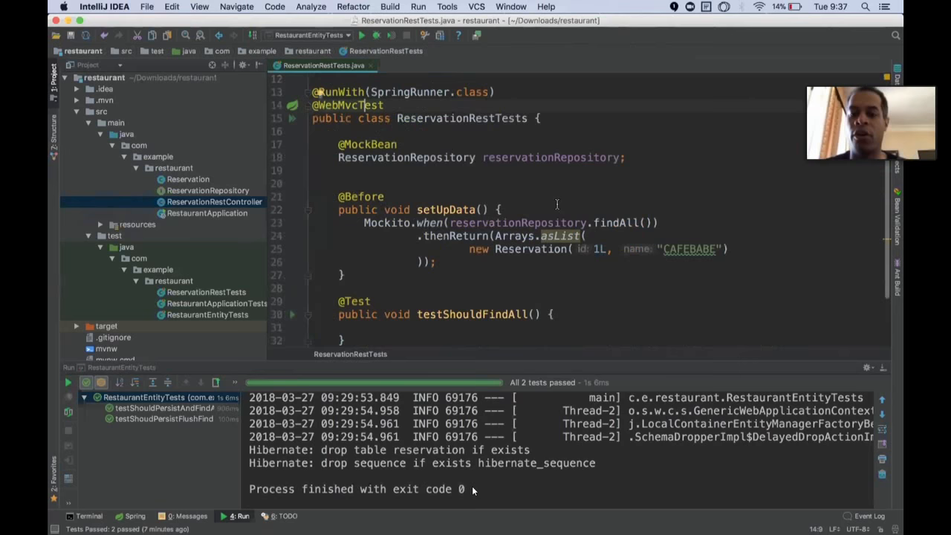
{"action": "type", "text": "@Aut"}
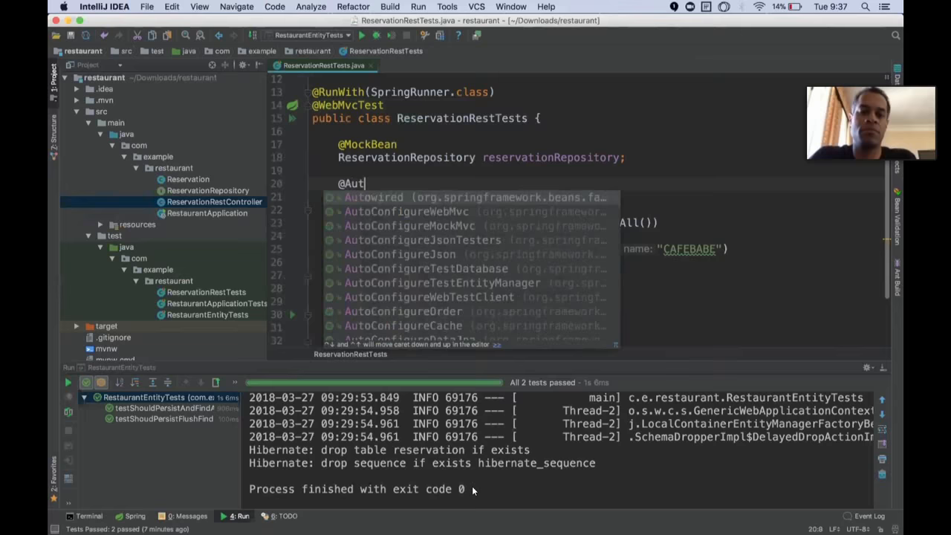
{"action": "key", "text": "Enter"}
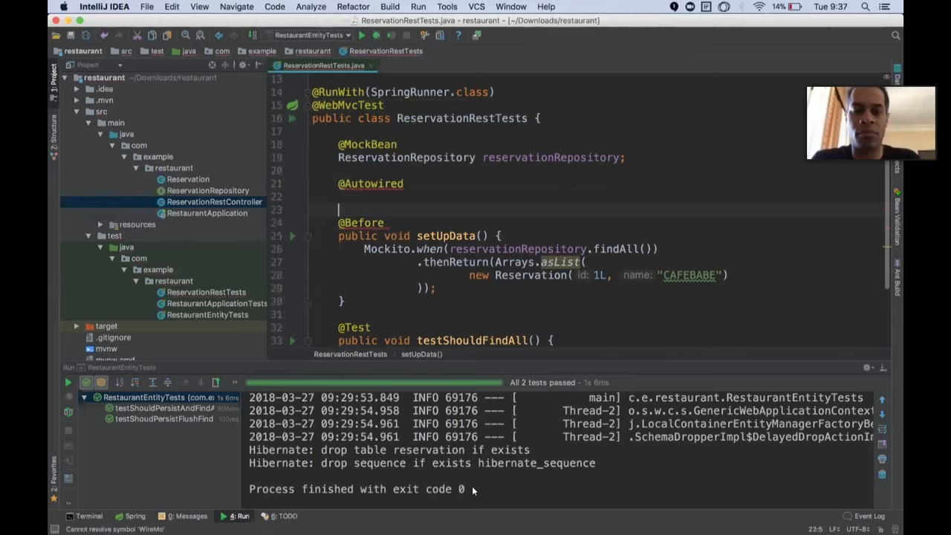
{"action": "type", "text": "MockMvc mockMvc;"}
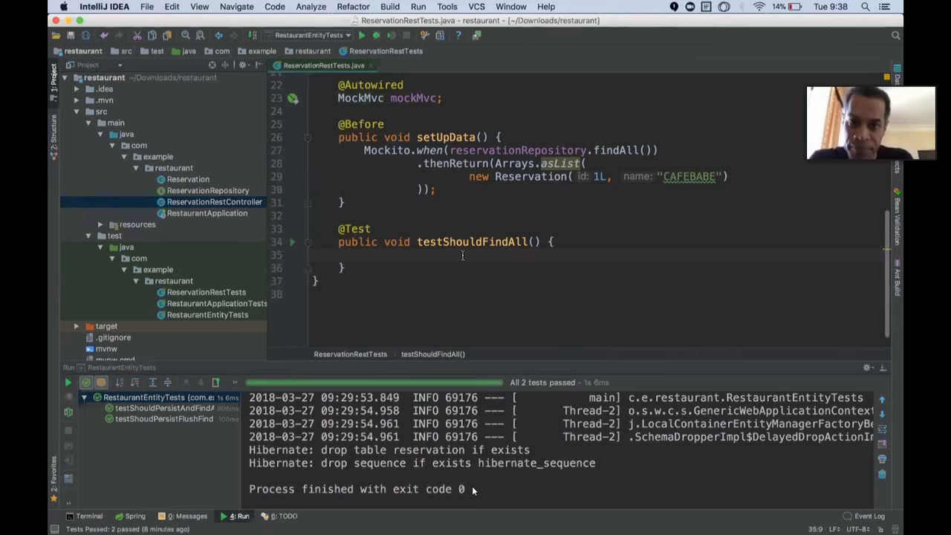
Write mockMvc.perform(MockMvcRequestBuilders.get("/reservations")).andExpect(MockMvcResultMatchers.status().isOk()) in testShouldFindAll.
{"action": "type", "text": "mockMvc.perform(MockMvcRequestBuilders.get(\"/reservations"}
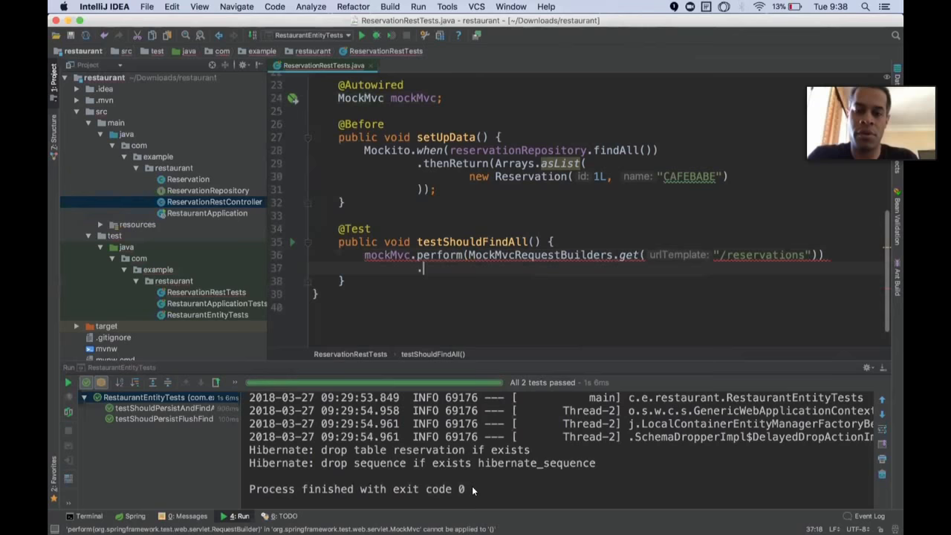
{"action": "type", "text": ".andExpect(MockMvcResultMatchers."}
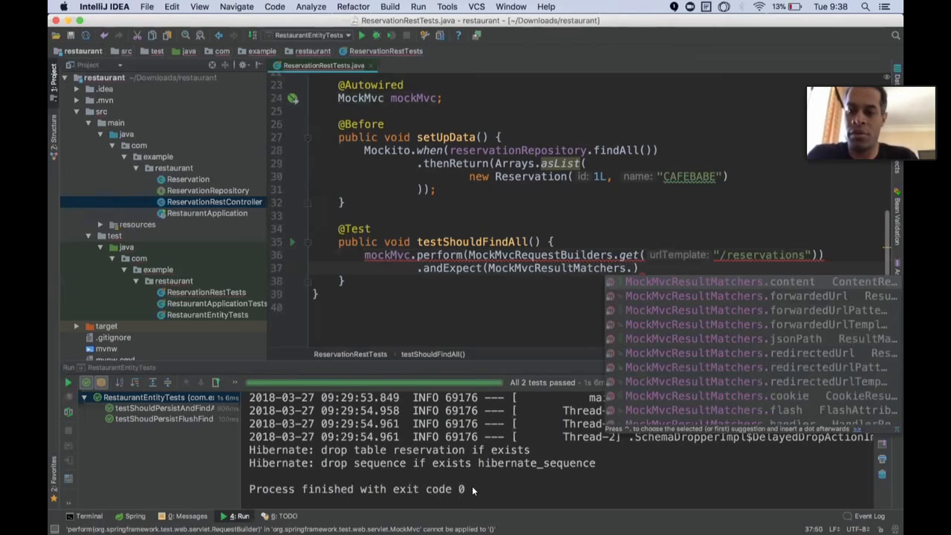
{"action": "type", "text": "status().isOk()"}
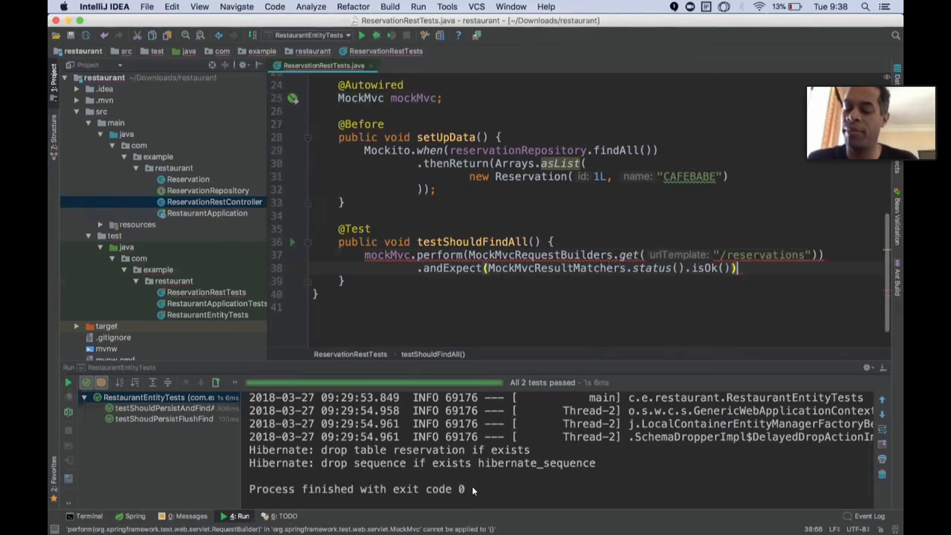
{"action": "type", "text": ".andExpect(MockMvc"}
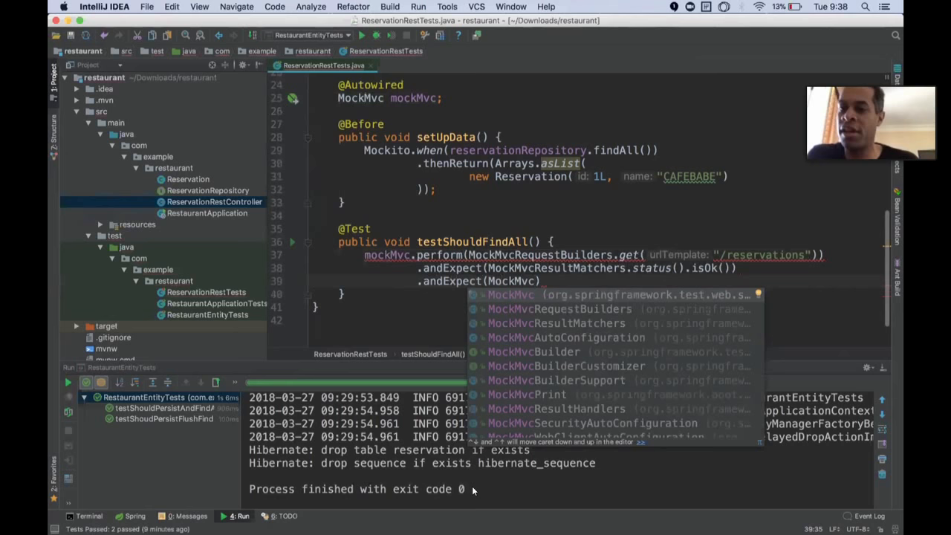
{"action": "type", "text": "ResultMatchers.content("}
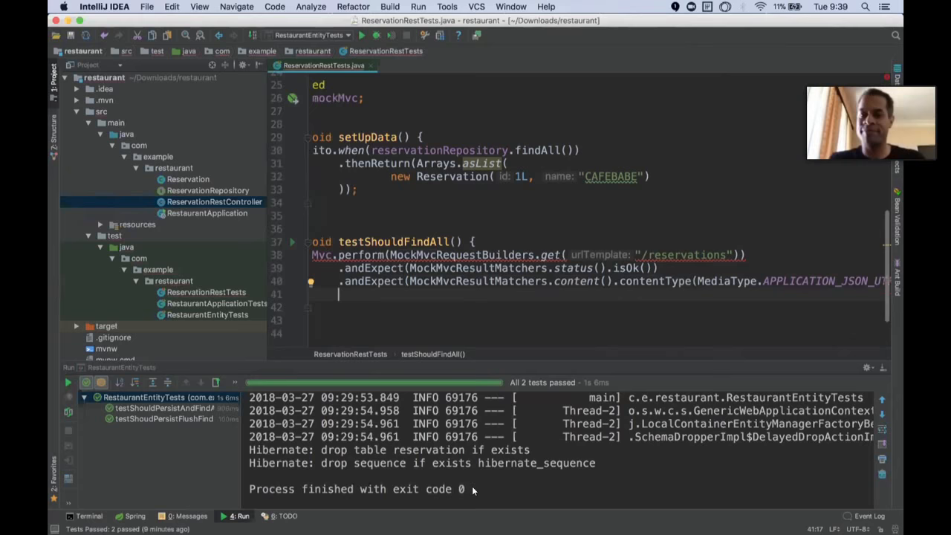
Append an expectation that the response content type is MediaType.APPLICATION_JSON_UTF8.
{"action": "type", "text": ".as"}
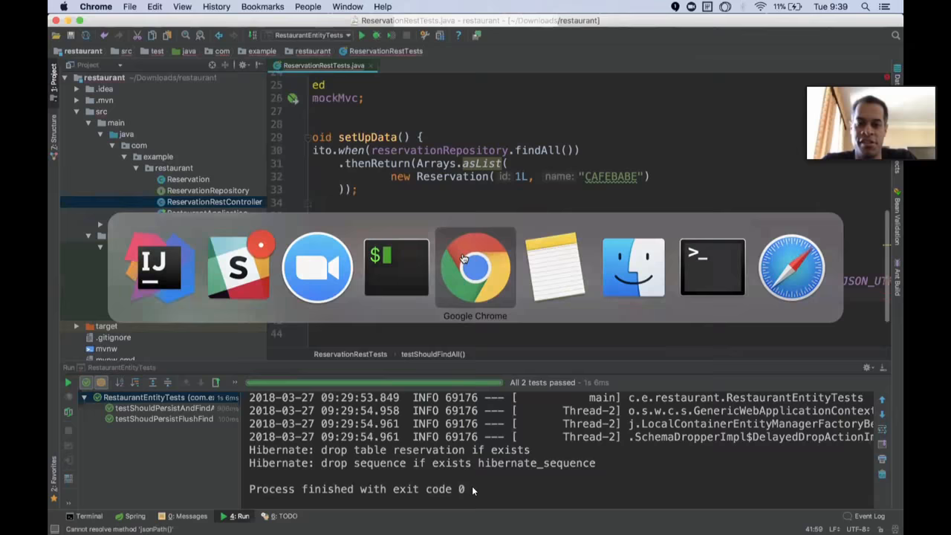
After a brief Chrome visit, add a jsonPath("@.[0]") expectation to testShouldFindAll.
{"action": "left_click", "coordinate": [475, 268]}
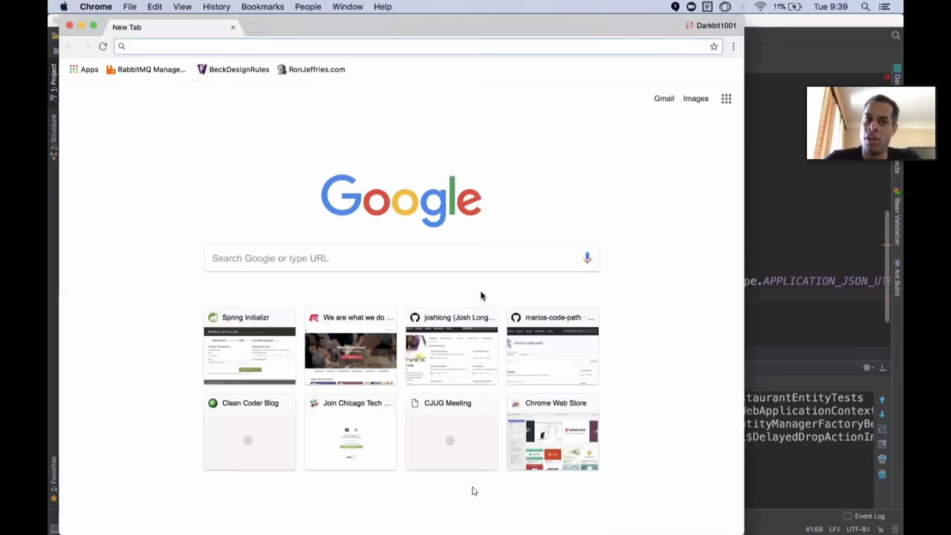
{"action": "type", "text": "jsonpath(\"@.[\"))"}
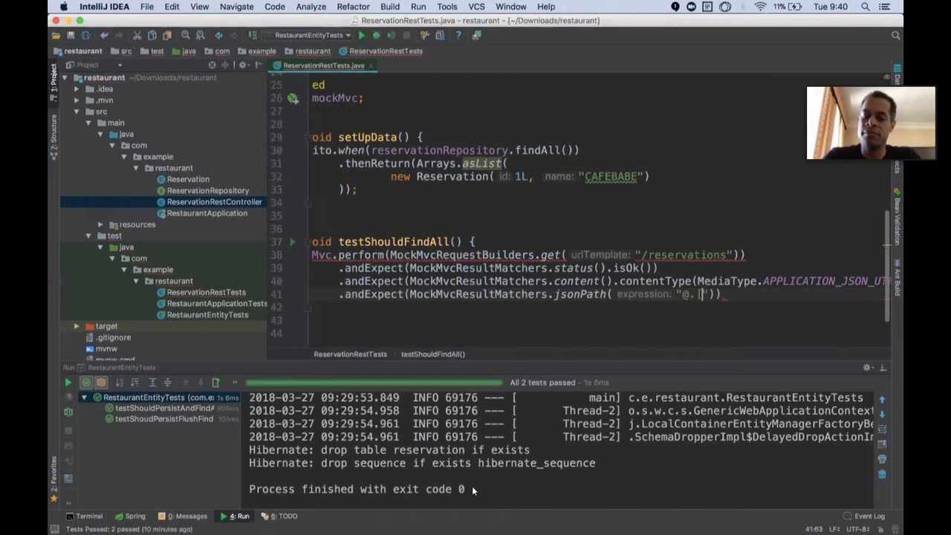
Extend the jsonPath to "@.[0].name" with a .value(...) check and run the test.
{"action": "type", "text": "[0].name\").value("}
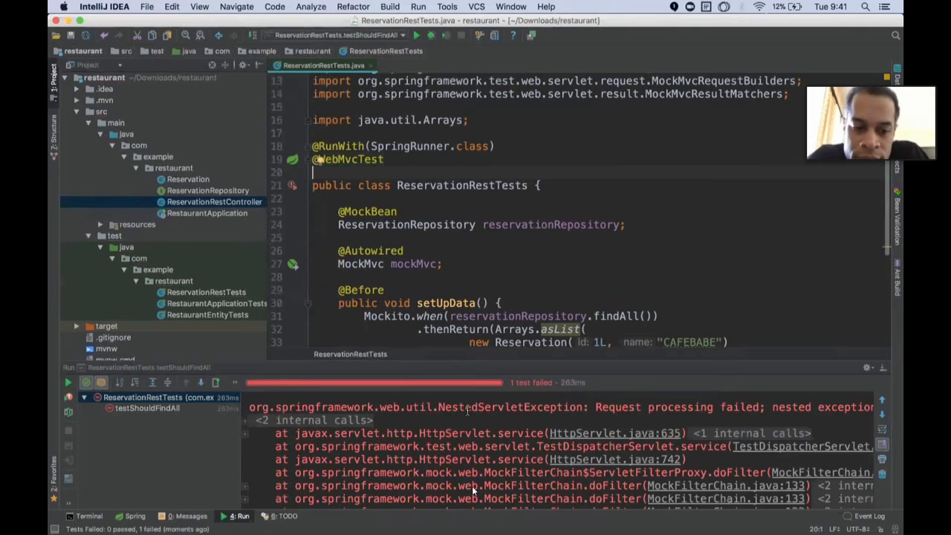
{"action": "type", "text": "@SpringBootTest"}
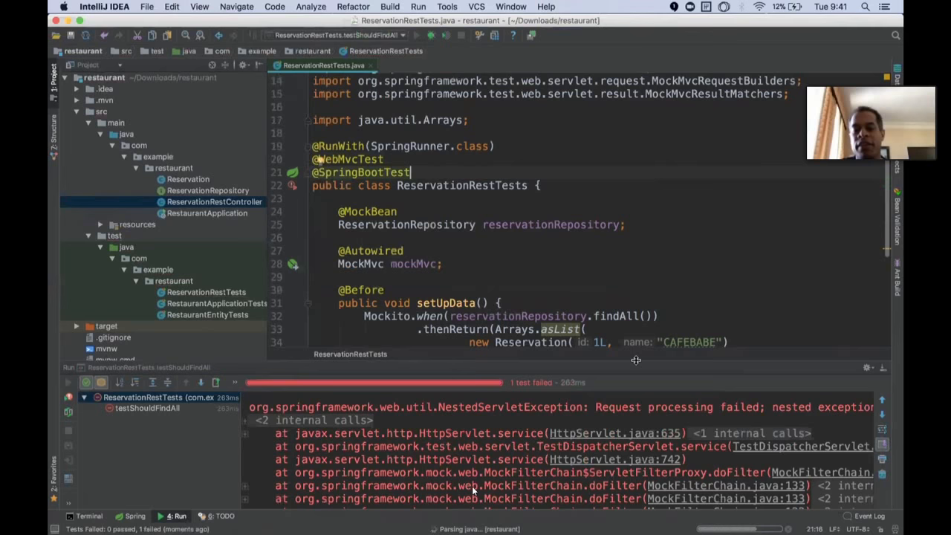
{"action": "type", "text": "(env"}
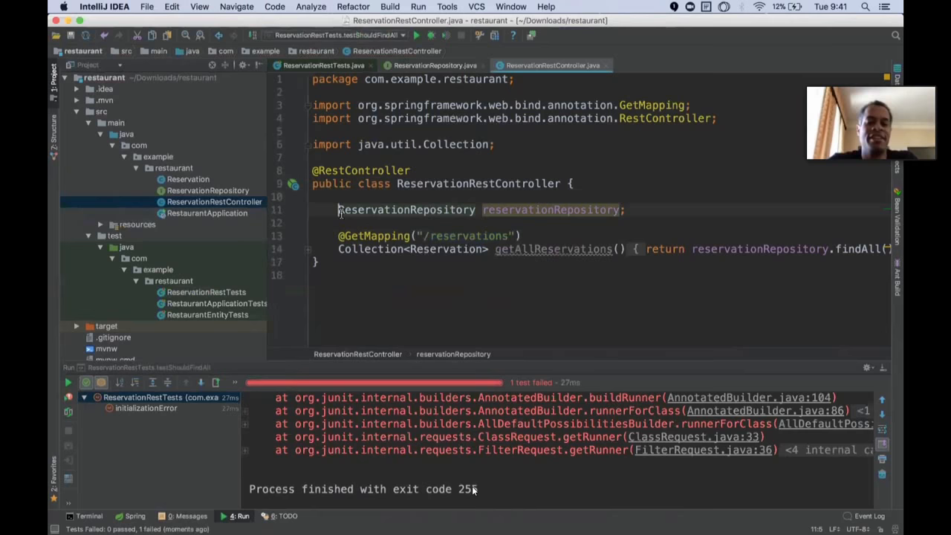
Make ReservationRestController's repository field private final and return to the test class.
{"action": "type", "text": "private final"}
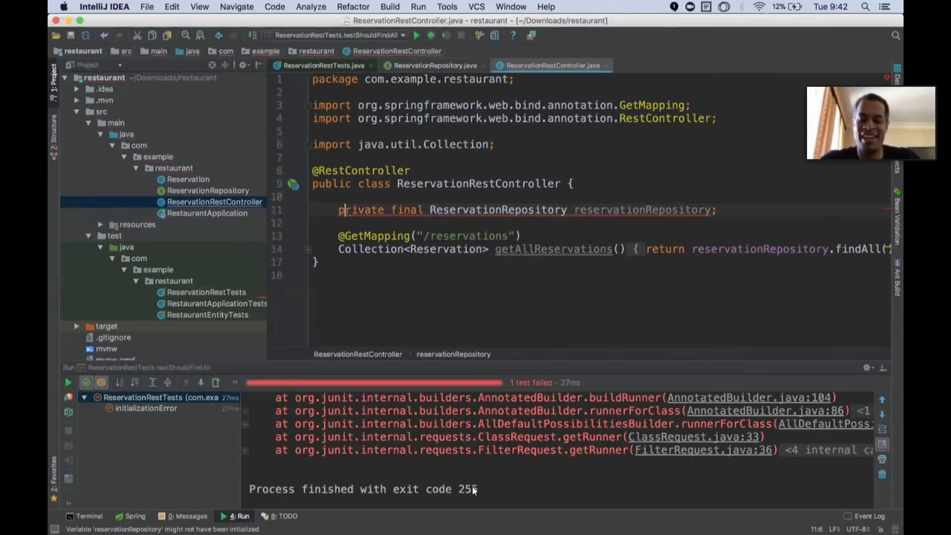
{"action": "left_click", "coordinate": [423, 66]}
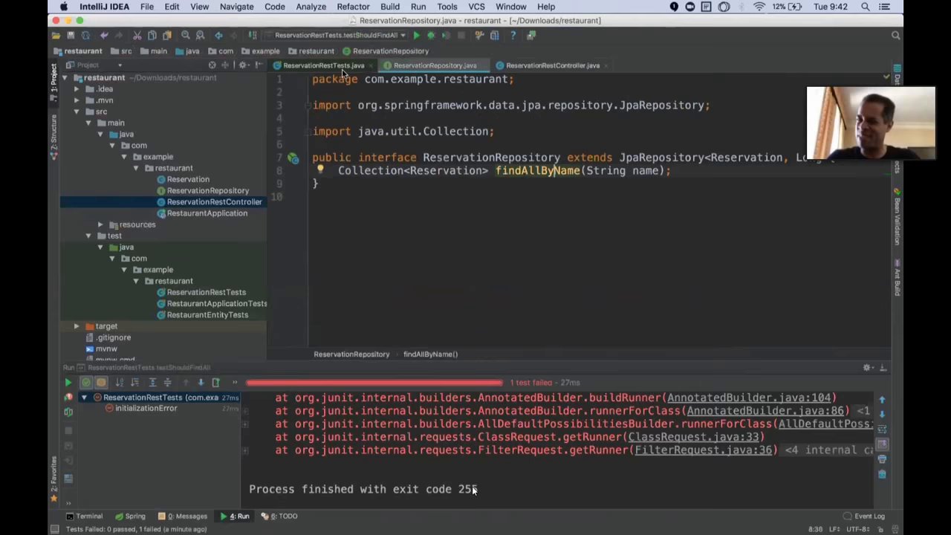
{"action": "left_click", "coordinate": [345, 65]}
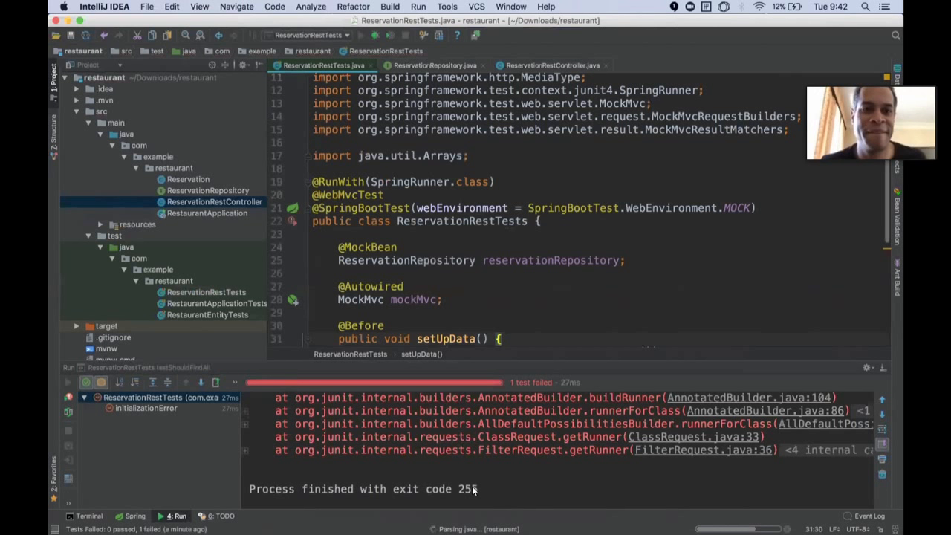
{"action": "left_click", "coordinate": [107, 67]}
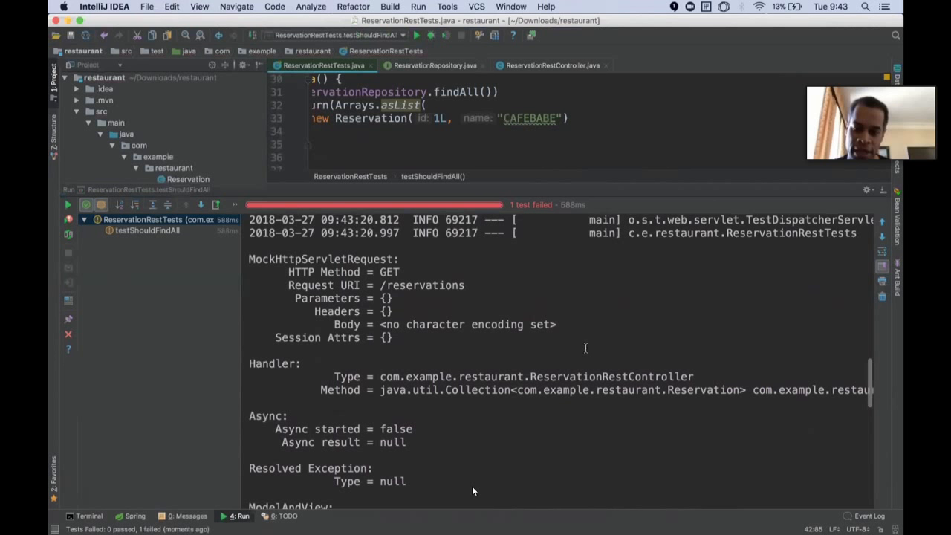
Review the AssertionError in the Run output and change the expected name value to "CAFEBABE".
{"action": "scroll", "scroll_direction": "down", "scroll_amount": 3}
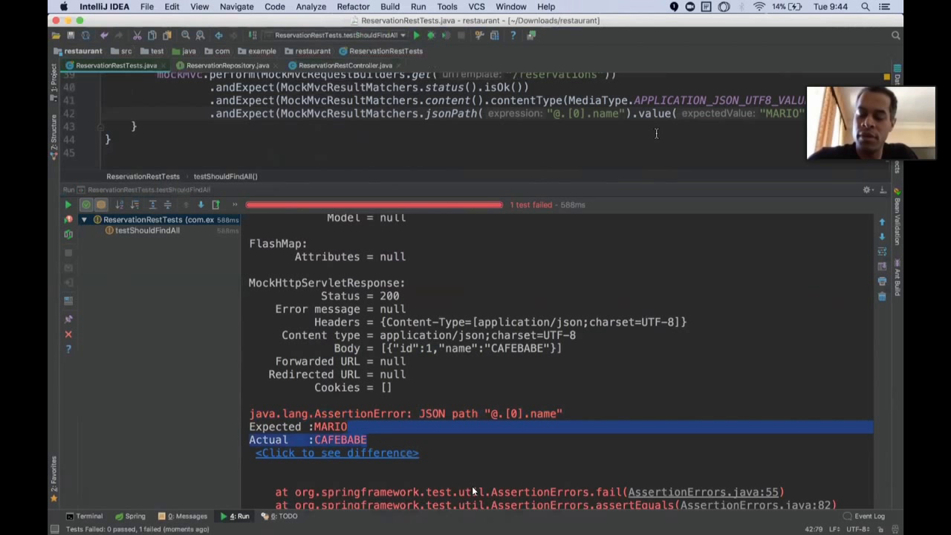
{"action": "type", "text": "CAFEBABE"}
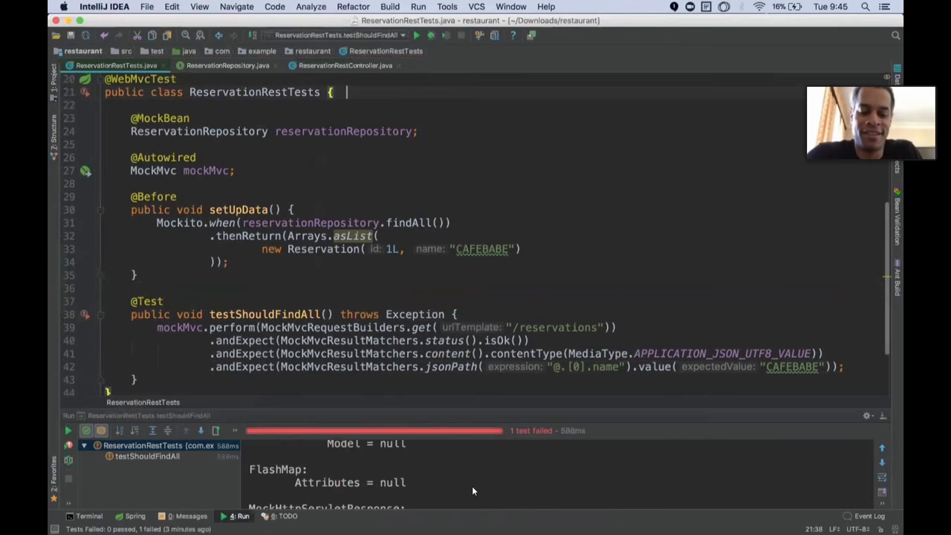
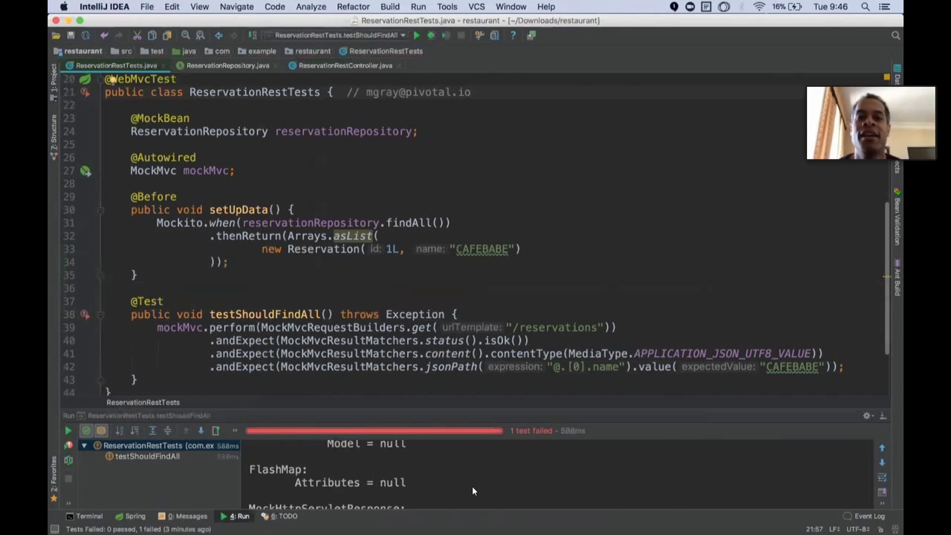
{"action": "left_click", "coordinate": [468, 92]}
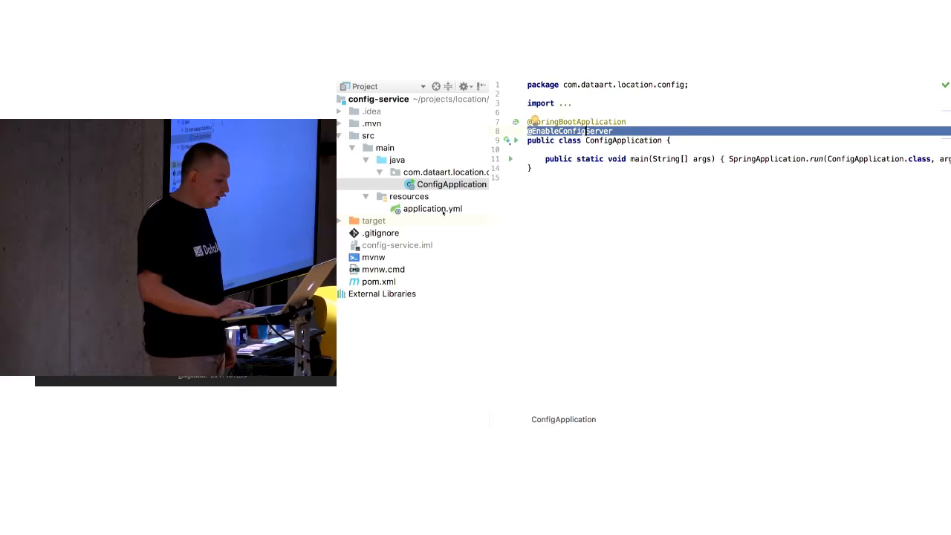
{"action": "left_click", "coordinate": [430, 208]}
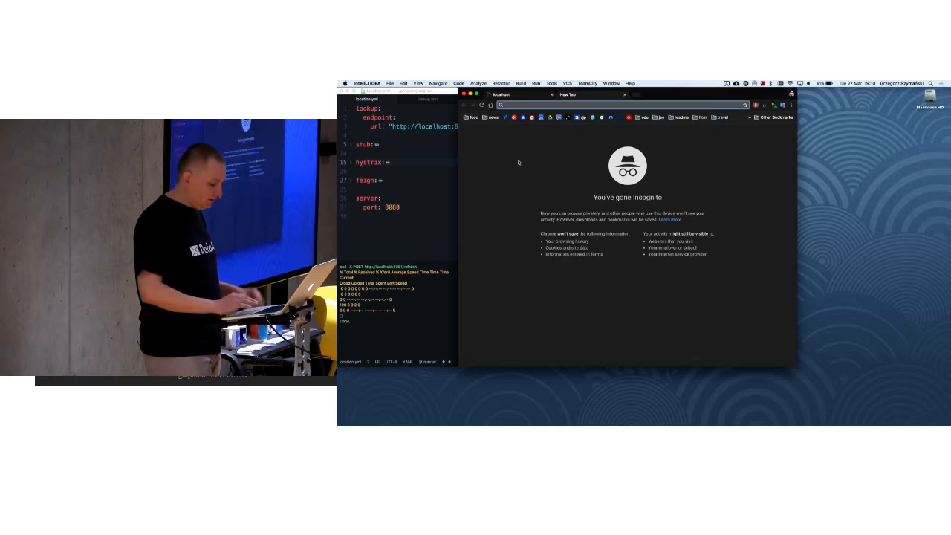
Bring up IntelliJ's recent projects list via File > Open Recent.
{"action": "left_click", "coordinate": [391, 83]}
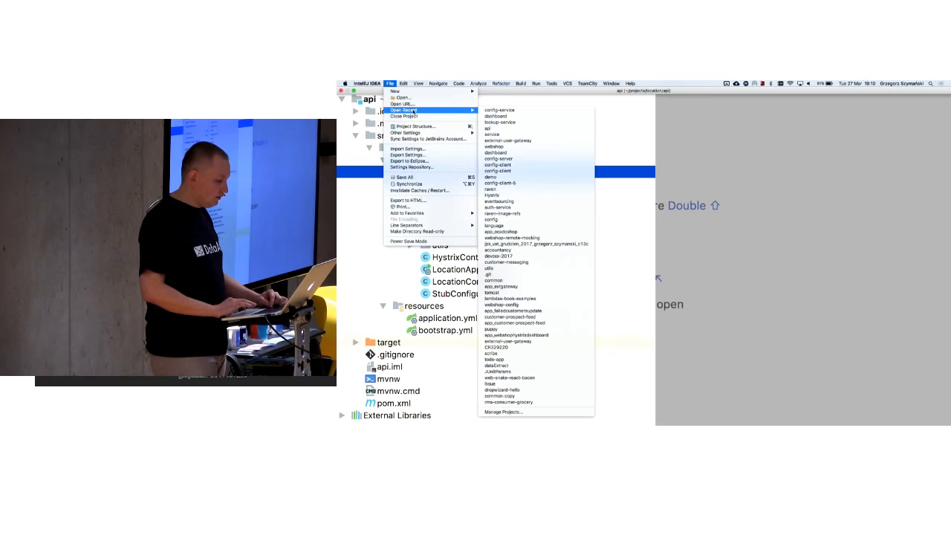
Open LookupConfiguration under com.dataart.location.lookup in the editor.
{"action": "left_click", "coordinate": [502, 122]}
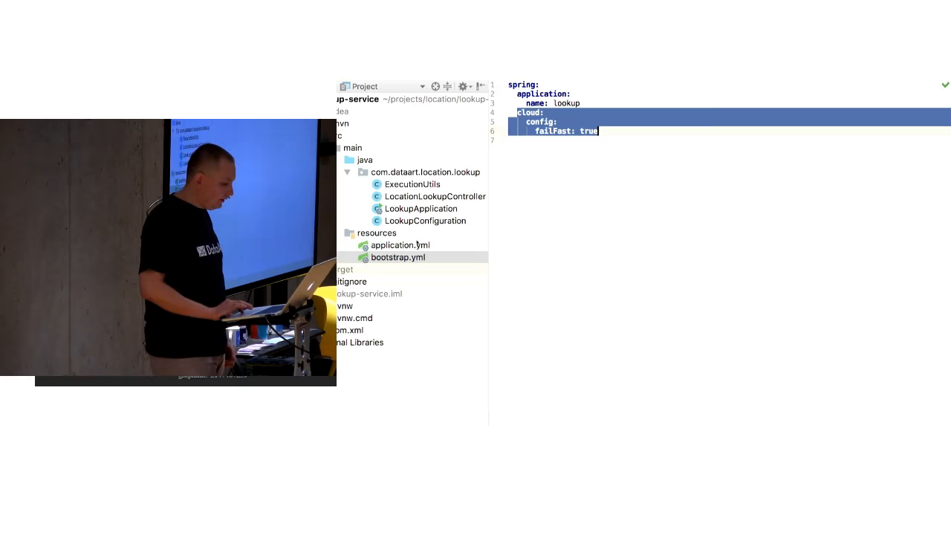
{"action": "left_click", "coordinate": [398, 244]}
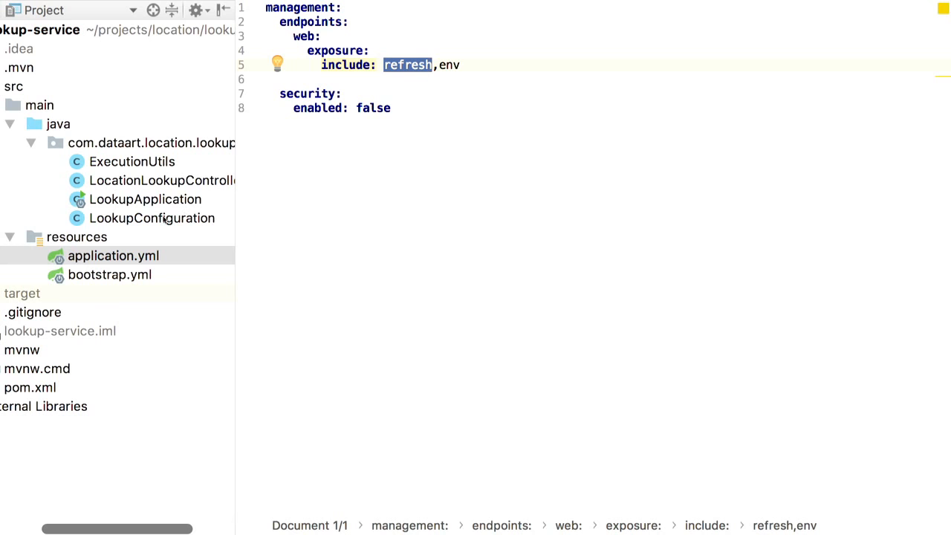
{"action": "left_click", "coordinate": [151, 216]}
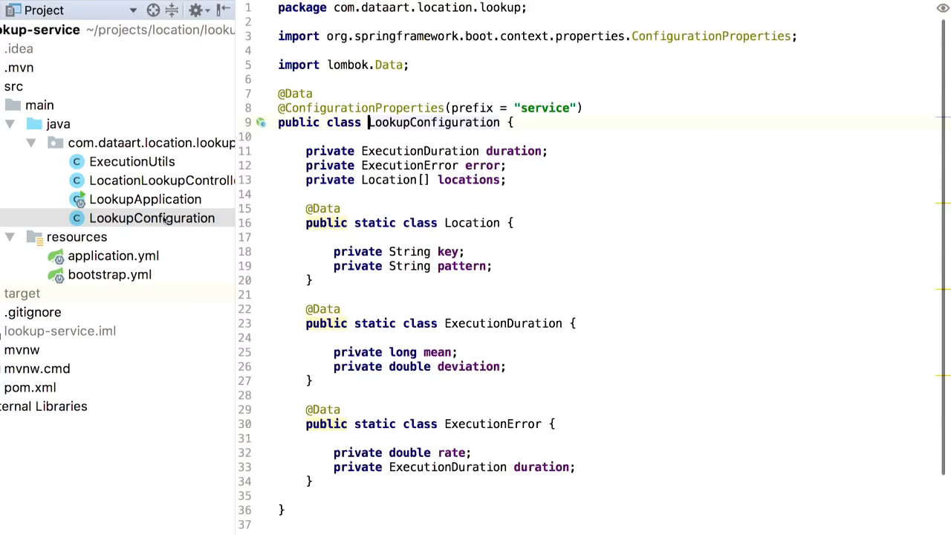
Bring up the config-service terminal showing ConfigApplication started on port 8888.
{"action": "left_click", "coordinate": [145, 199]}
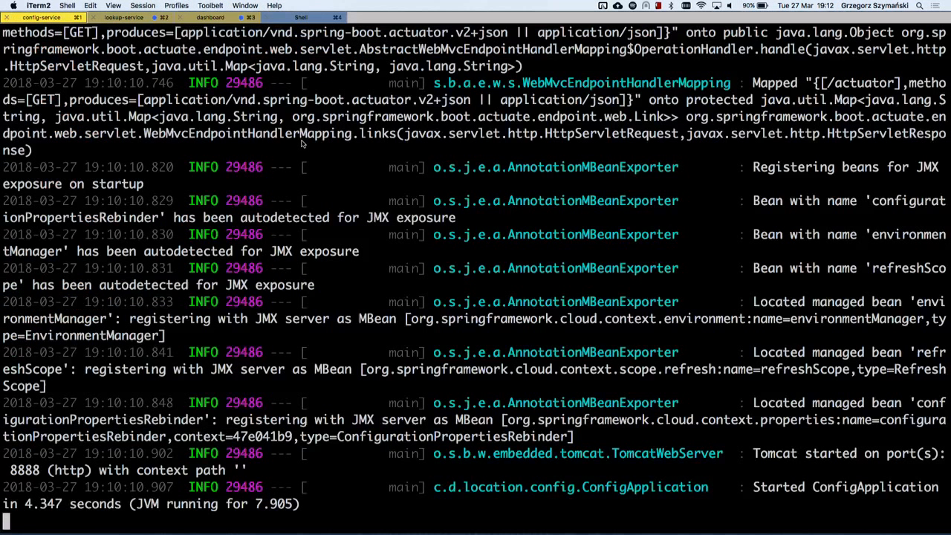
Switch to the lookup.yml settings with duration mean 100 and deviation 50.
{"action": "left_click", "coordinate": [134, 18]}
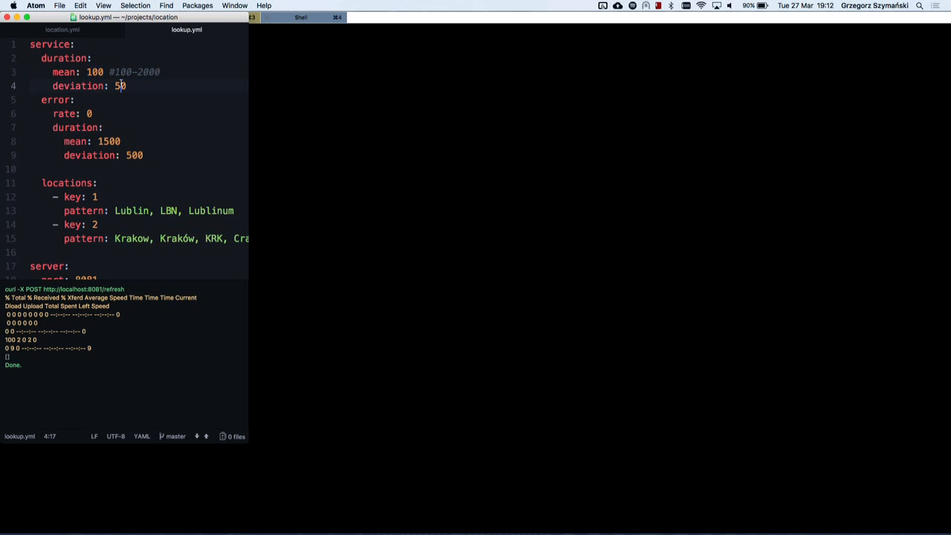
Return to the lookup-service project with LookupConfiguration.java open.
{"action": "left_click", "coordinate": [89, 112]}
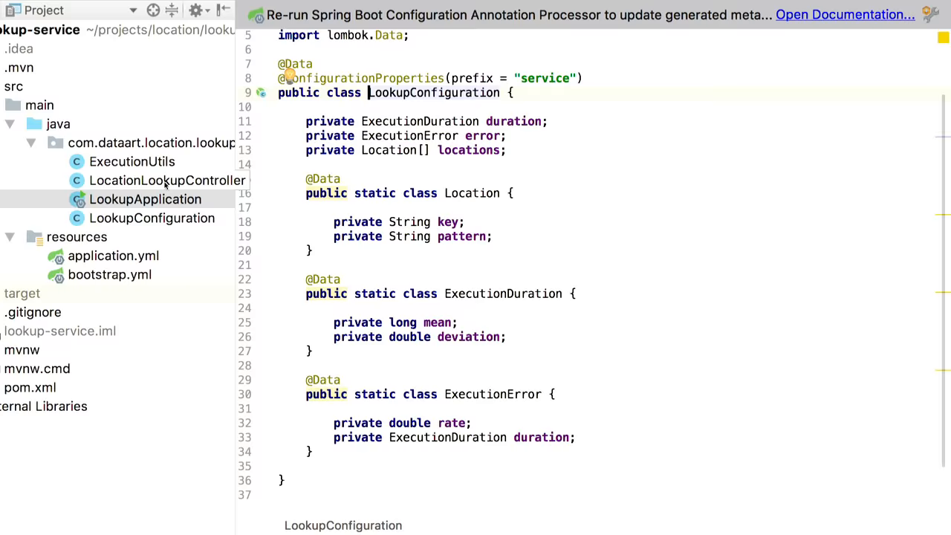
Open LocationLookupController and review the lookupByQuery and lookupByQueries methods.
{"action": "left_click", "coordinate": [167, 180]}
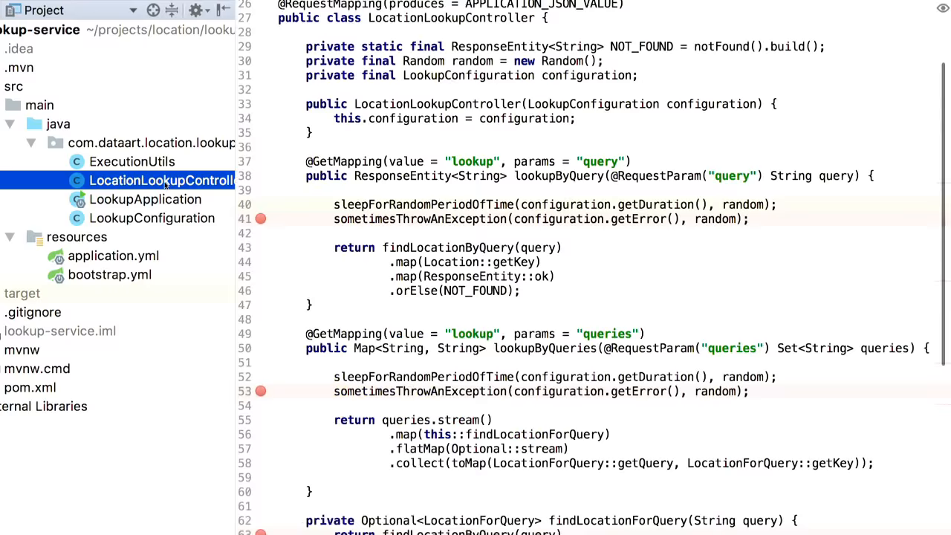
{"action": "scroll", "scroll_direction": "down", "scroll_amount": 3}
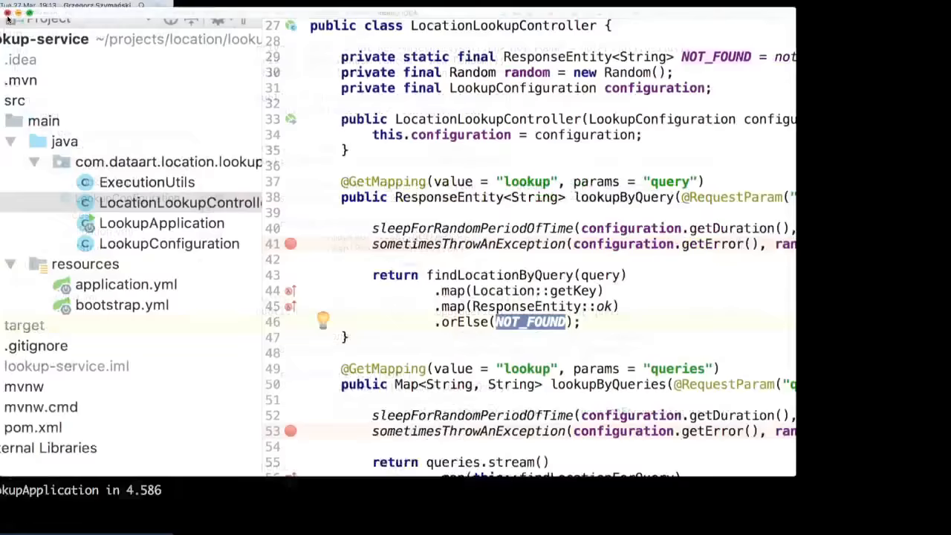
{"action": "key", "text": "cmd+tab"}
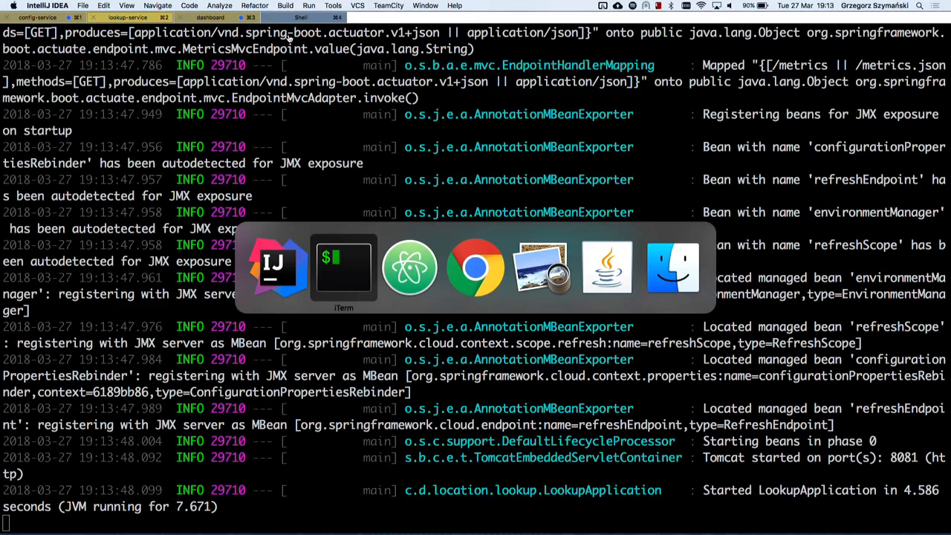
{"action": "left_click", "coordinate": [274, 268]}
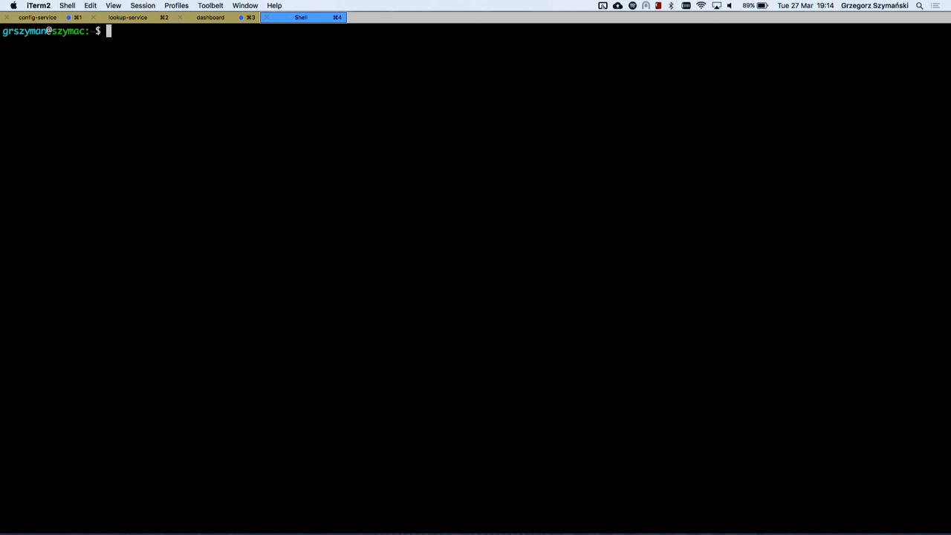
{"action": "type", "text": "curl \"http://localhost:8081/lookup?query=krk2\" -v"}
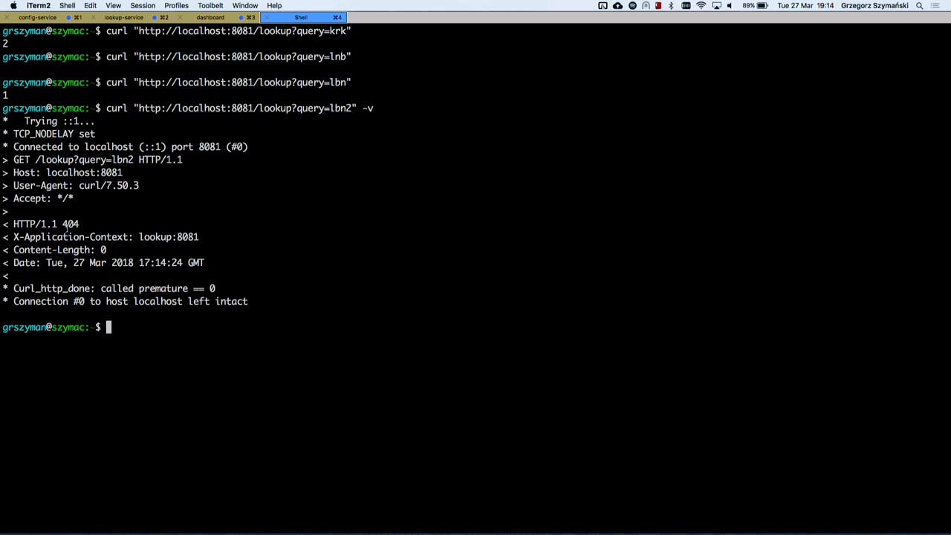
{"action": "double_click", "coordinate": [72, 222]}
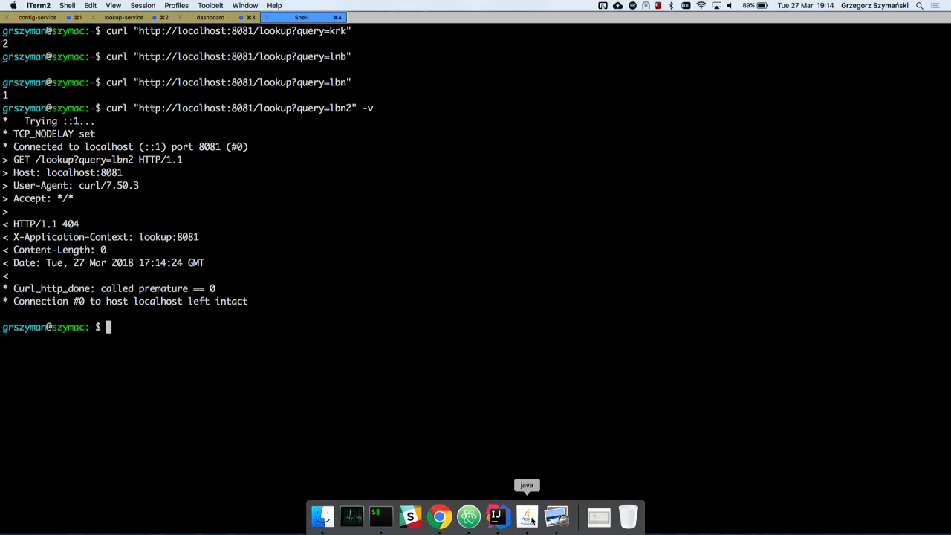
Switch to the api project with its src, target, pom.xml and mvnw files.
{"action": "left_click", "coordinate": [526, 514]}
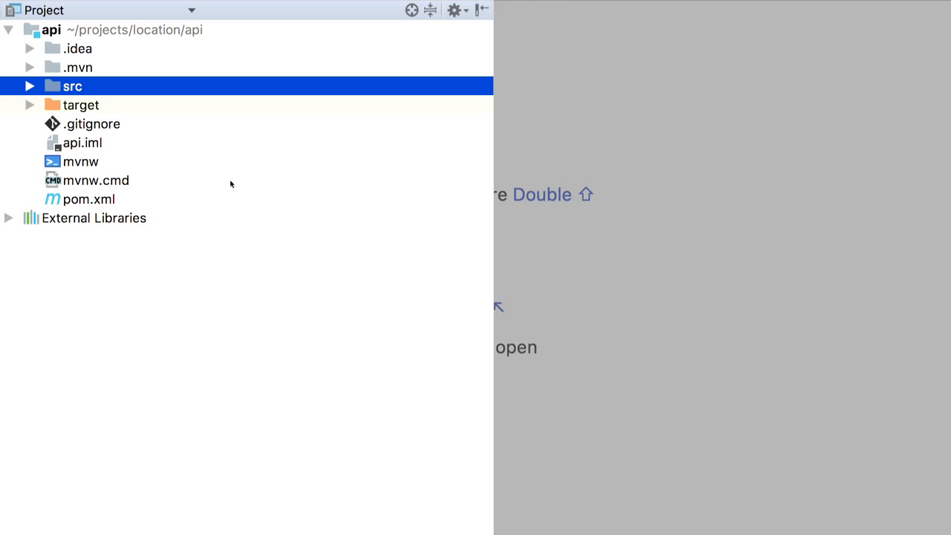
{"action": "mouse_move", "coordinate": [38, 82]}
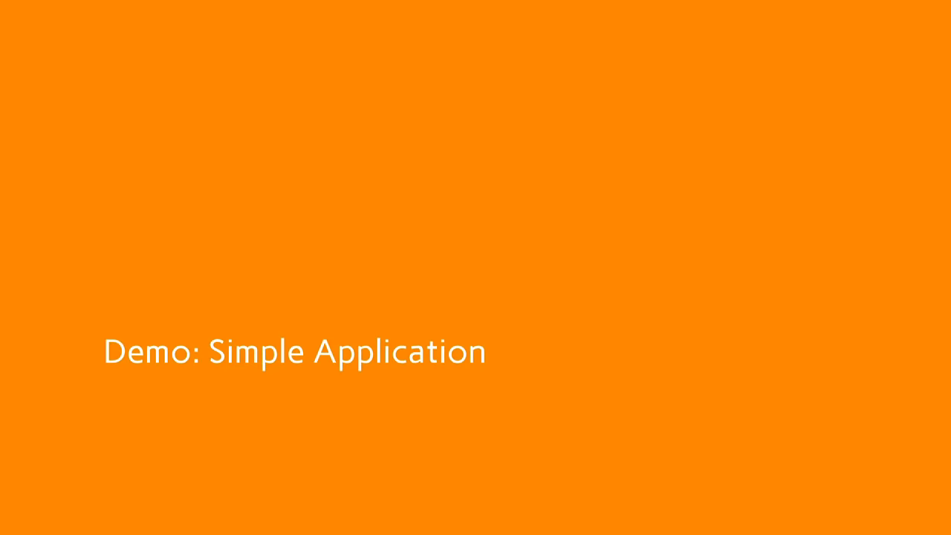
Advance past the Demo: Simple Application slide.
{"action": "key", "text": "Right"}
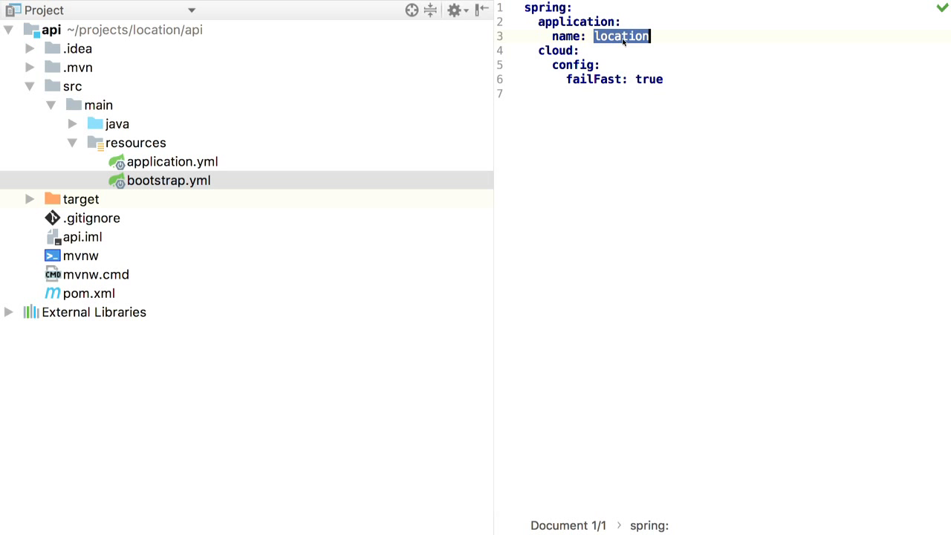
Browse HystrixController and LocationController with its commented-out lookup chain.
{"action": "left_click", "coordinate": [172, 160]}
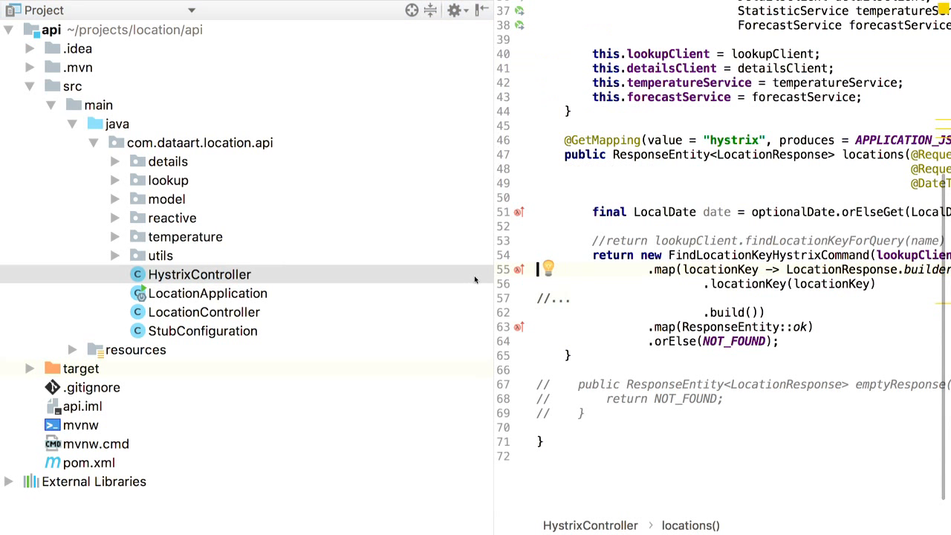
{"action": "left_click", "coordinate": [204, 311]}
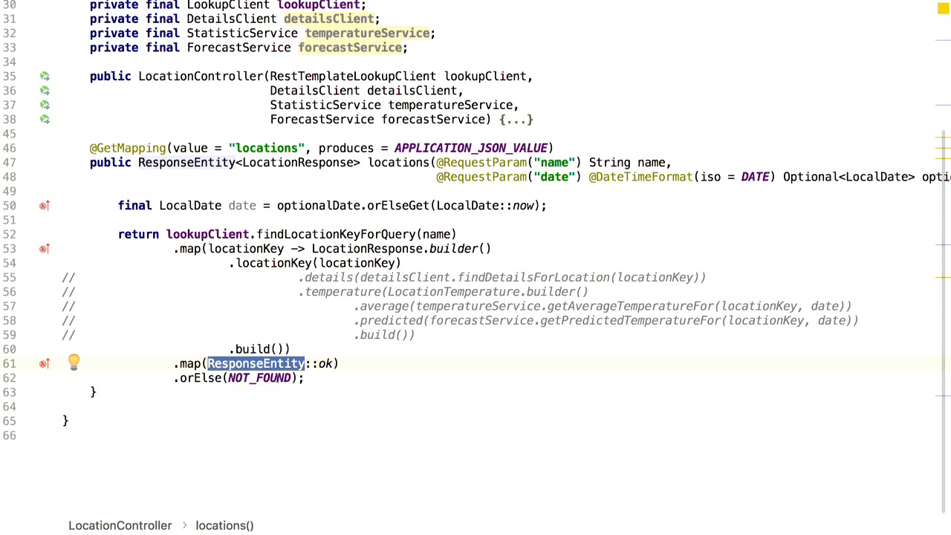
{"action": "double_click", "coordinate": [199, 377]}
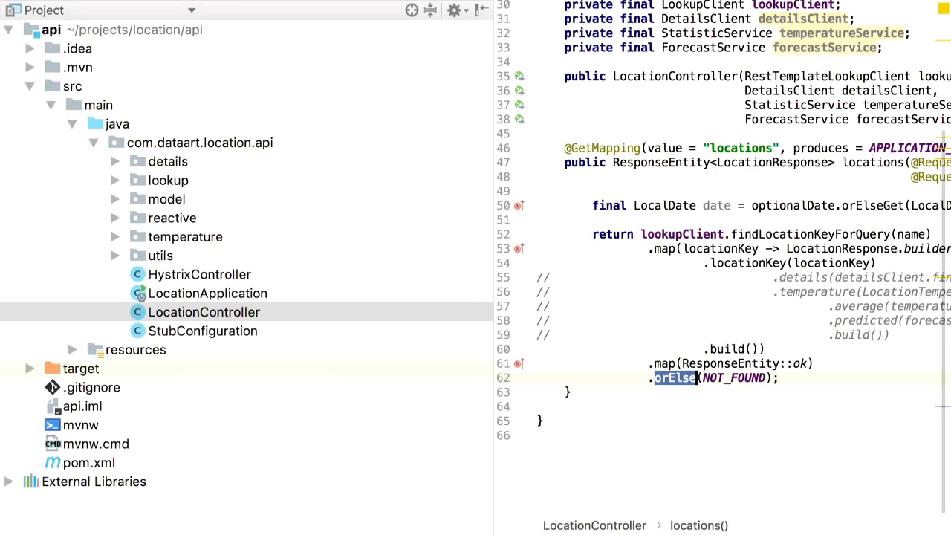
{"action": "left_click", "coordinate": [204, 312]}
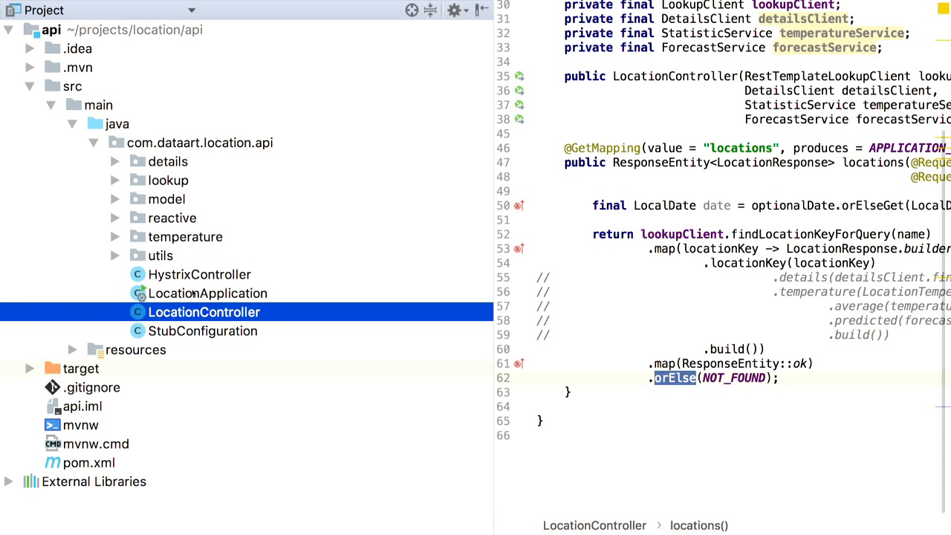
Expand the lookup package and open the LookupClient interface leading to LocationKey.
{"action": "left_click", "coordinate": [115, 180]}
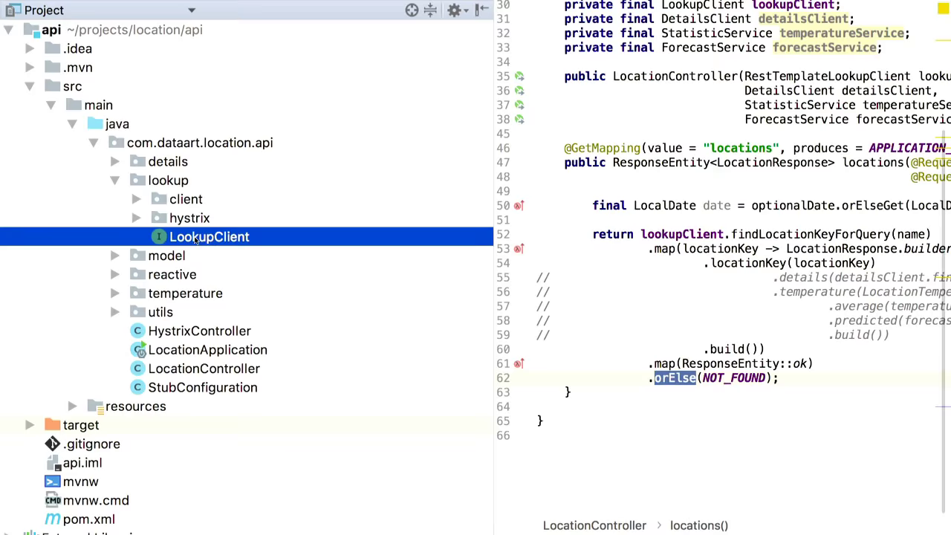
{"action": "double_click", "coordinate": [208, 236]}
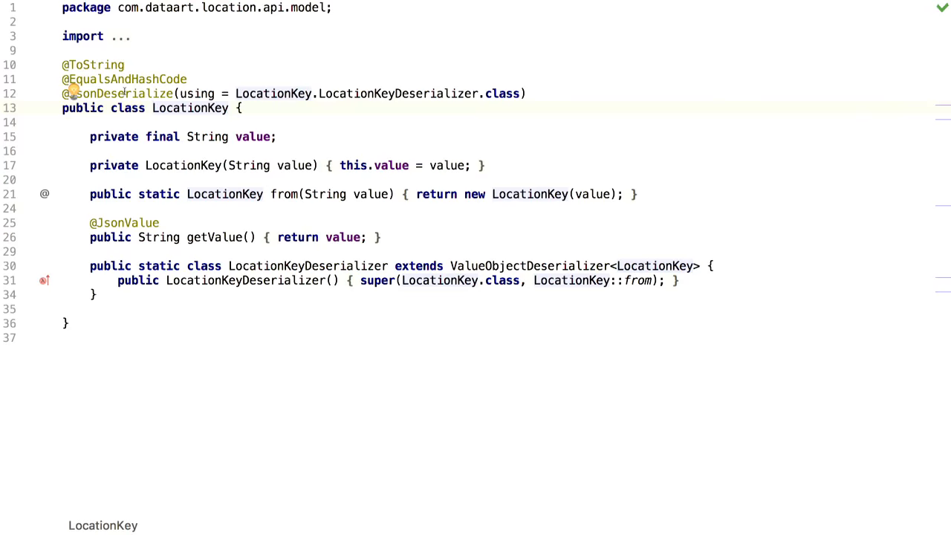
Navigate to the RestTemplateLookupClient class fetching a LocationKey from the lookup URL.
{"action": "double_click", "coordinate": [126, 79]}
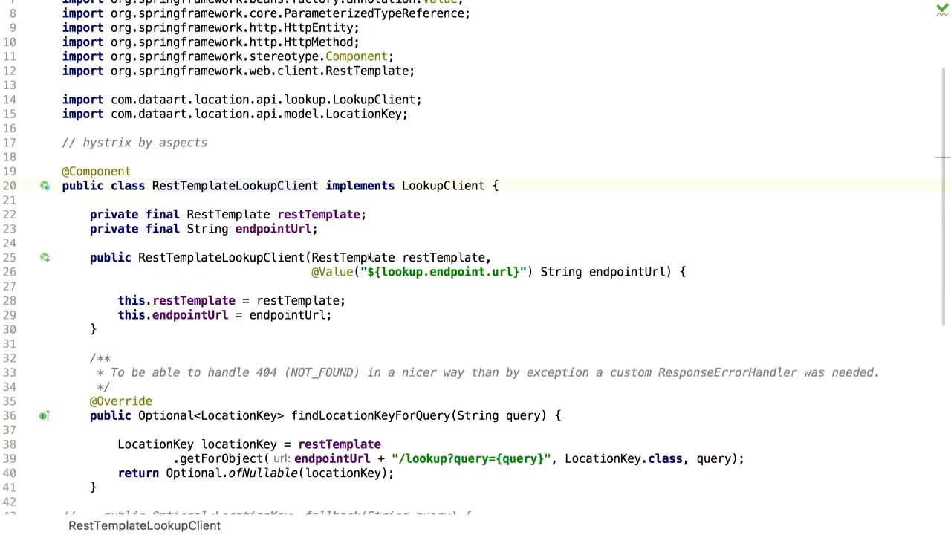
Scroll RestTemplateLookupClient and select the Optional.ofNullable return expression in findLocationKeyForQuery.
{"action": "scroll", "scroll_direction": "down", "scroll_amount": 3}
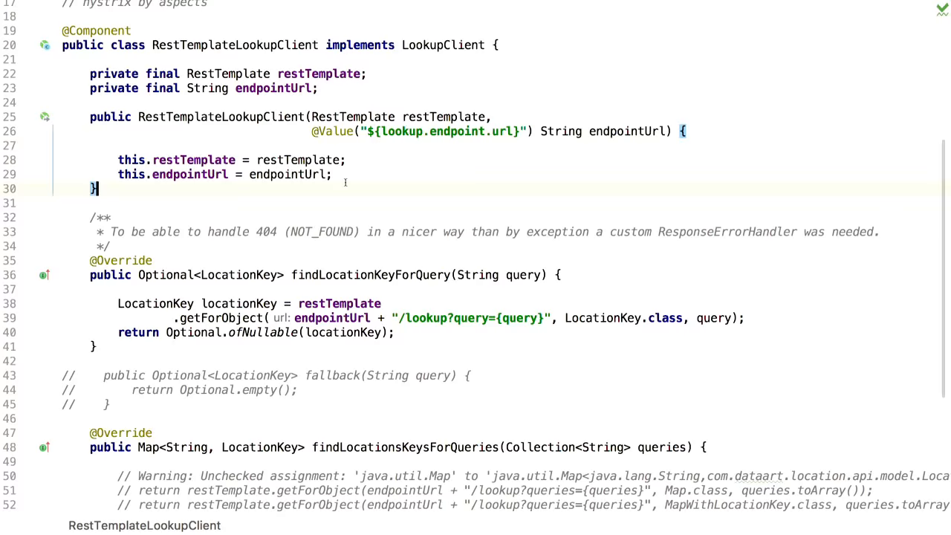
{"action": "scroll", "scroll_direction": "down", "scroll_amount": 3}
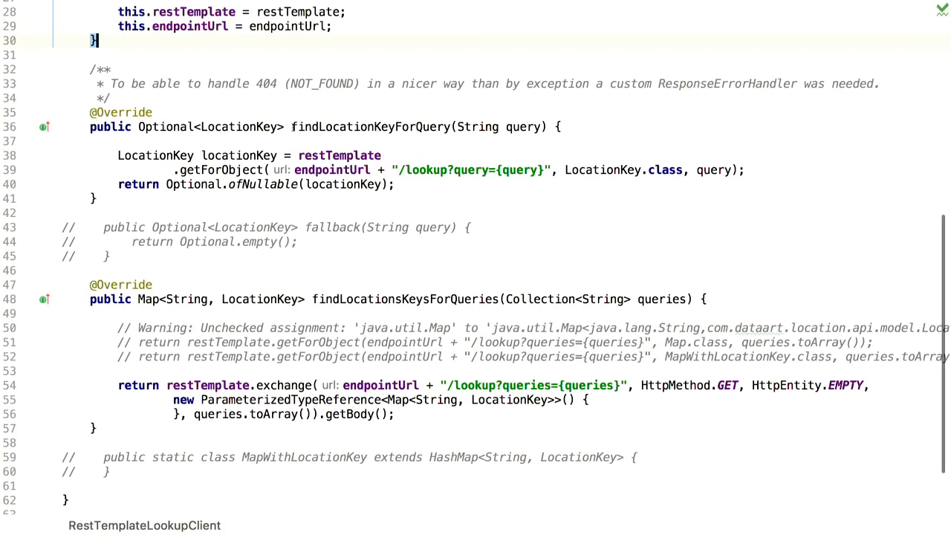
{"action": "double_click", "coordinate": [338, 156]}
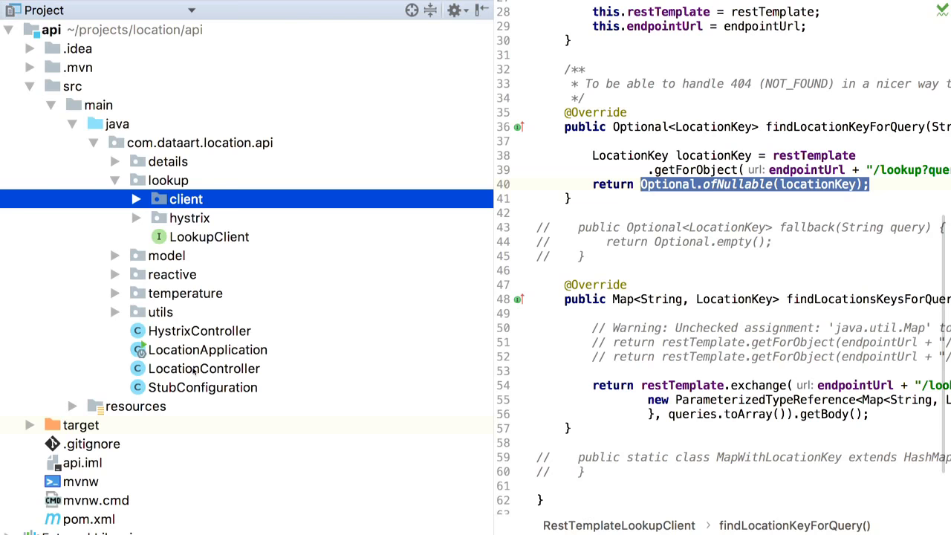
{"action": "double_click", "coordinate": [206, 349]}
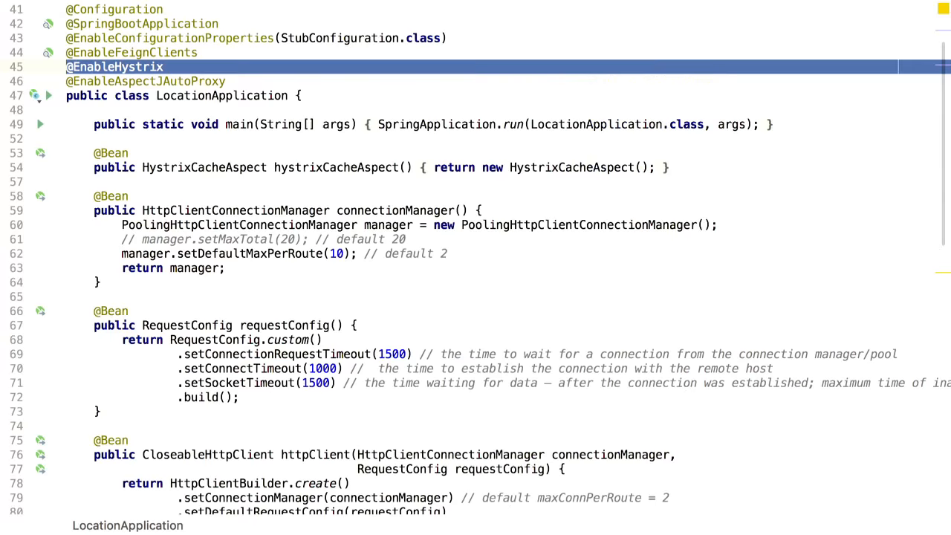
{"action": "scroll", "scroll_direction": "down", "scroll_amount": 3}
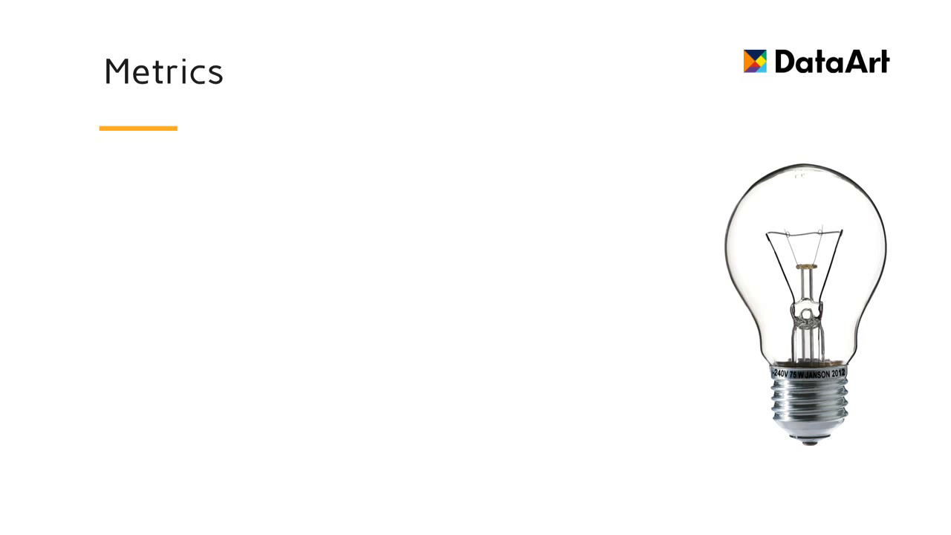
Advance from the Metrics title slide to the next slide.
{"action": "key", "text": "Right"}
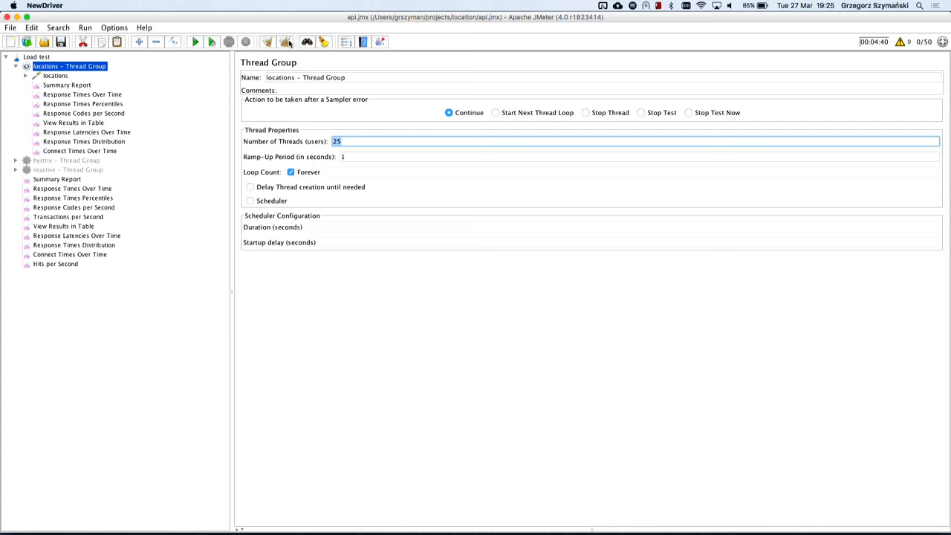
Select the locations HTTP Request sampler (GET localhost:8080) and reveal its attached timer.
{"action": "left_click", "coordinate": [56, 77]}
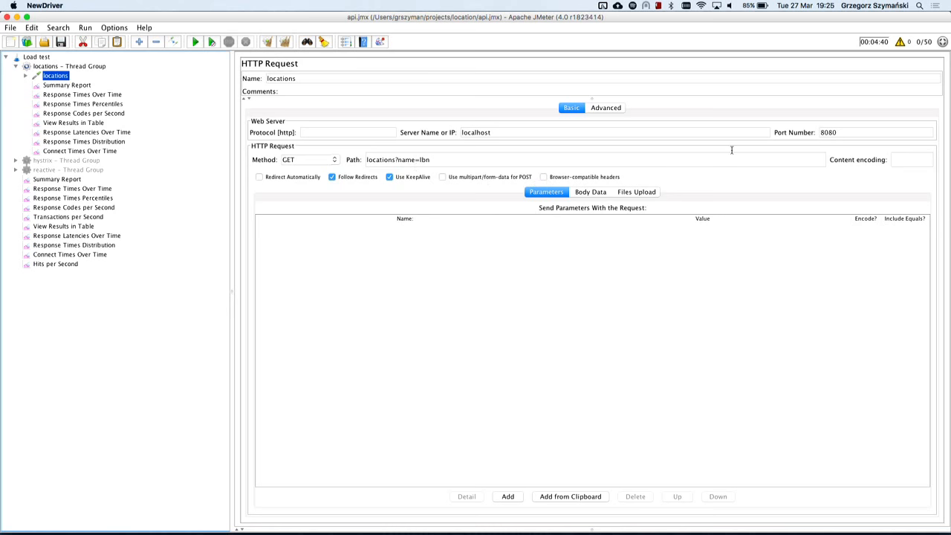
{"action": "left_click", "coordinate": [401, 159]}
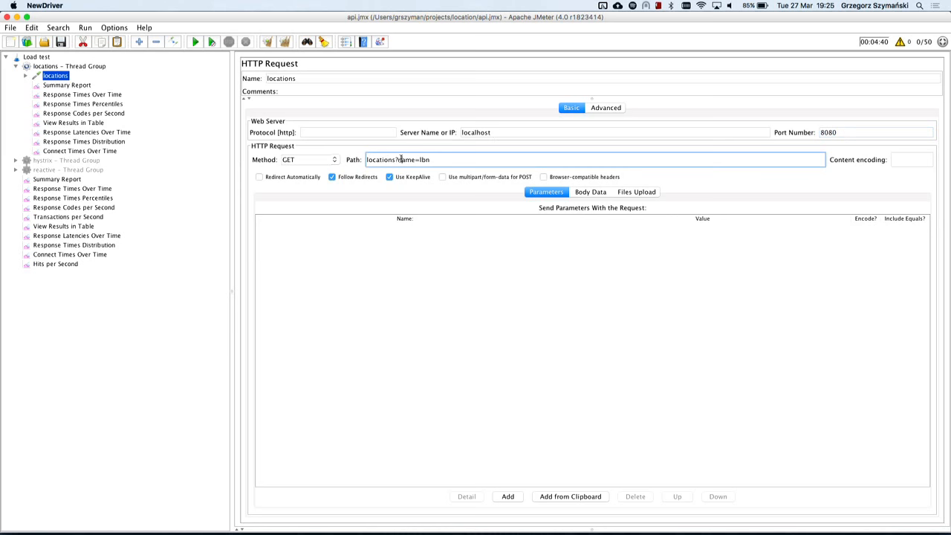
{"action": "left_click", "coordinate": [89, 95]}
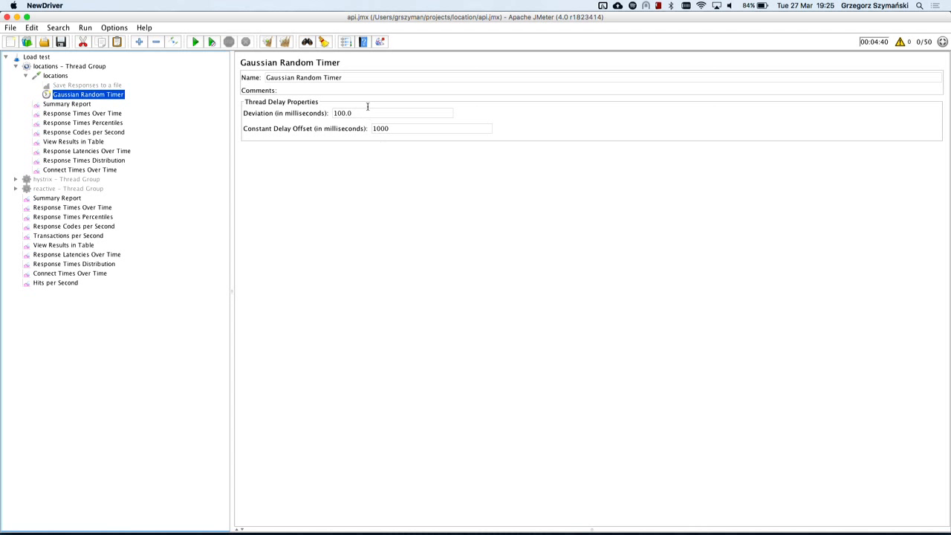
Inspect the Gaussian Random Timer's 100 ms deviation and 1000 ms offset, then return to the test plan.
{"action": "left_click", "coordinate": [431, 128]}
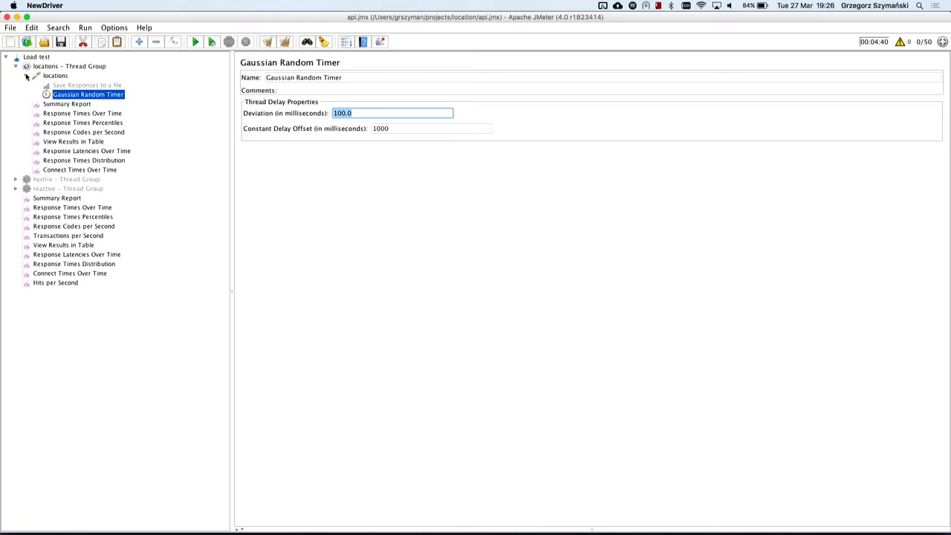
{"action": "left_click", "coordinate": [50, 76]}
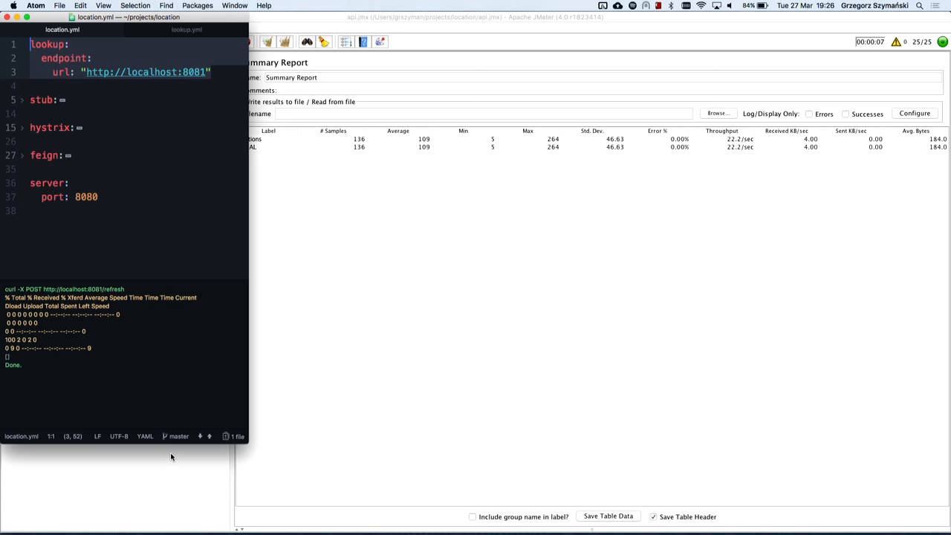
Run the JMeter test plan and watch the Summary Report grow to 1212 samples averaging 109 ms.
{"action": "left_click", "coordinate": [179, 30]}
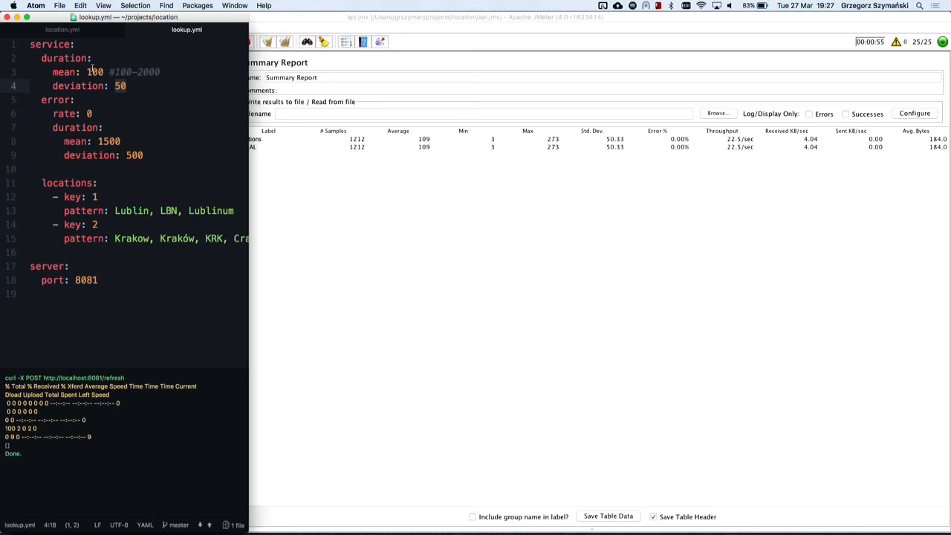
Select the Response Times Percentiles listener to view the locations response chart.
{"action": "left_click", "coordinate": [72, 197]}
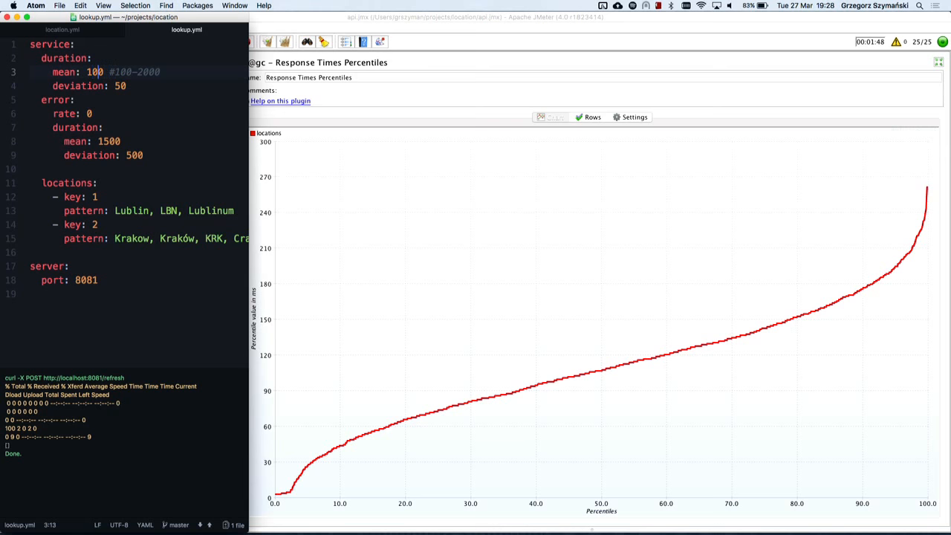
Edit lookup.yml service duration values, raising the mean to 250 to slow the simulated service.
{"action": "type", "text": "250"}
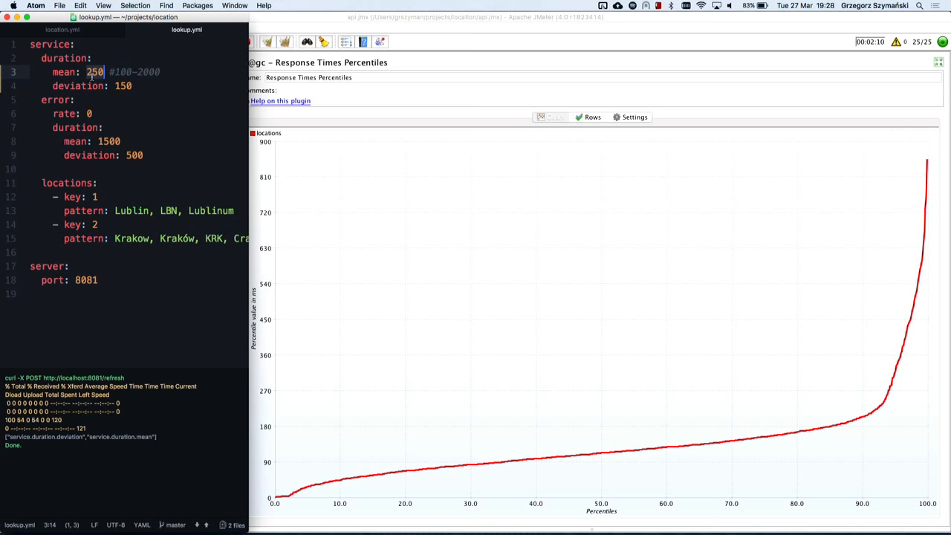
{"action": "type", "text": "1000"}
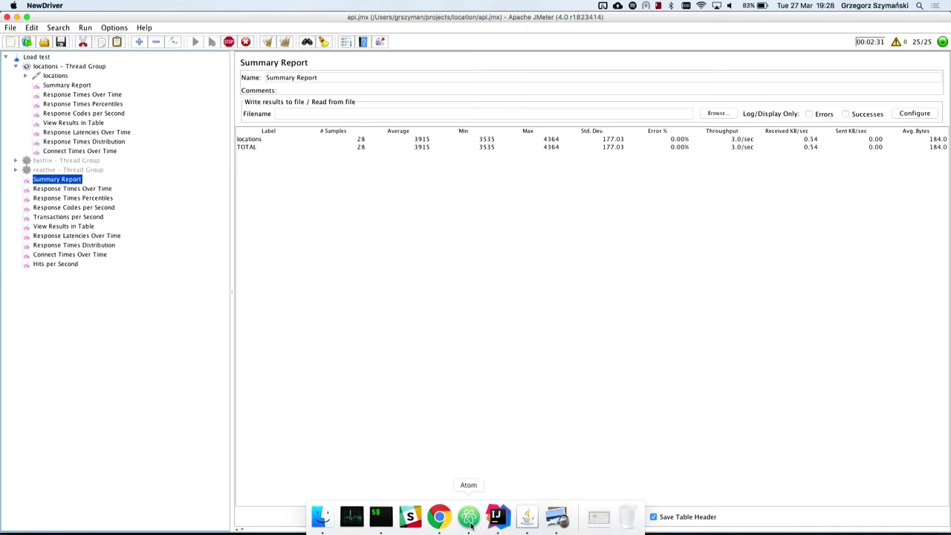
Check the Summary Report for the slowed service: 28 samples averaging 3915 ms.
{"action": "left_click", "coordinate": [468, 516]}
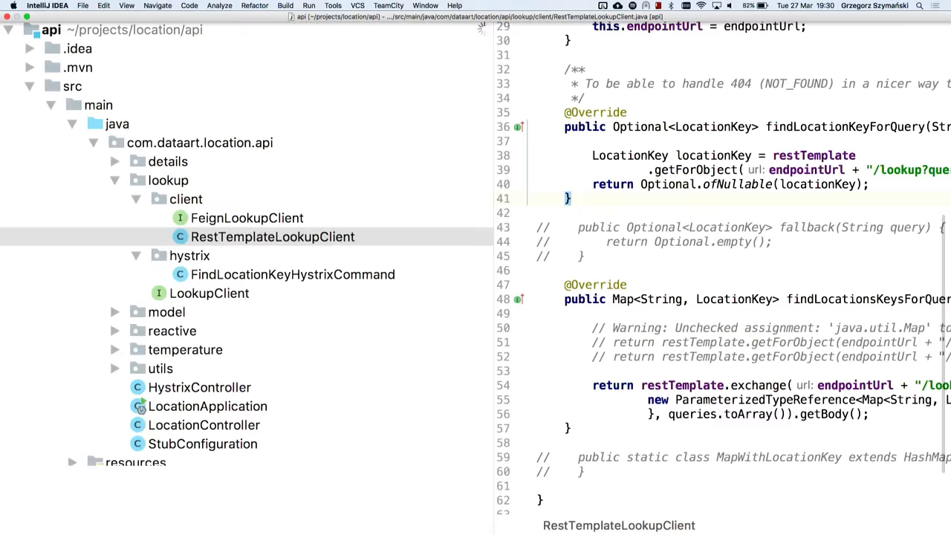
Open LocationApplication and review connectionManager() setting setDefaultMaxPerRoute(10) over the default 2.
{"action": "left_click", "coordinate": [273, 236]}
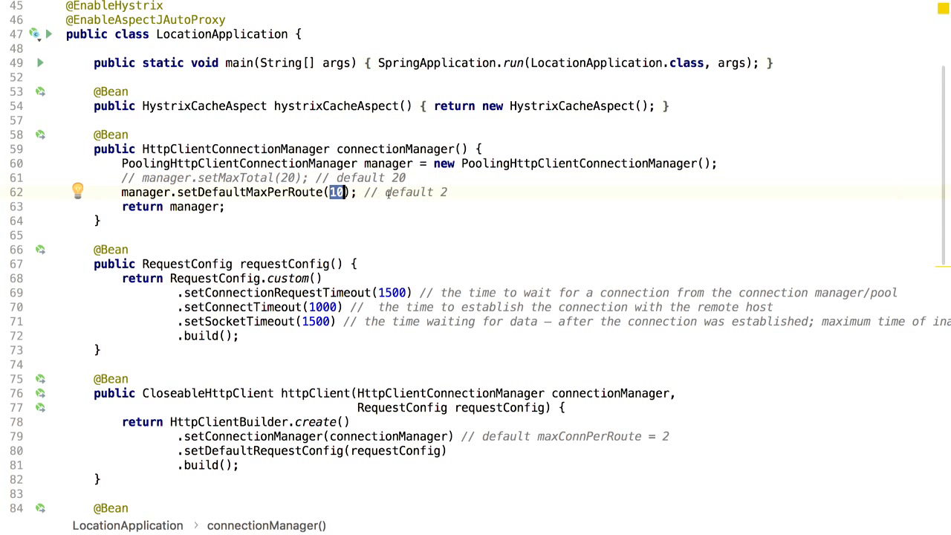
{"action": "double_click", "coordinate": [410, 192]}
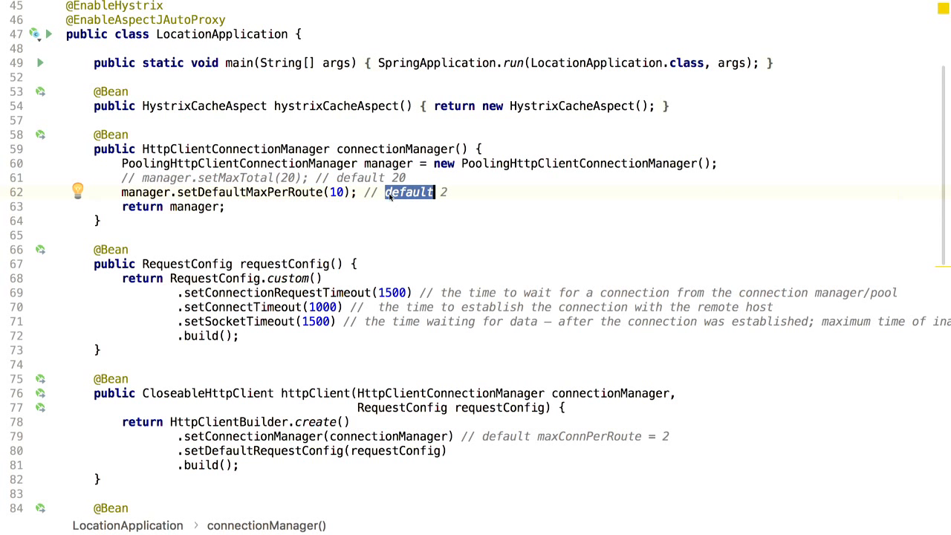
{"action": "scroll", "scroll_direction": "down", "scroll_amount": 3}
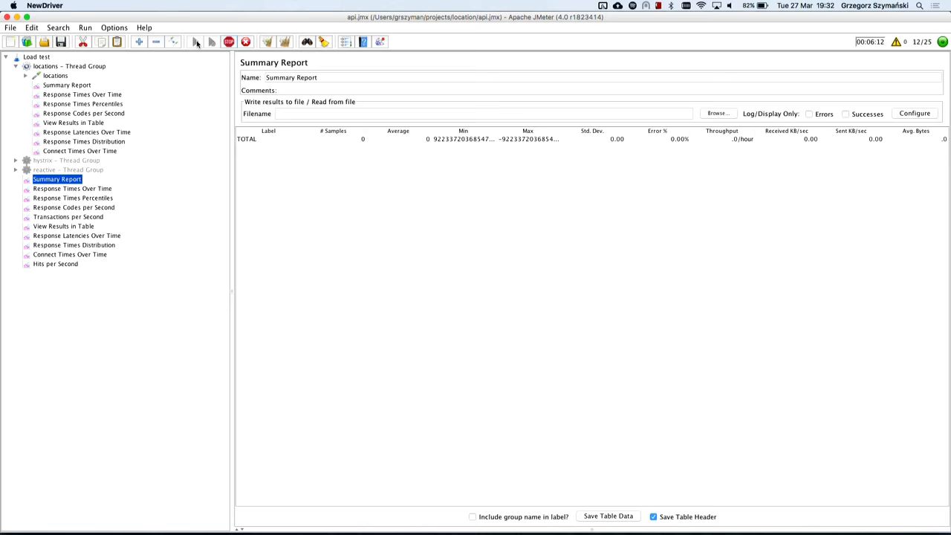
Start a fresh JMeter load test run after clearing previous results.
{"action": "left_click", "coordinate": [466, 514]}
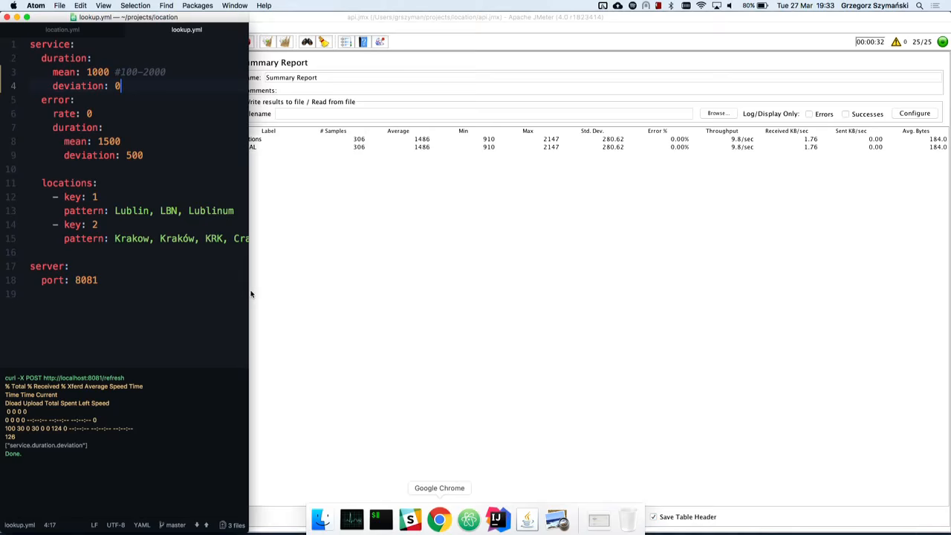
Edit lookup.yml's service duration so the mean is 1000 with deviation 0.
{"action": "type", "text": "2000"}
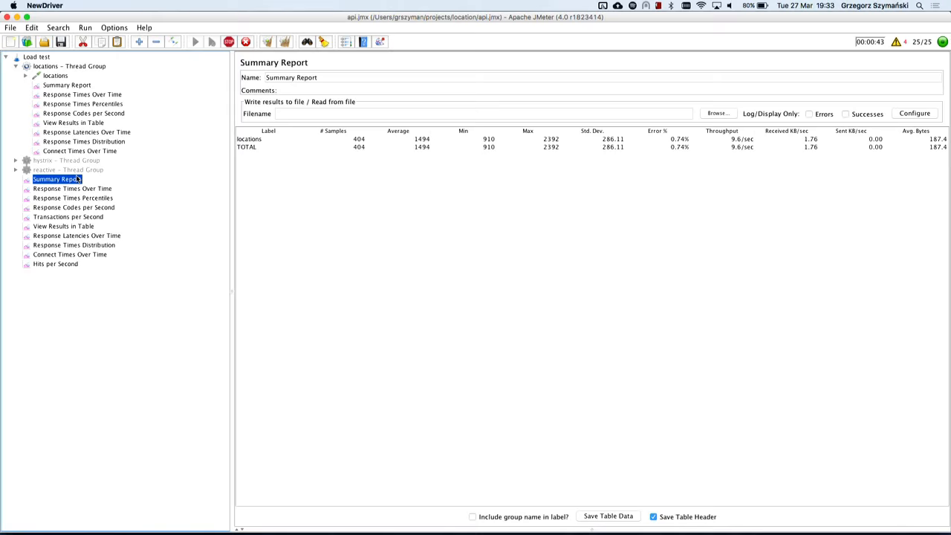
View the locations Response Times Over Time and Response Times Percentiles charts.
{"action": "left_click", "coordinate": [77, 187]}
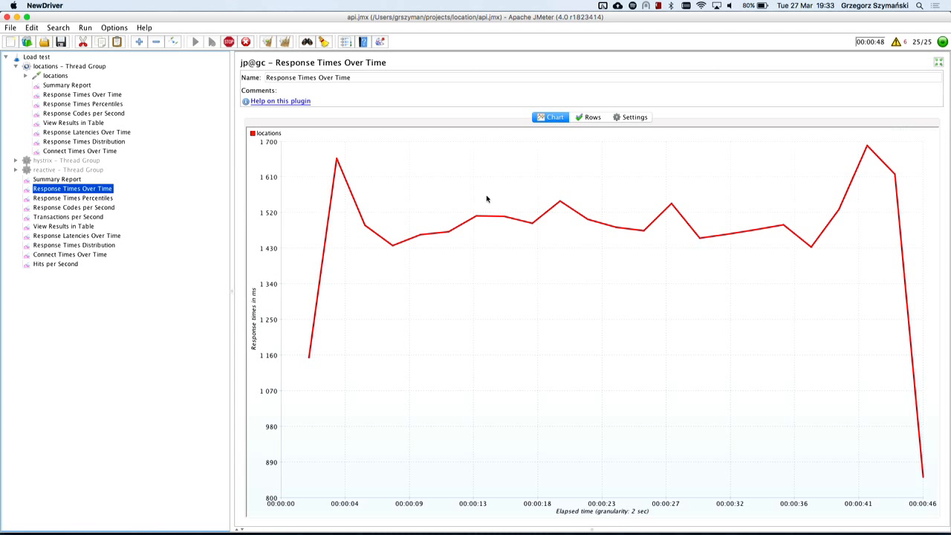
{"action": "left_click", "coordinate": [71, 198]}
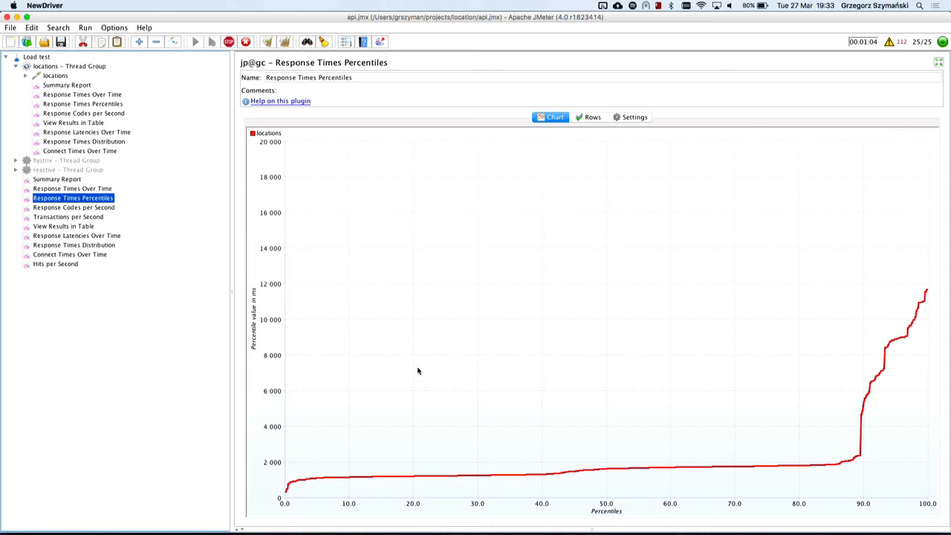
{"action": "mouse_move", "coordinate": [374, 287]}
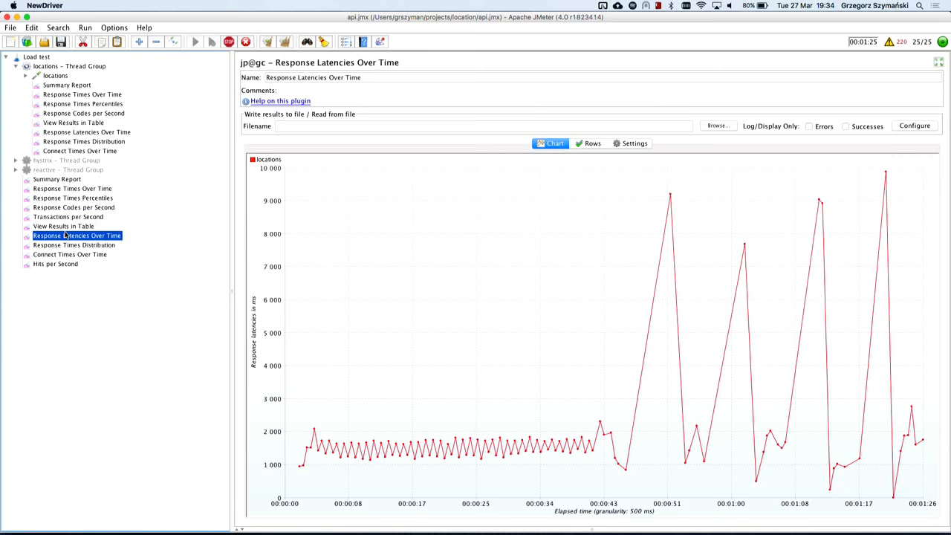
Show the Response Codes per Second chart where 200s drop as 500 errors spike.
{"action": "left_click", "coordinate": [75, 208]}
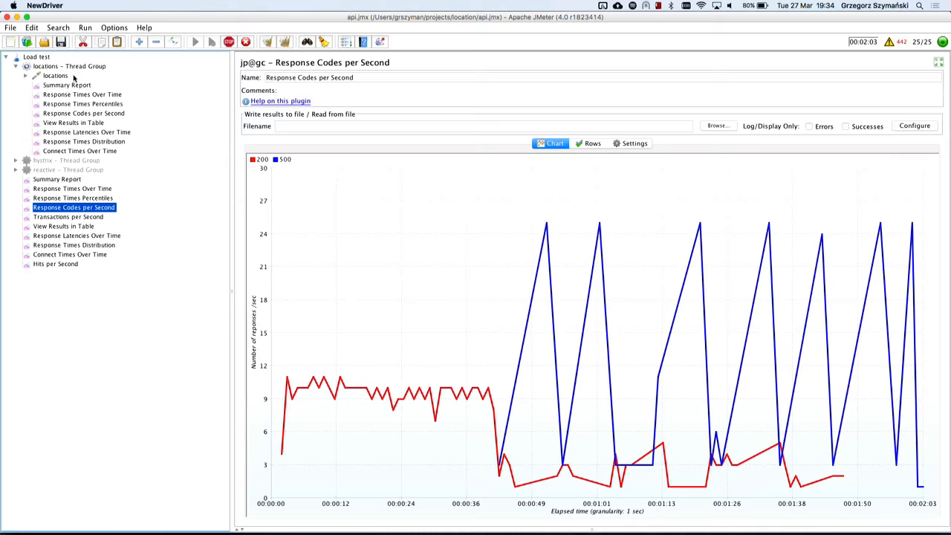
{"action": "left_click", "coordinate": [58, 178]}
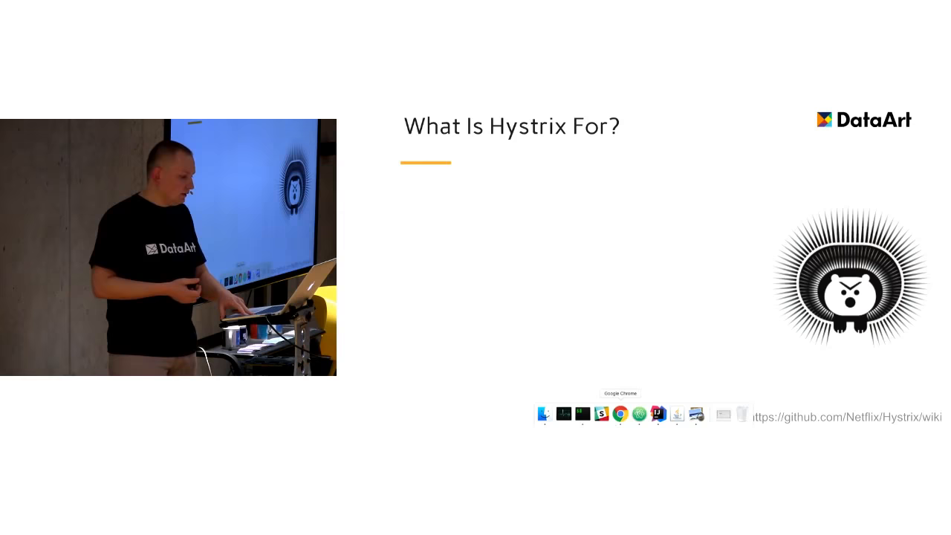
Reveal the Hystrix point on protection from dependency latency and failure.
{"action": "key", "text": "Right"}
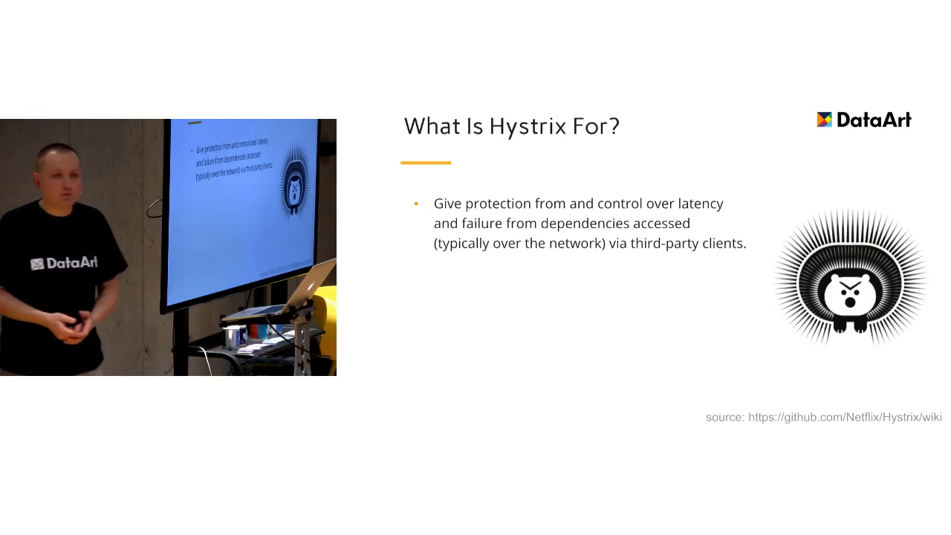
{"action": "key", "text": "Right"}
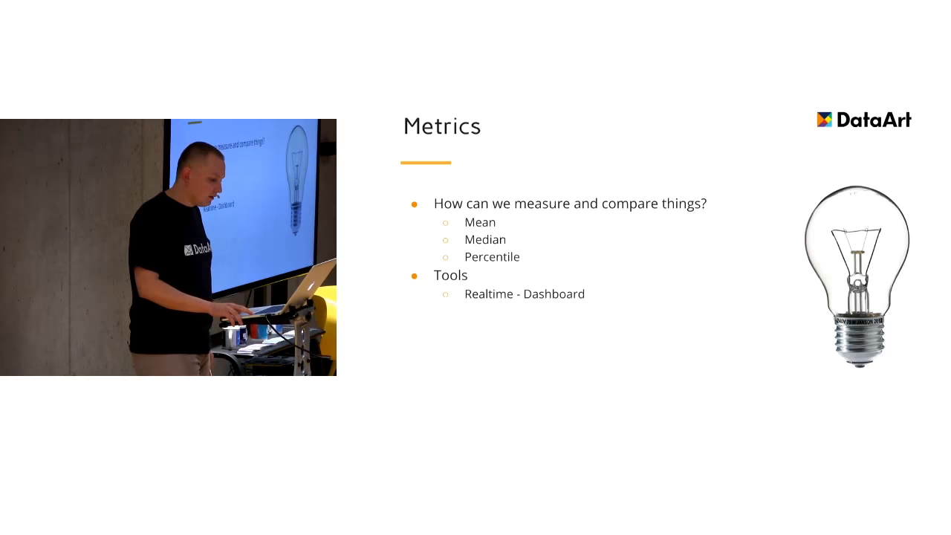
Leave the slideshow for the location api project's source tree in IntelliJ IDEA.
{"action": "key", "text": "Right"}
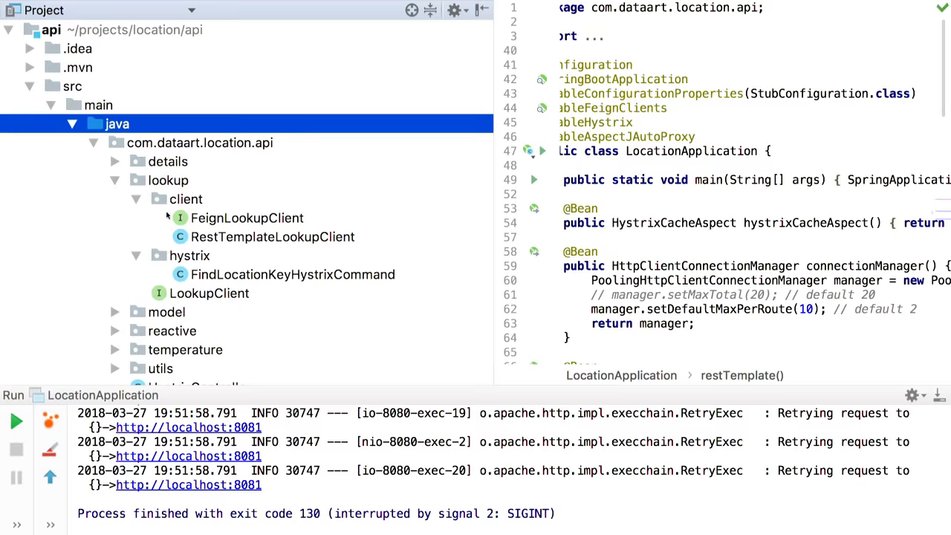
Override getFallback in FindLocationKeyHystrixCommand to return Optional.empty() and rerun LocationApplication.
{"action": "double_click", "coordinate": [293, 273]}
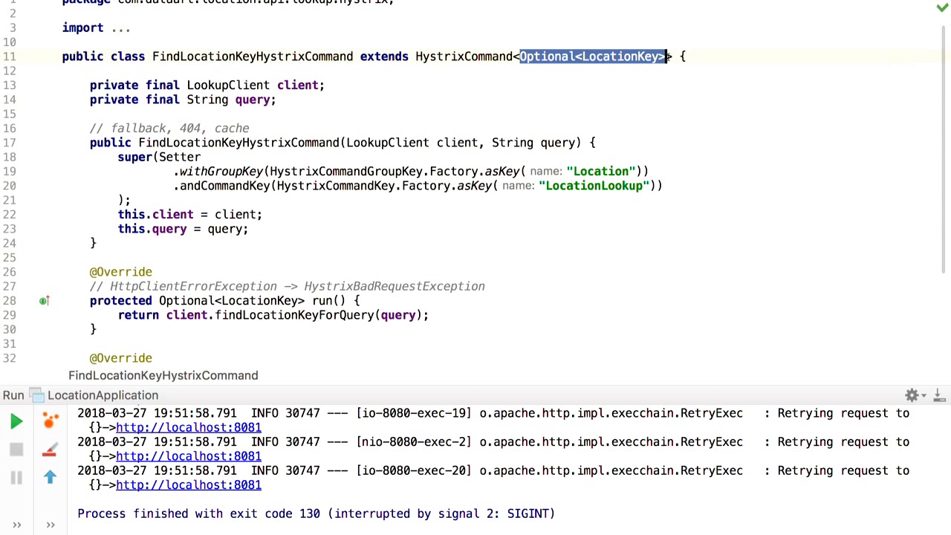
{"action": "double_click", "coordinate": [297, 84]}
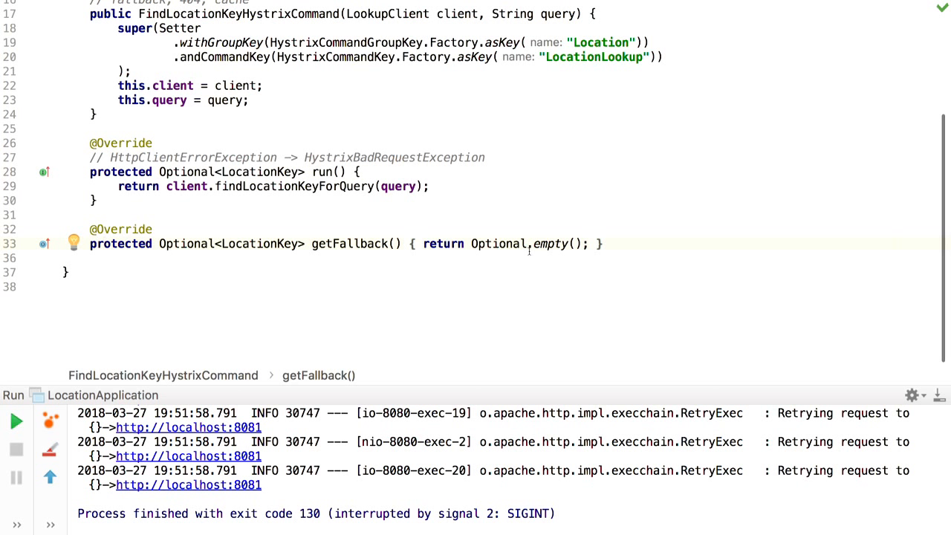
{"action": "double_click", "coordinate": [553, 244]}
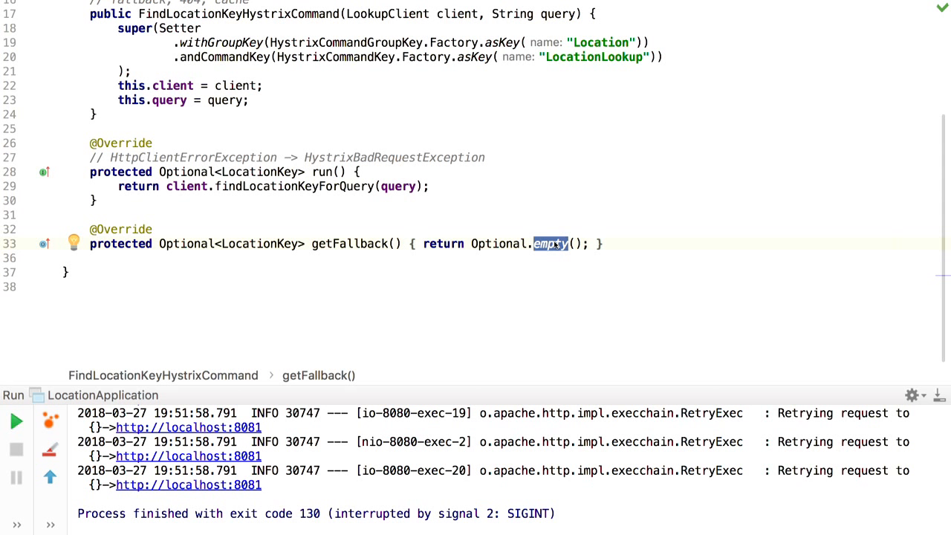
{"action": "left_click", "coordinate": [573, 243]}
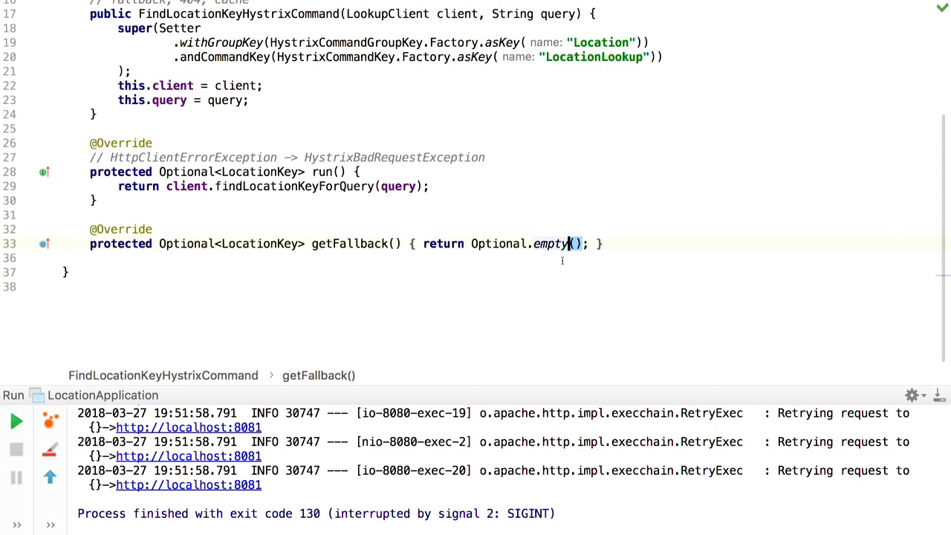
{"action": "left_click", "coordinate": [16, 422]}
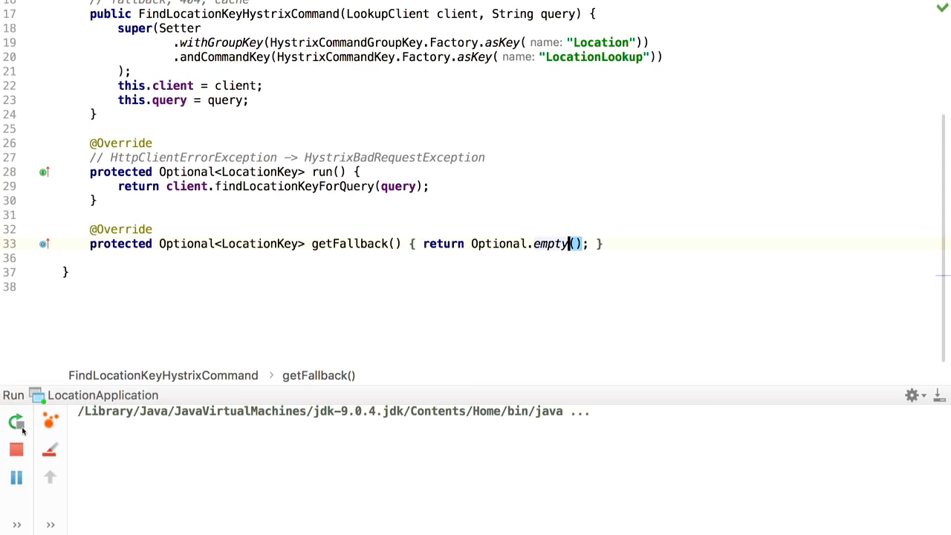
Review HystrixController's locations endpoint executing the command, then show JMeter's Summary Report.
{"action": "left_click", "coordinate": [17, 421]}
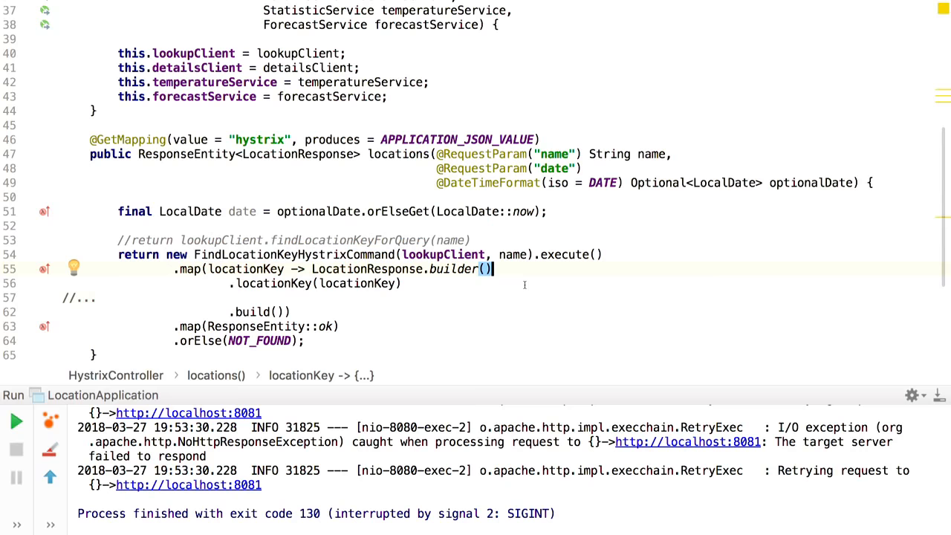
{"action": "scroll", "scroll_direction": "down", "scroll_amount": 3}
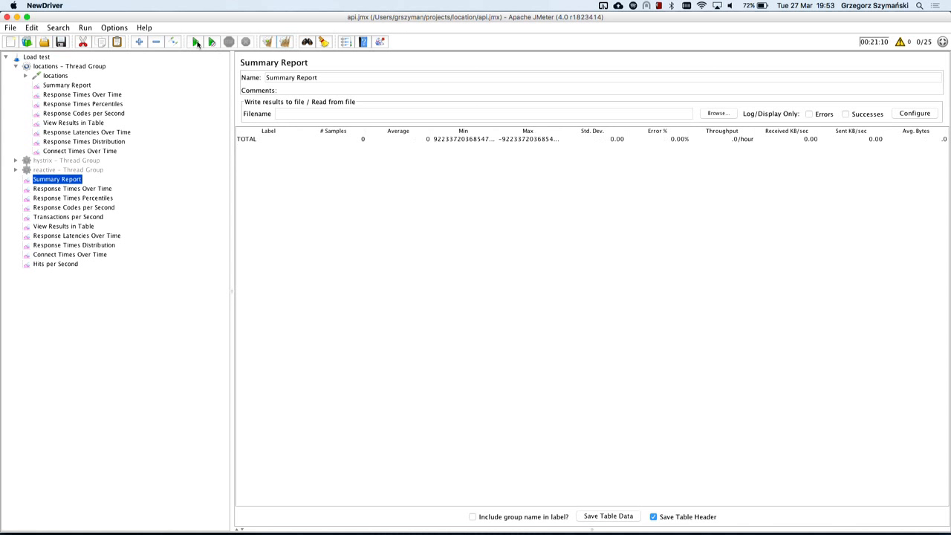
Enable the hystrix thread group, run the load test and compare Response Times Percentiles with locations.
{"action": "left_click", "coordinate": [195, 42]}
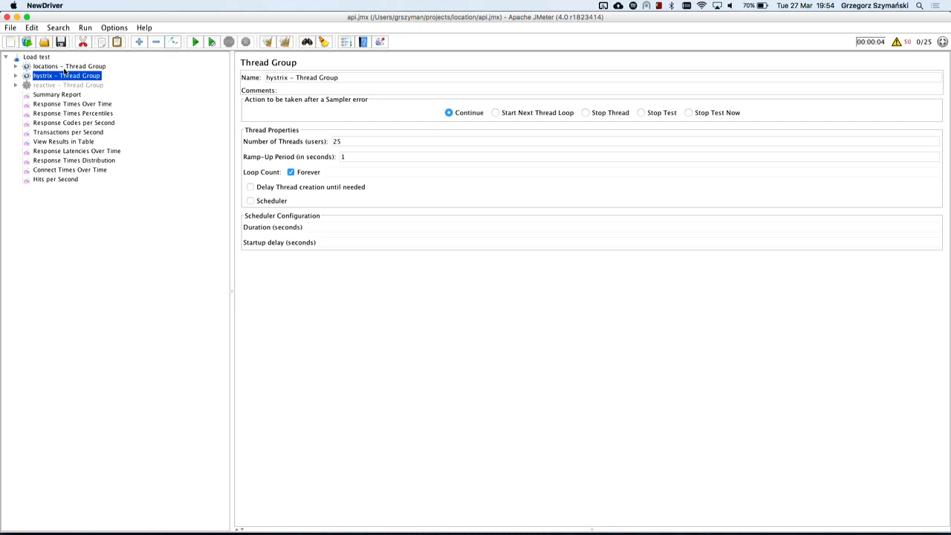
{"action": "left_click", "coordinate": [12, 74]}
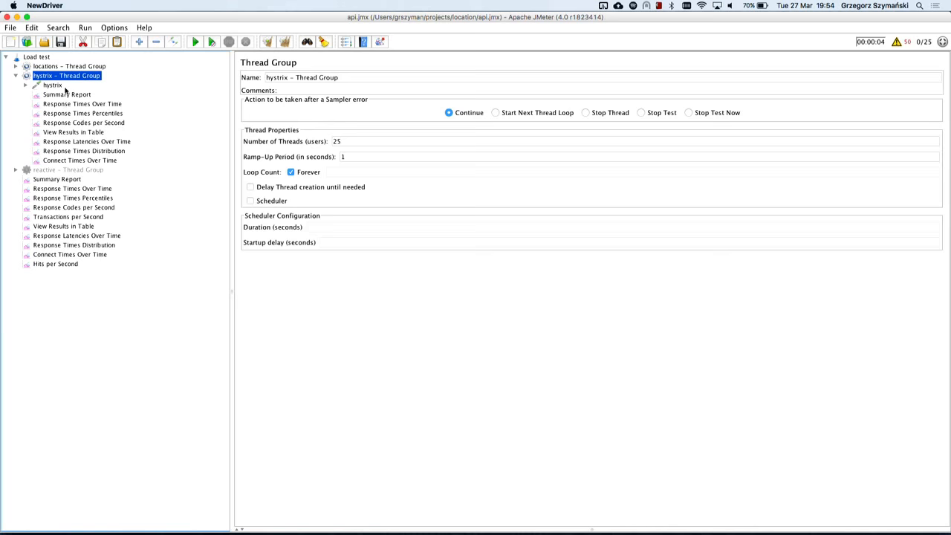
{"action": "left_click", "coordinate": [51, 84]}
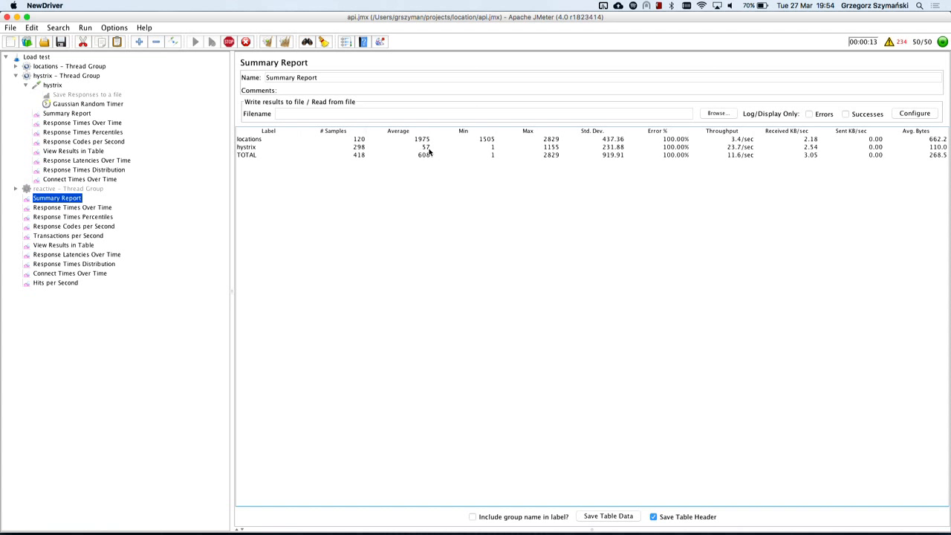
{"action": "left_click", "coordinate": [72, 217]}
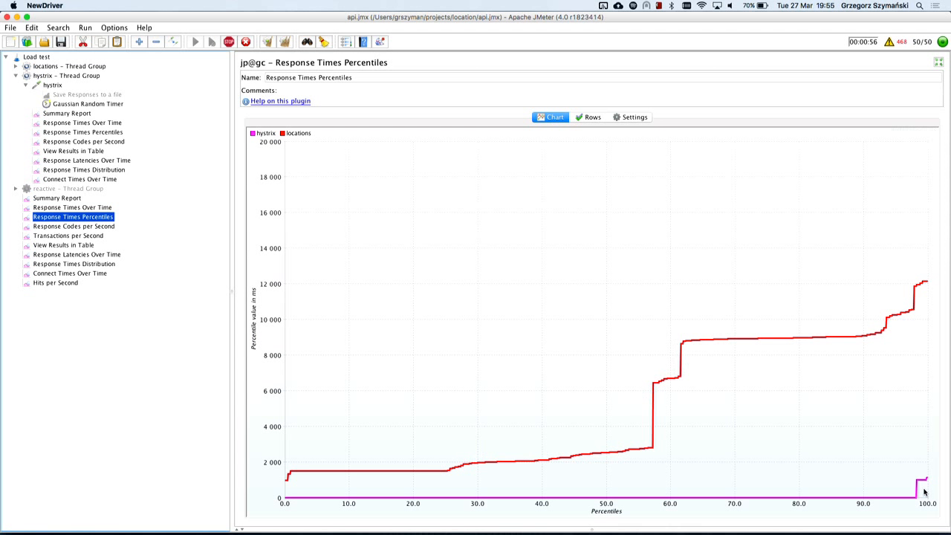
{"action": "mouse_move", "coordinate": [439, 244]}
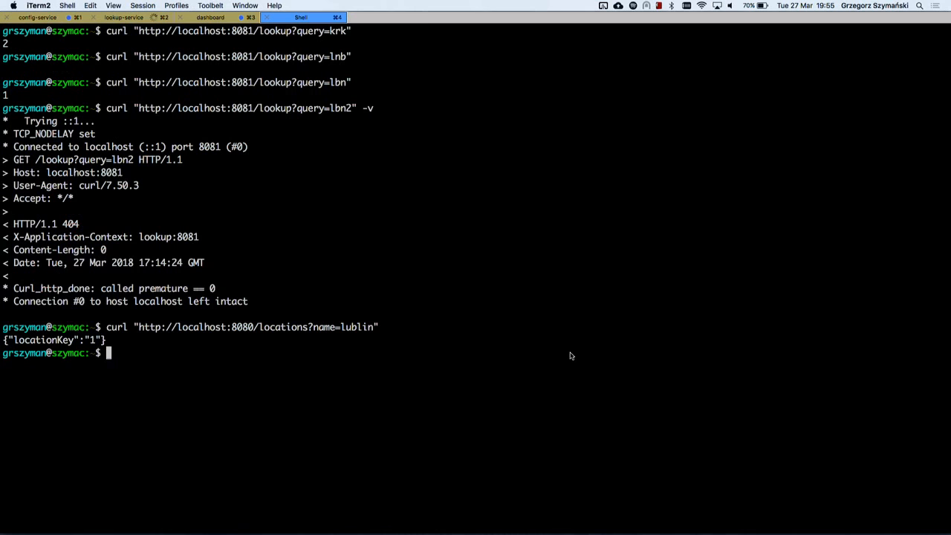
Reload Chrome's Hystrix monitor to stream localhost:8080, showing LocationLookup circuit open at 100% errors.
{"action": "left_click", "coordinate": [215, 12]}
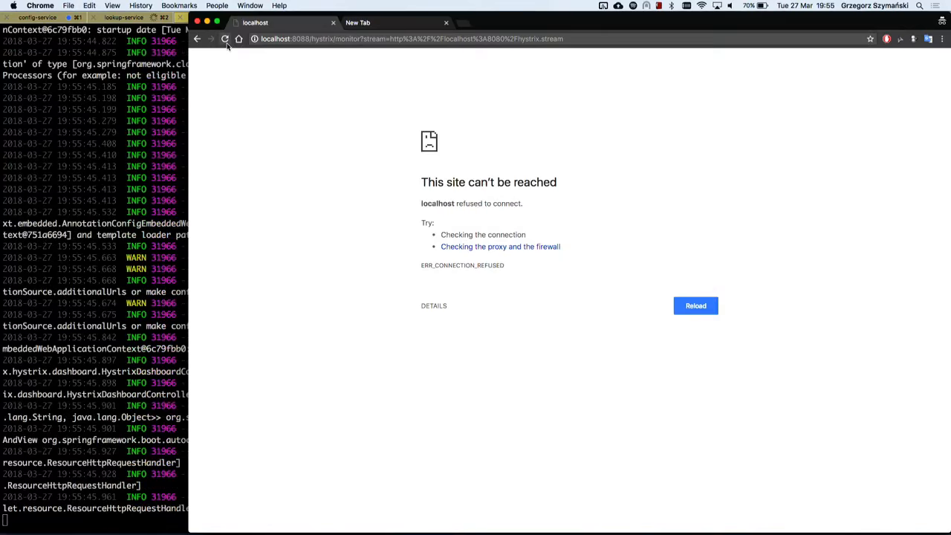
{"action": "left_click", "coordinate": [695, 306]}
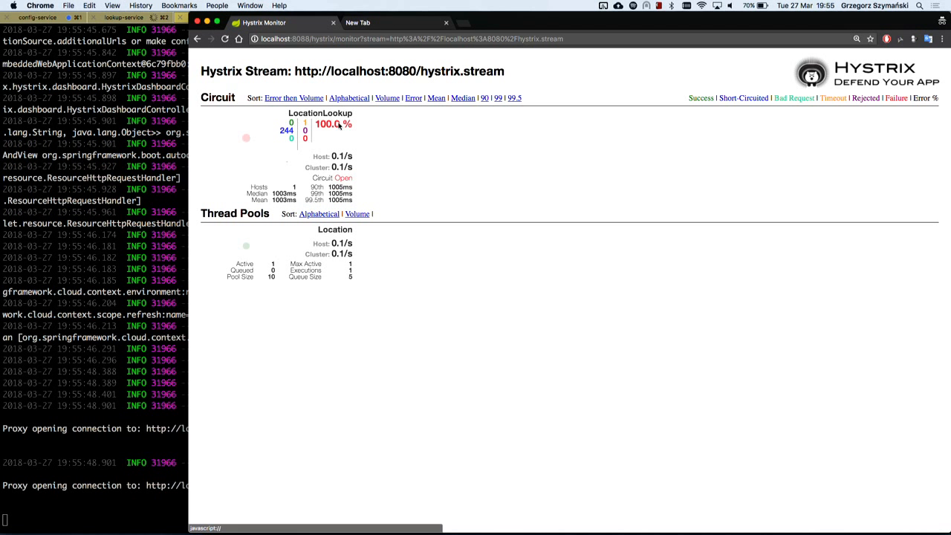
{"action": "mouse_move", "coordinate": [359, 127]}
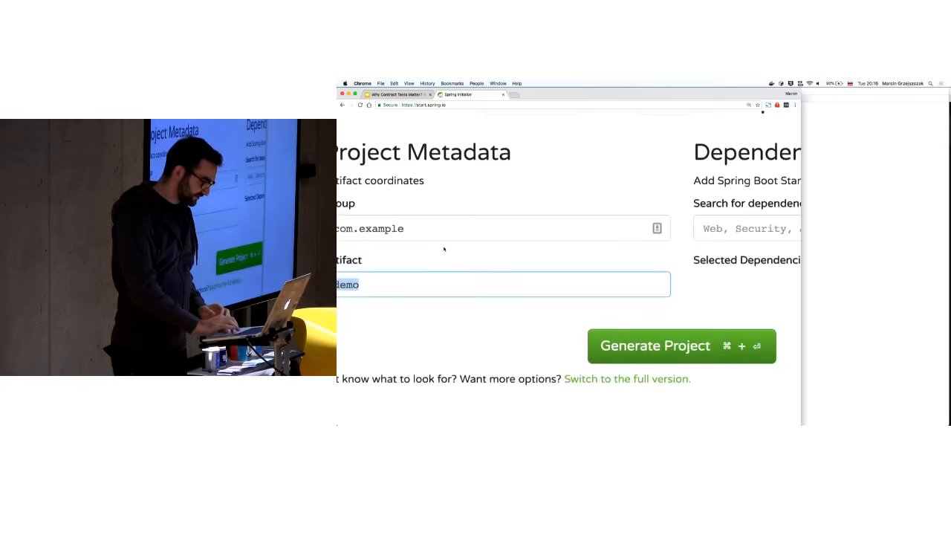
Replace the default artifact name and choose Spring Boot 1.5.10 from the version list.
{"action": "left_click", "coordinate": [713, 145]}
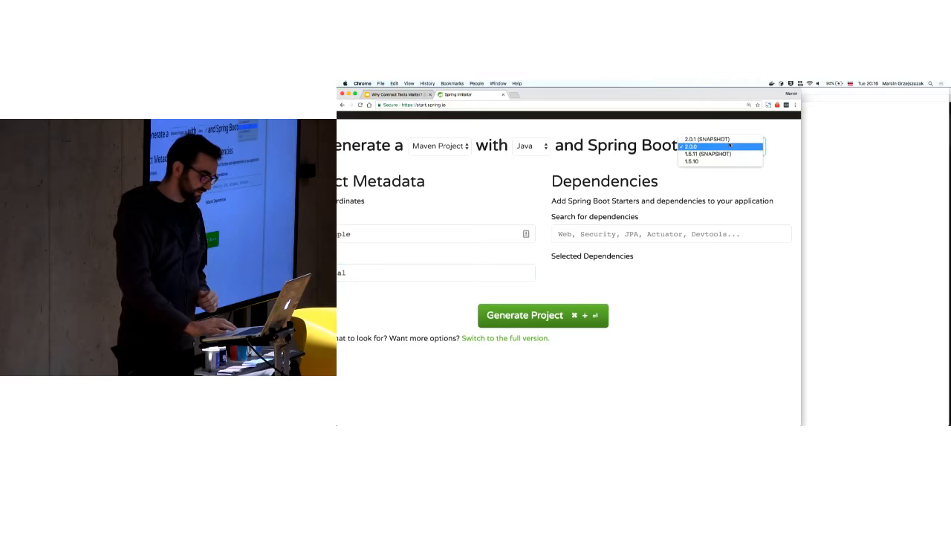
{"action": "left_click", "coordinate": [699, 161]}
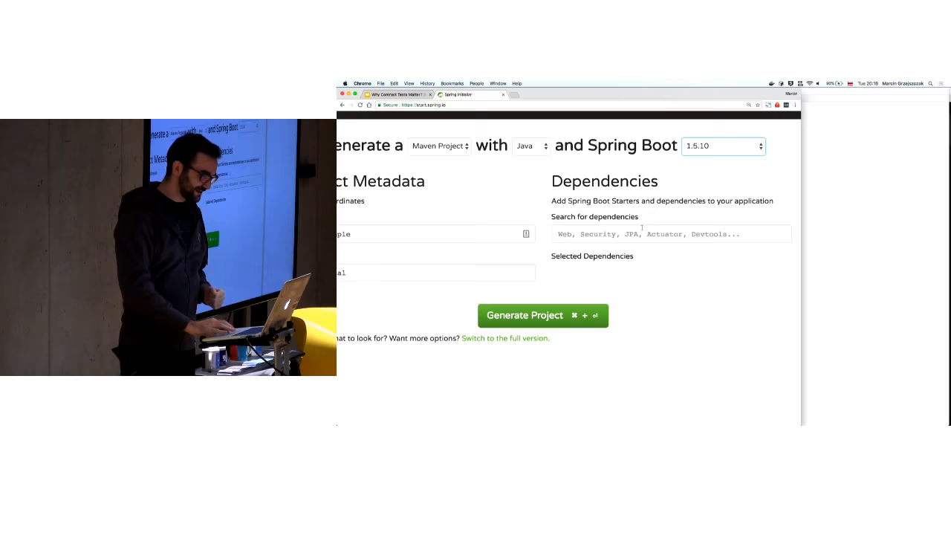
{"action": "left_click", "coordinate": [670, 233]}
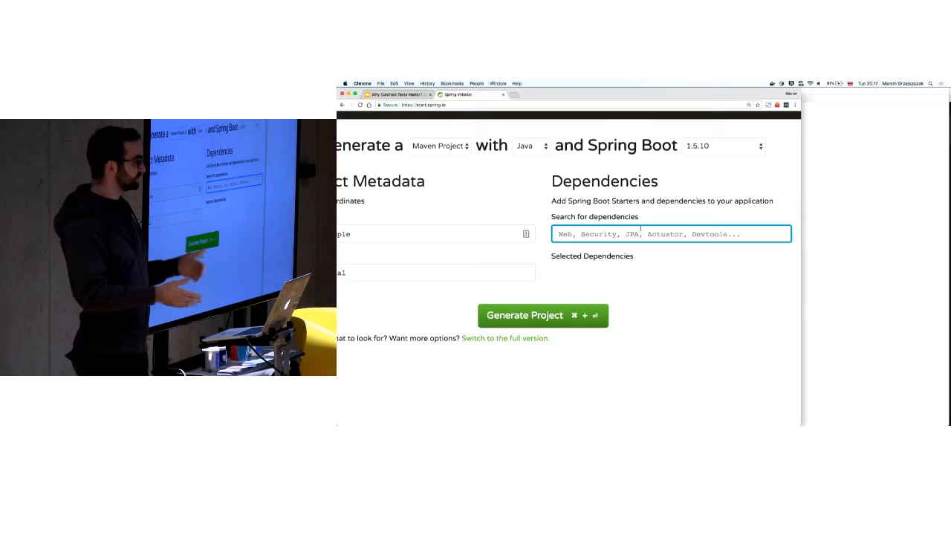
Add the web dependency via the search box and generate the car-rental project.
{"action": "type", "text": "web"}
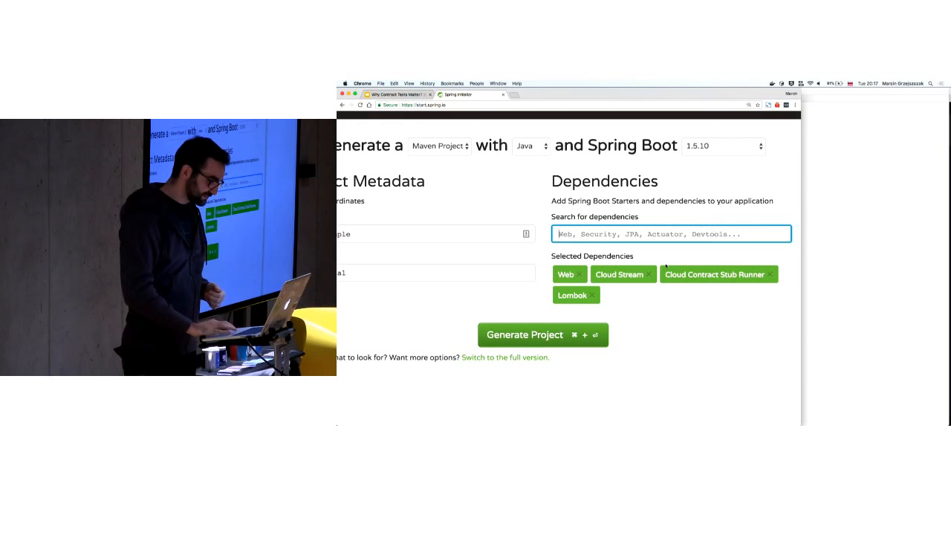
{"action": "left_click", "coordinate": [544, 334]}
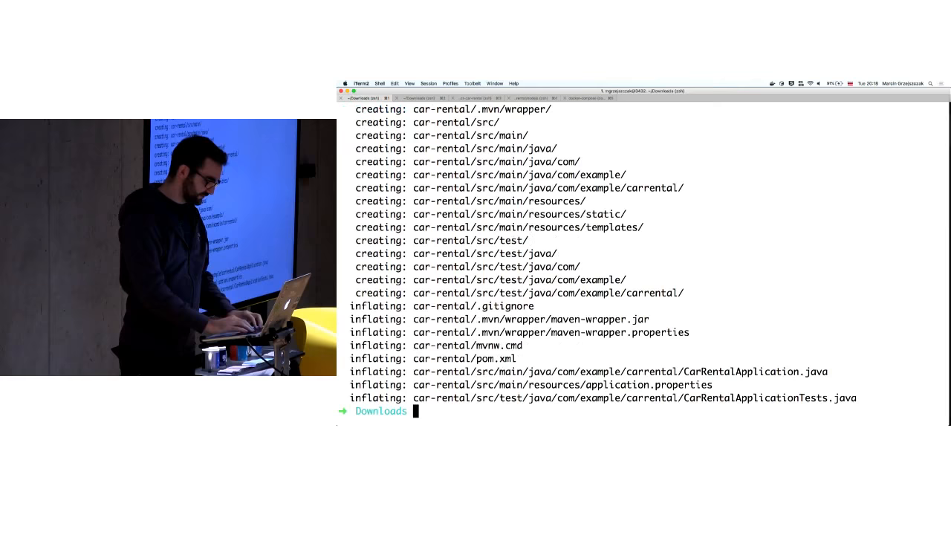
Run 'idea car-rental/pom.xml' to open the unpacked project in IntelliJ IDEA.
{"action": "type", "text": "idea car-rental/pom.xml"}
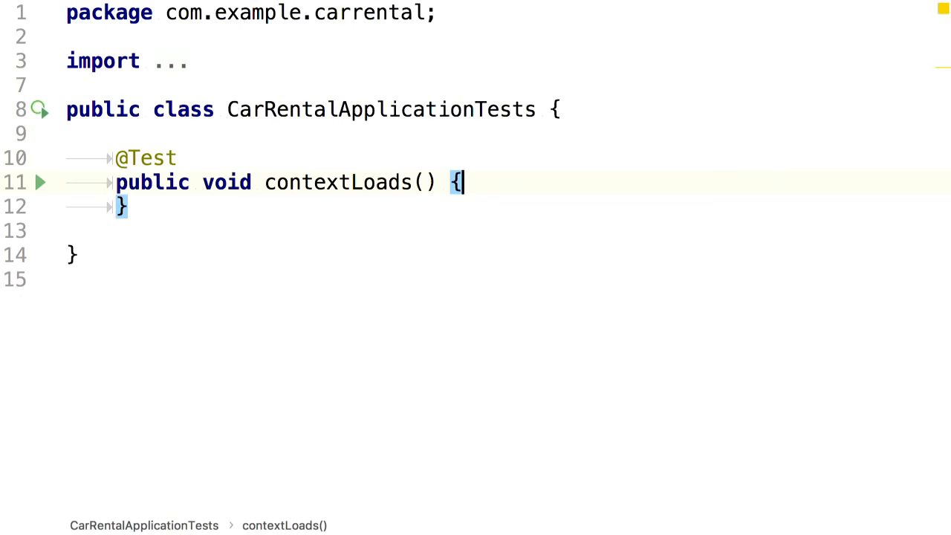
Rename the contextLoads test method to should_send_a_request.
{"action": "double_click", "coordinate": [336, 181]}
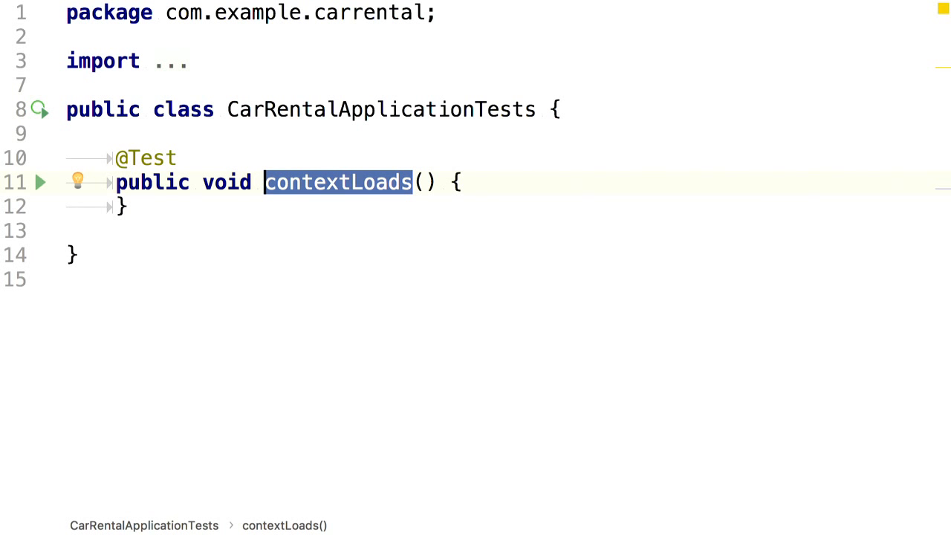
{"action": "type", "text": "should_send_a_reques"}
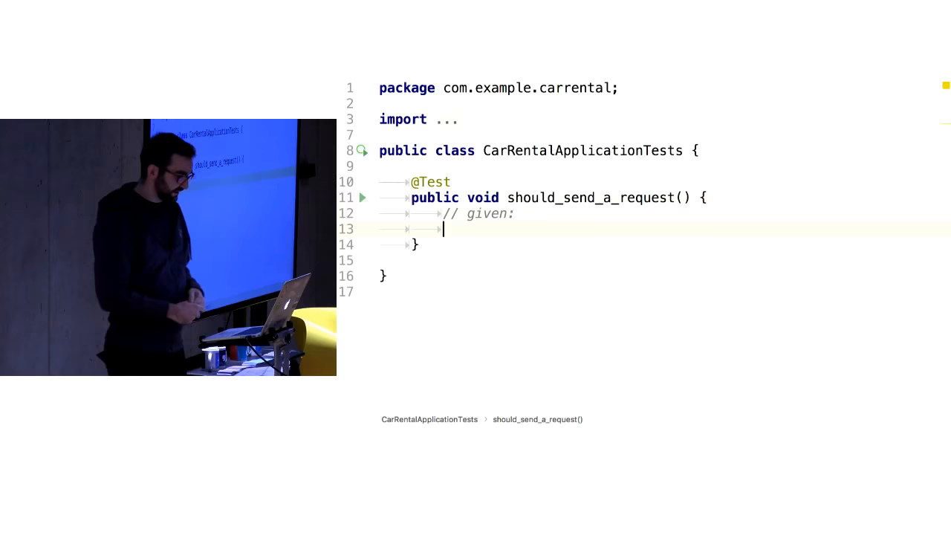
Add when/then comments, a new RestTemplate() GET call and a BDDAssertions check on the result.
{"action": "type", "text": "// when: a request gets sent"}
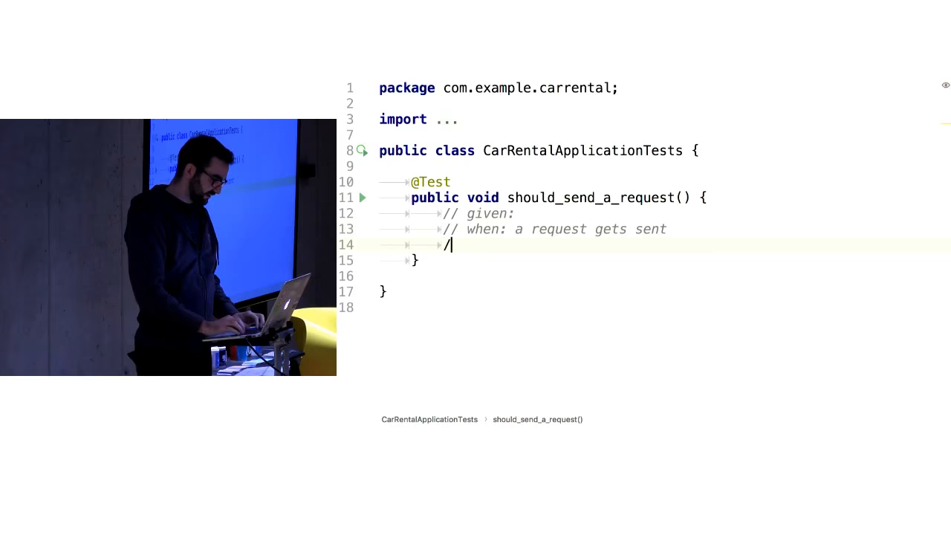
{"action": "type", "text": "// then: we get a list of frauds"}
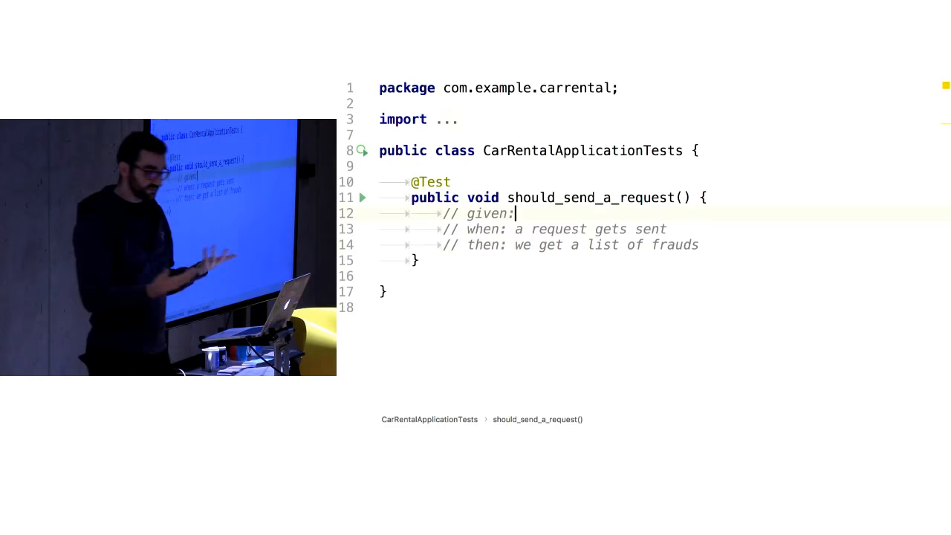
{"action": "type", "text": "new RestTemplate()"}
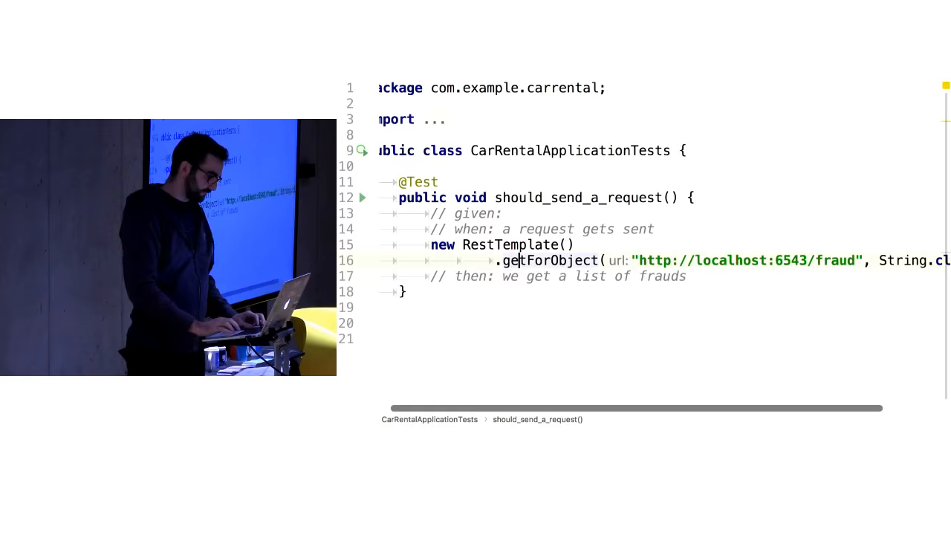
{"action": "type", "text": "BDDAssertions.then(object"}
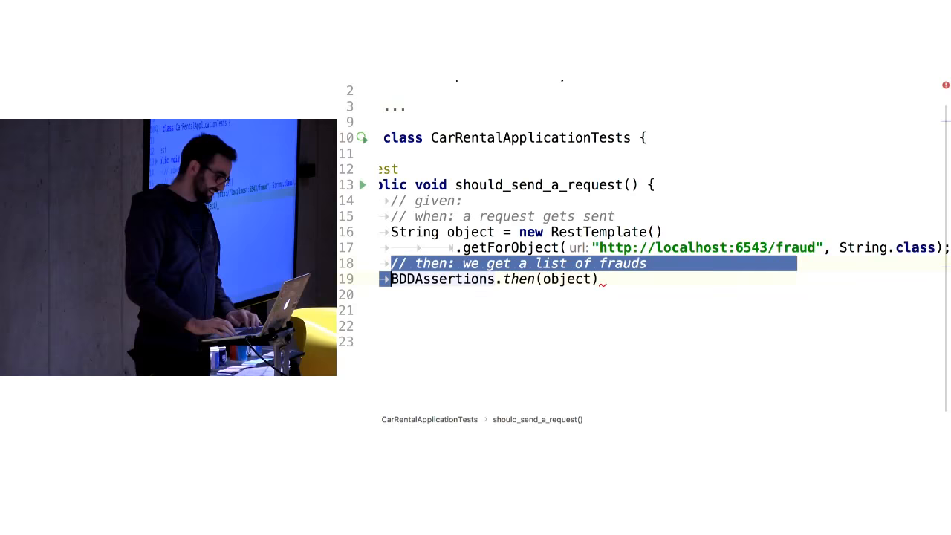
Assert the response equals "marcin","bartosz" and configure WireMock on port 6543.
{"action": "type", "text": ".isEqualTo(\"\")"}
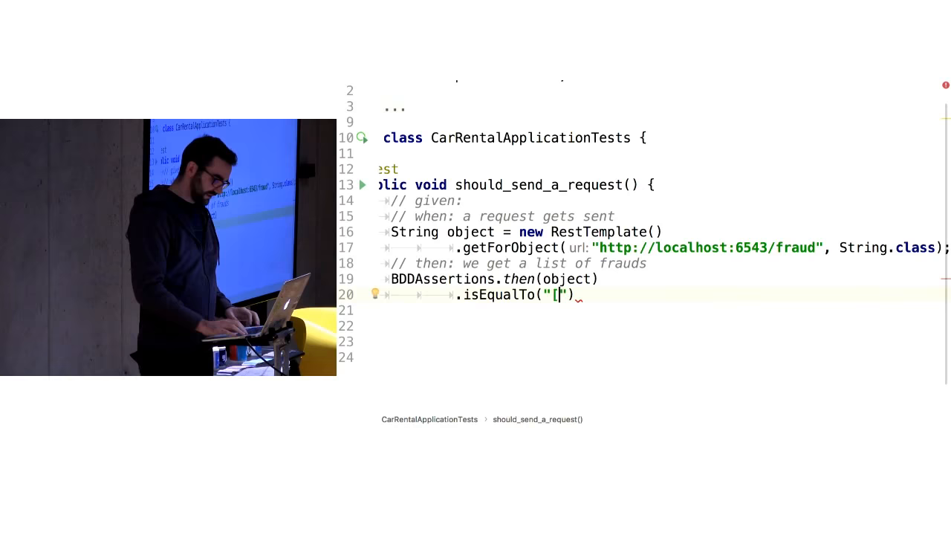
{"action": "type", "text": "\\\"marcin\\\",\\\"bartosz\\\"]"}
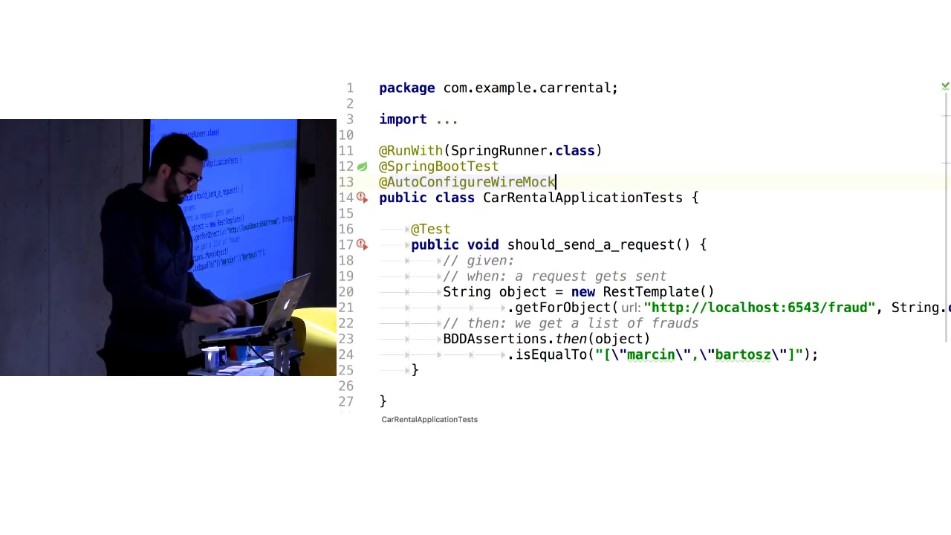
{"action": "type", "text": "(port = 6543)"}
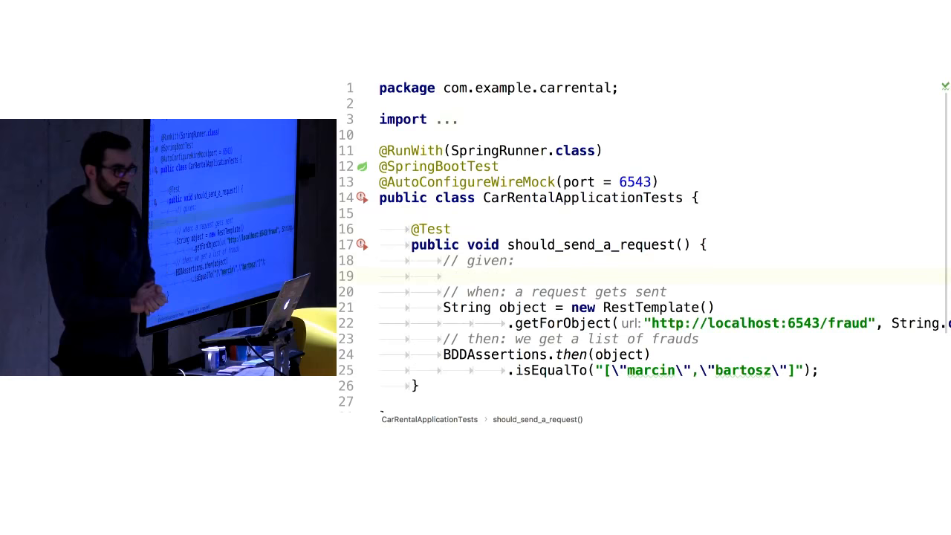
Stub GET /fraud with WireMock.stubFor(...).willReturn(...) in the given section.
{"action": "type", "text": "WireMock"}
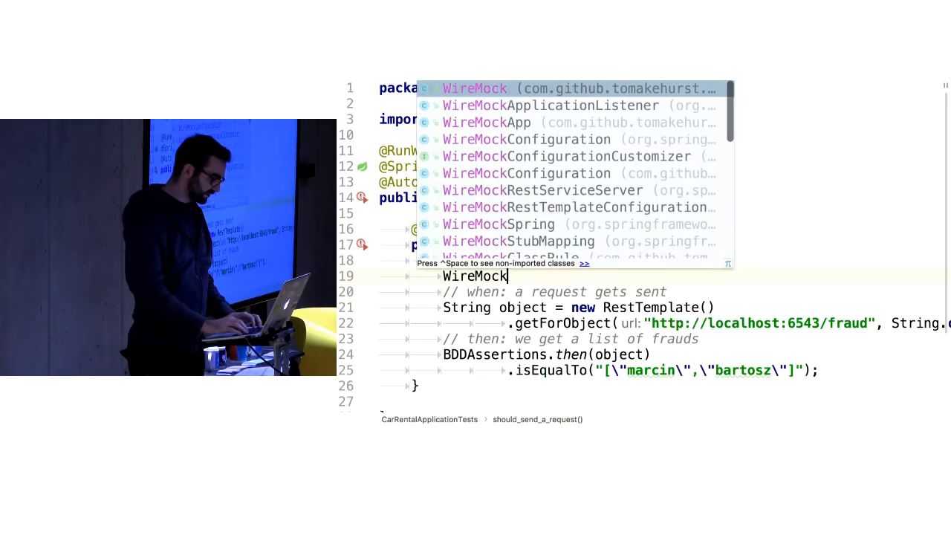
{"action": "type", "text": ".stubFor(WireMock.get(WireMock.urlEqualTo(\"/fraud"}
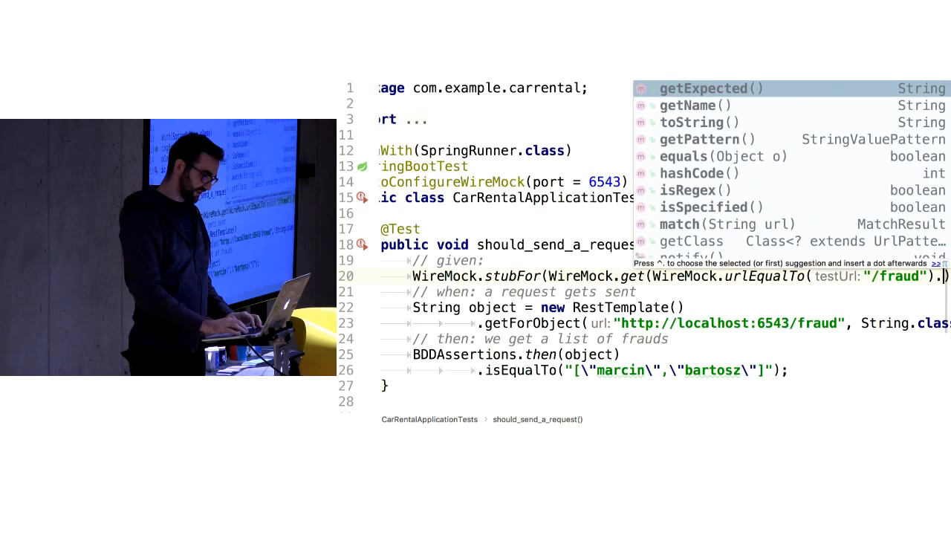
{"action": "type", "text": ".willReturn(WireMock"}
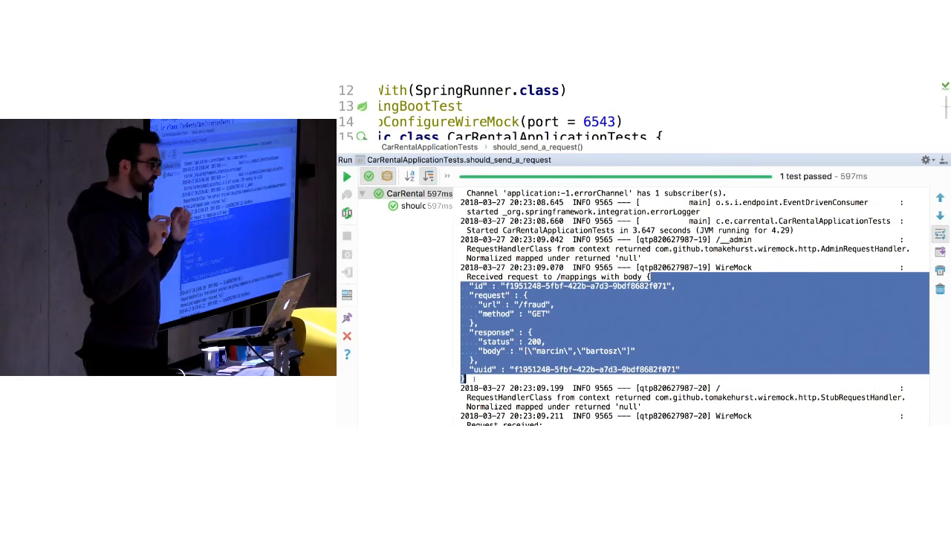
Scroll the Run console to inspect the WireMock mapping for the passing test.
{"action": "scroll", "scroll_direction": "down", "scroll_amount": 3}
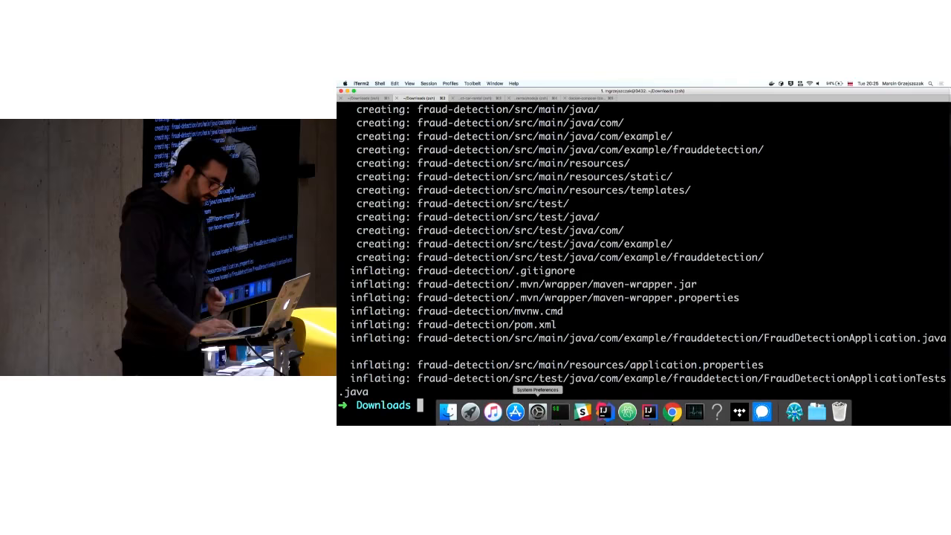
Switch to IntelliJ IDEA to open the unpacked fraud-detection project.
{"action": "left_click", "coordinate": [603, 412]}
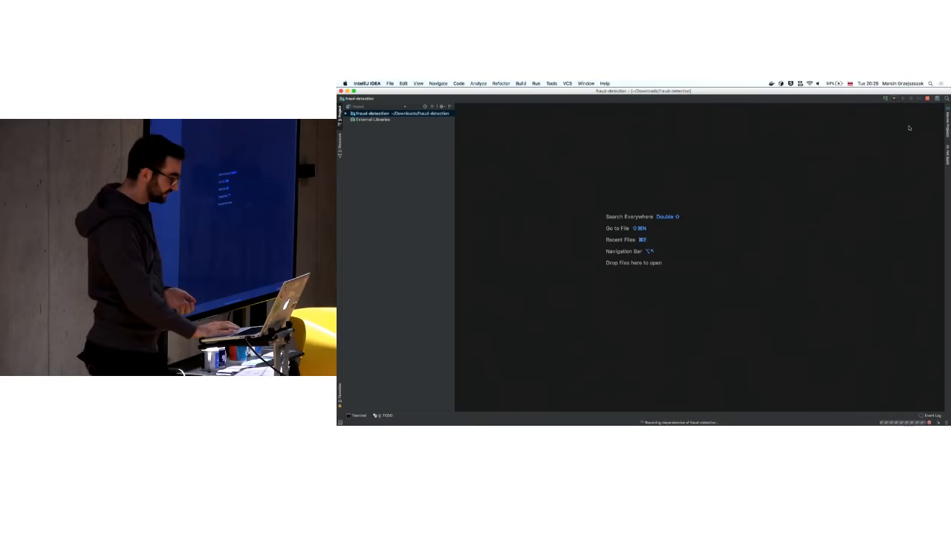
Select the fraud-detection root and expand src down to the main and test folders.
{"action": "left_click", "coordinate": [353, 113]}
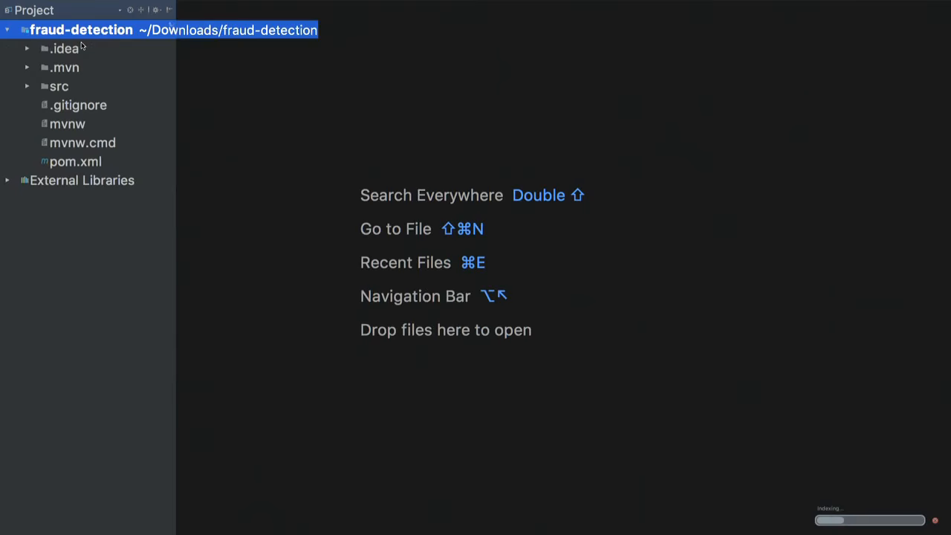
{"action": "left_click", "coordinate": [56, 86]}
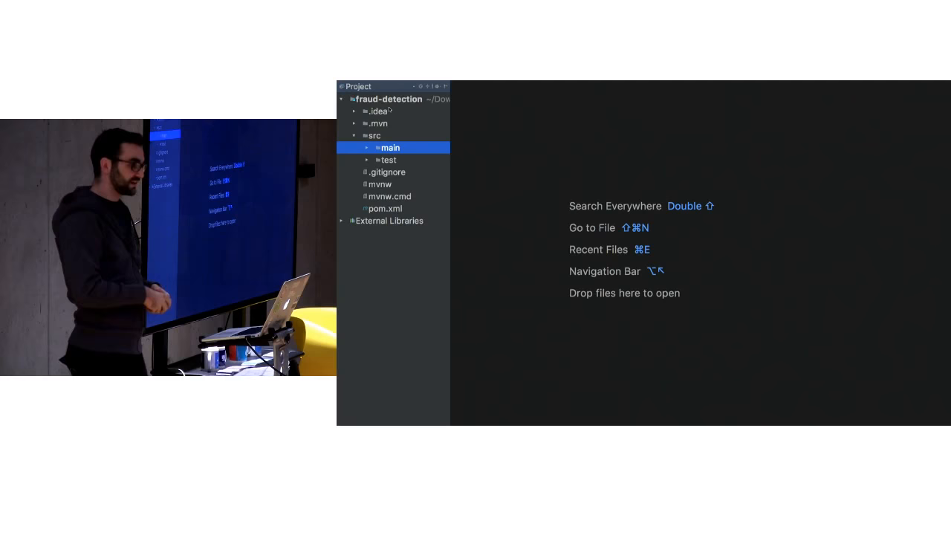
{"action": "left_click", "coordinate": [389, 161]}
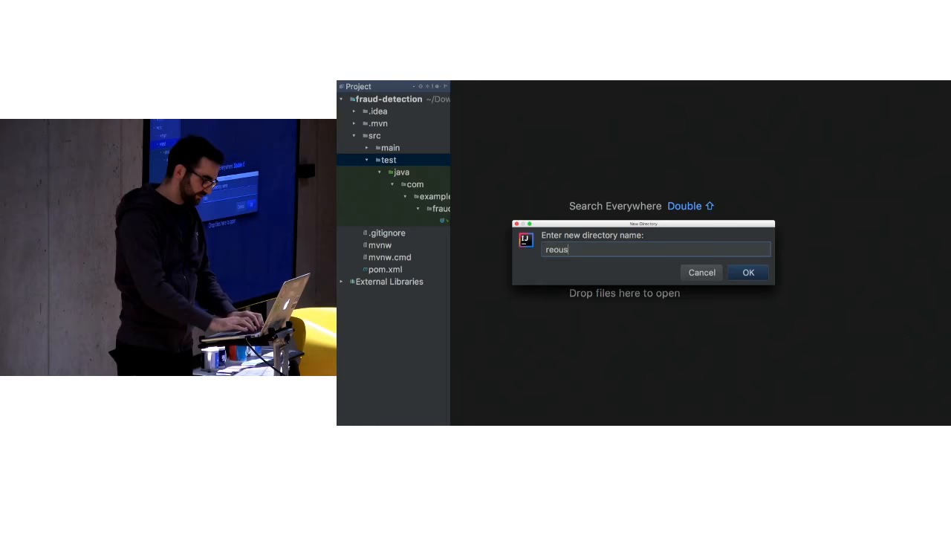
Confirm creating the resources/contracts directory under src/test.
{"action": "left_click", "coordinate": [747, 274]}
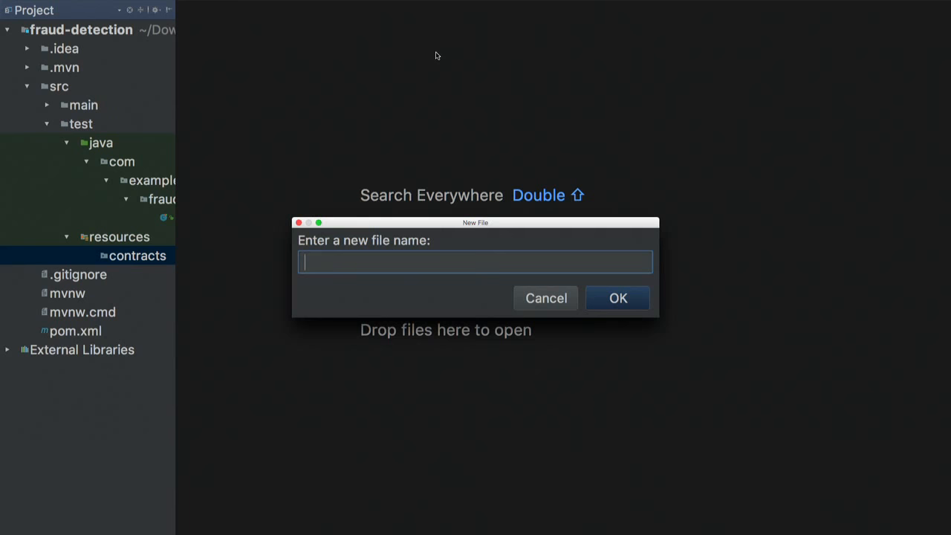
Create the shouldReturnAListOfFrauds.groovy file in the contracts folder.
{"action": "type", "text": "shouldReturnALis"}
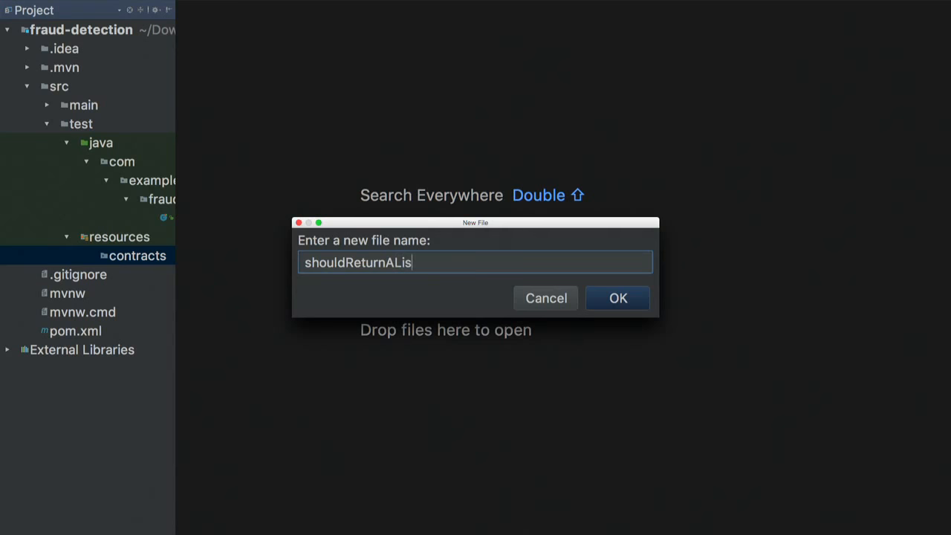
{"action": "left_click", "coordinate": [618, 297]}
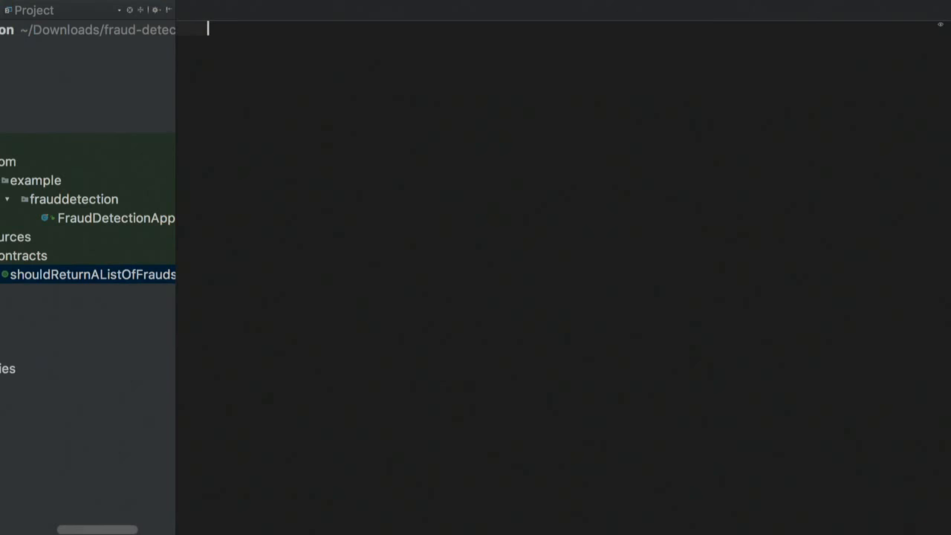
Insert an empty Contract.make { } block via completion, pulling in the Contract import.
{"action": "type", "text": "Co"}
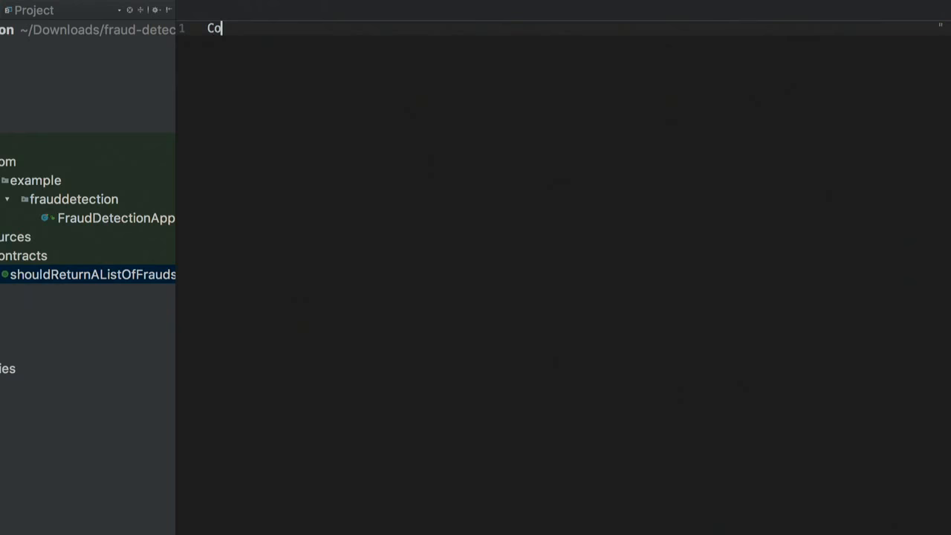
{"action": "type", "text": "ntract.mak"}
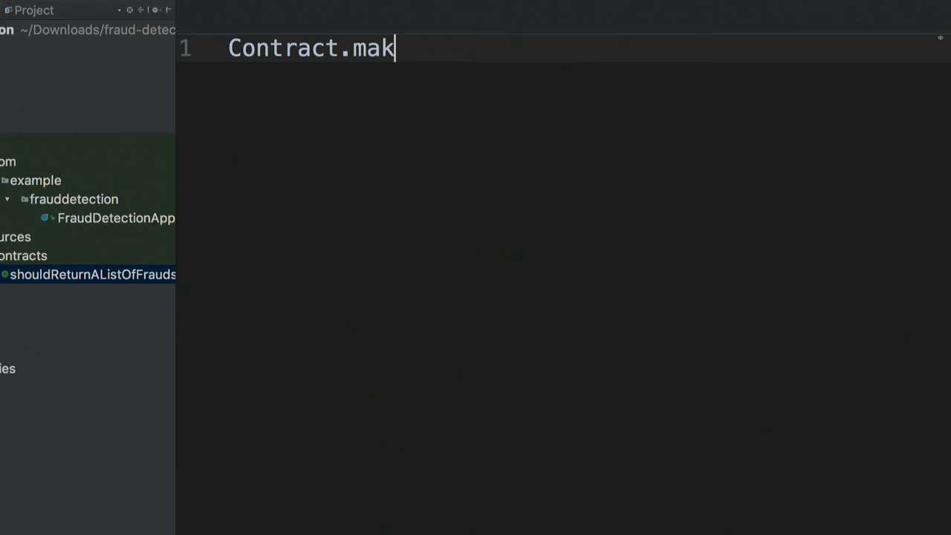
{"action": "key", "text": "Tab"}
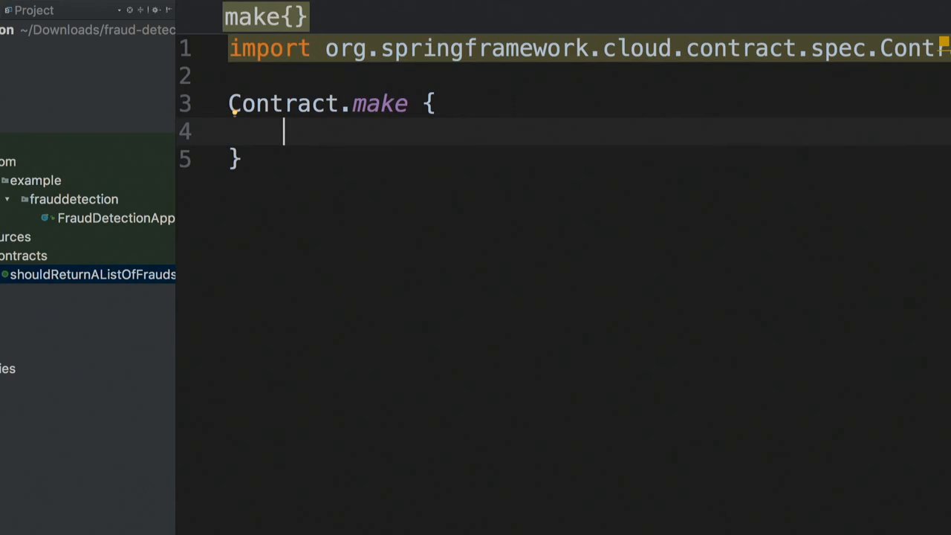
Begin typing the request section inside the Contract.make block.
{"action": "type", "text": "requ"}
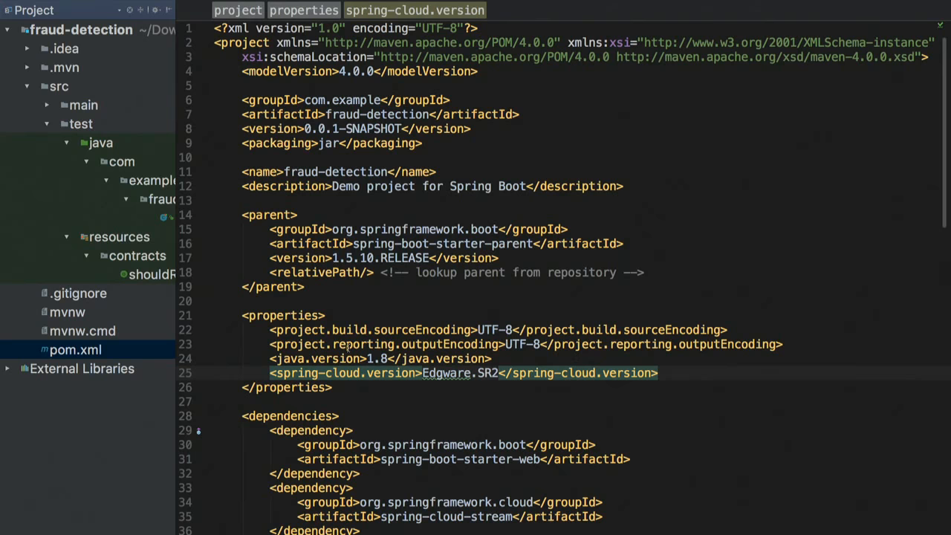
Start File > Open from the car-rental project to reach the fraud-detection pom.xml.
{"action": "left_click", "coordinate": [152, 274]}
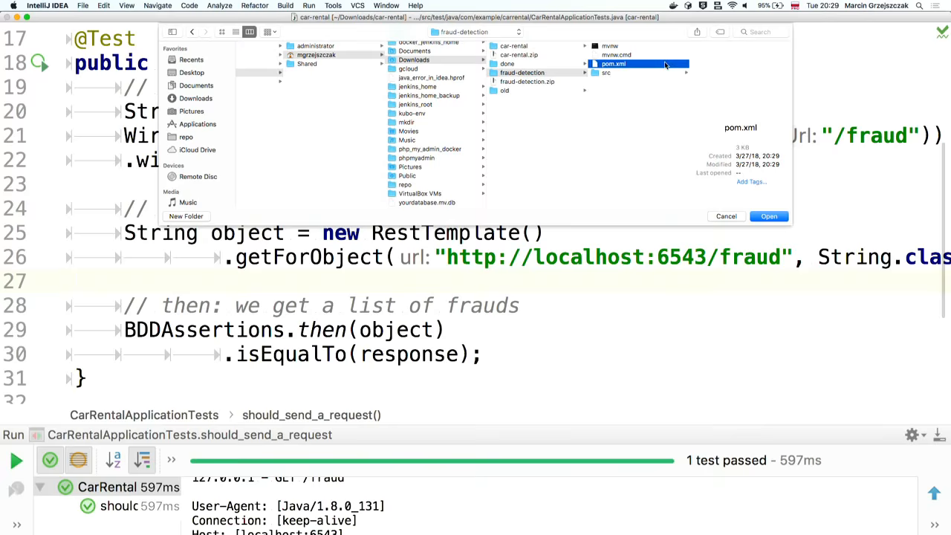
{"action": "left_click", "coordinate": [725, 216]}
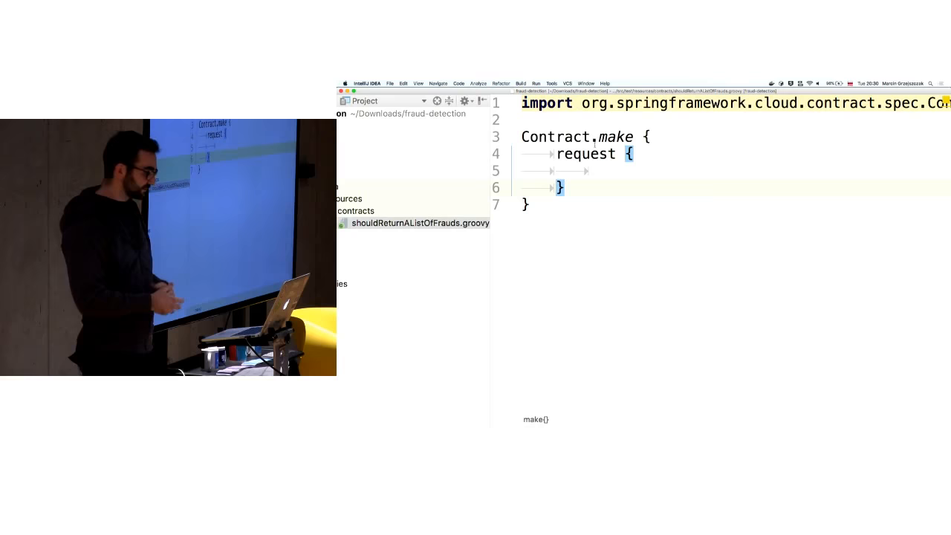
Define the request method and a response with status 200 and body ["marcin","bartosz"].
{"action": "type", "text": "response {"}
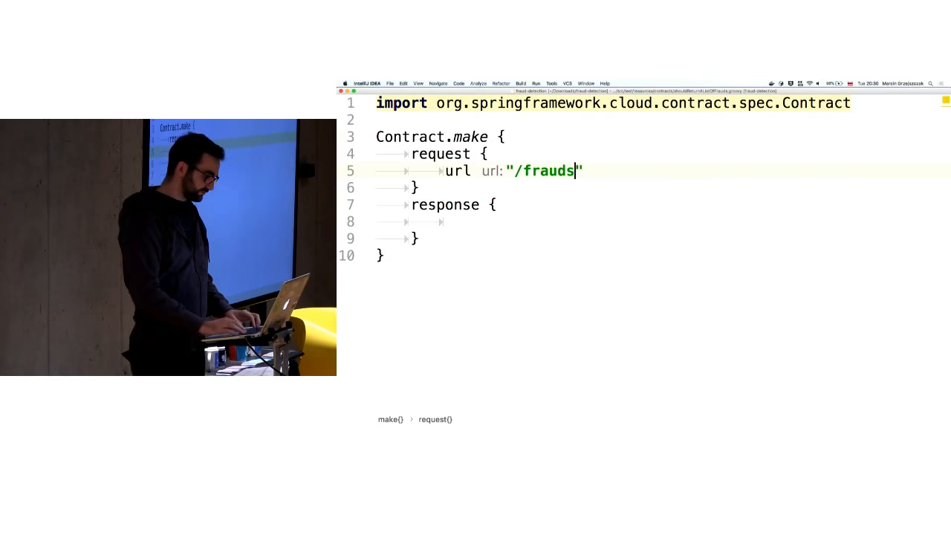
{"action": "type", "text": "method("}
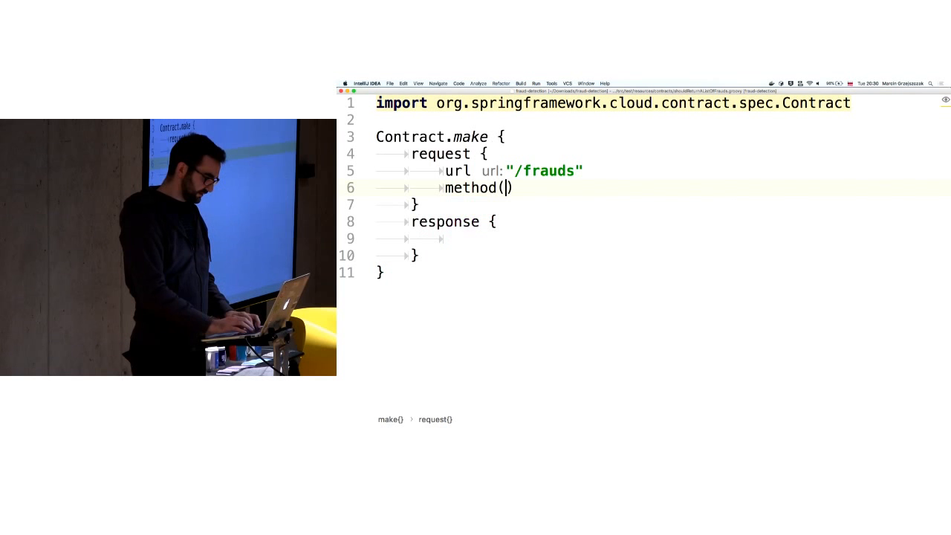
{"action": "type", "text": "status 200"}
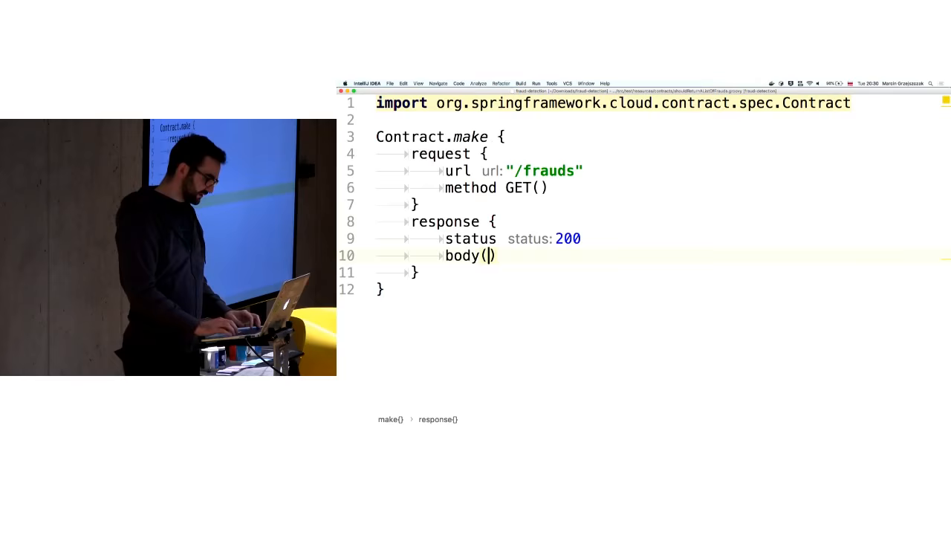
{"action": "type", "text": "[\"marcin\",\"bartosz\"]"}
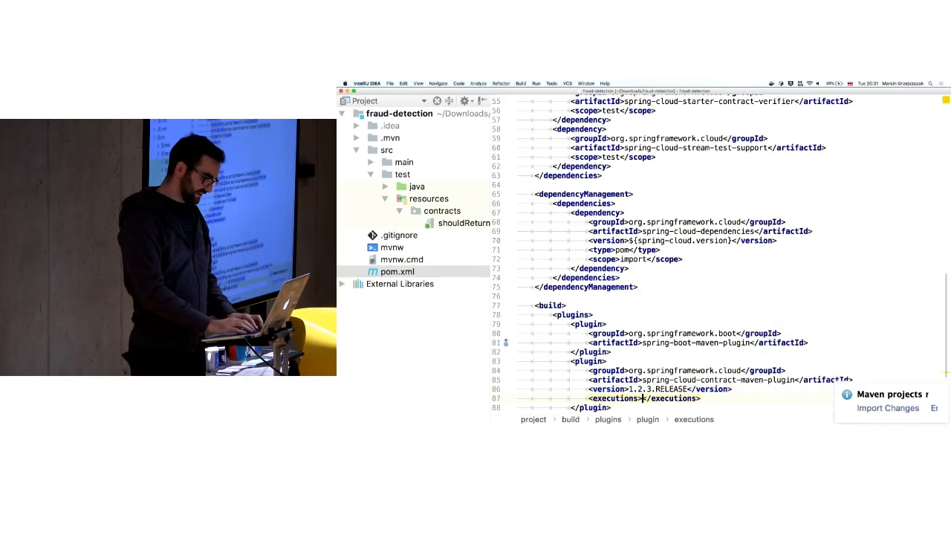
Set the spring-cloud-contract-maven-plugin's extensions element to true.
{"action": "type", "text": "true"}
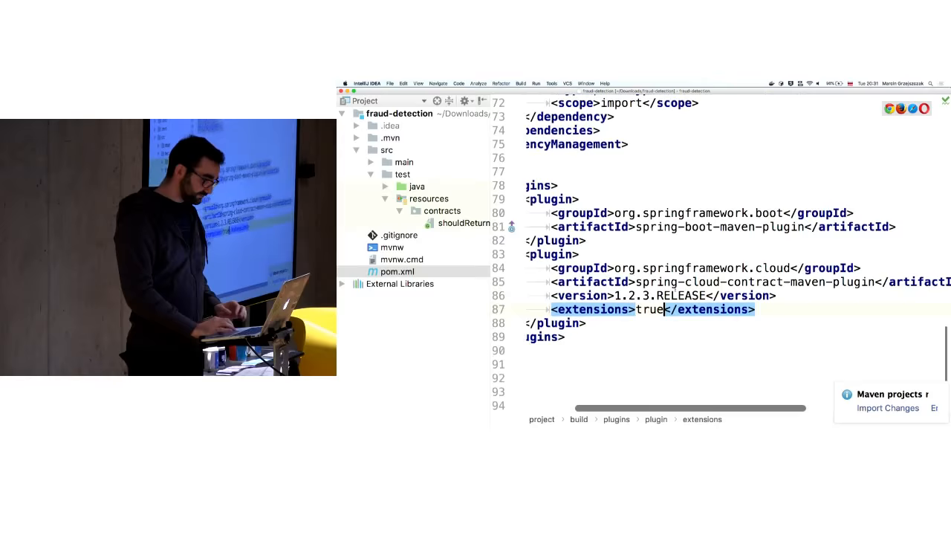